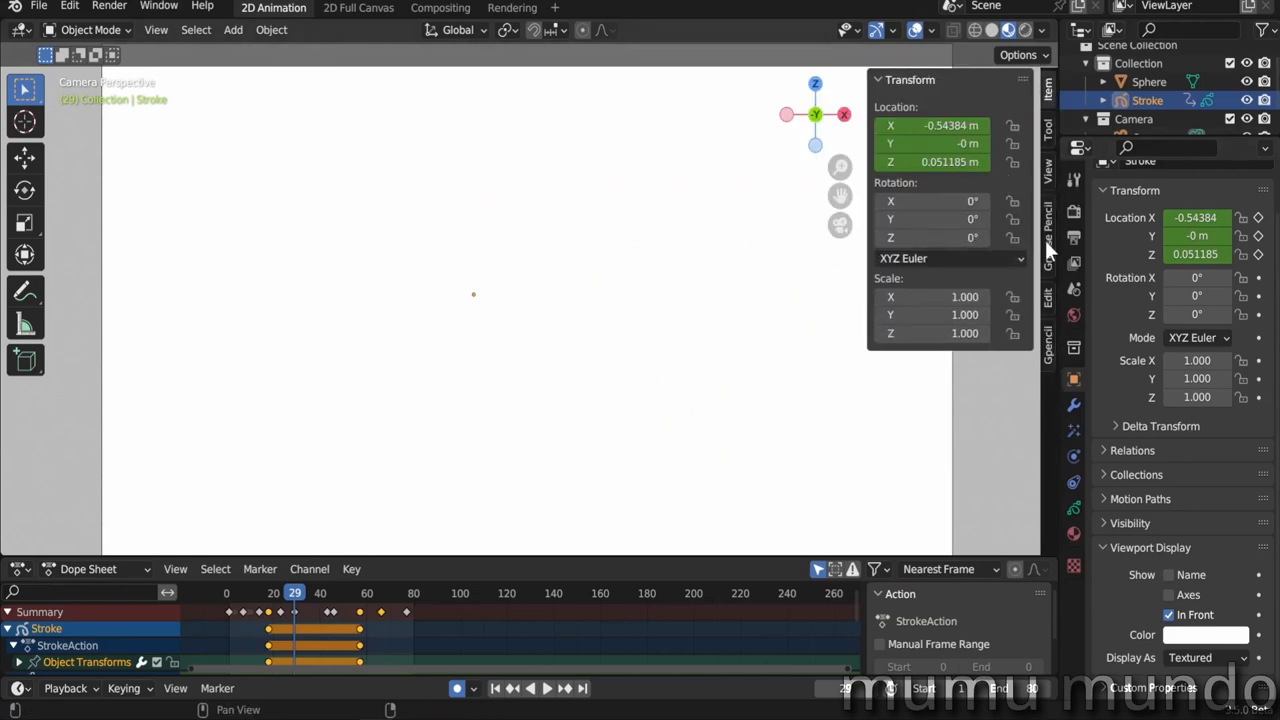
Handwrite 'Grease Pencil Tools' across the canvas in three lines
click(1044, 237)
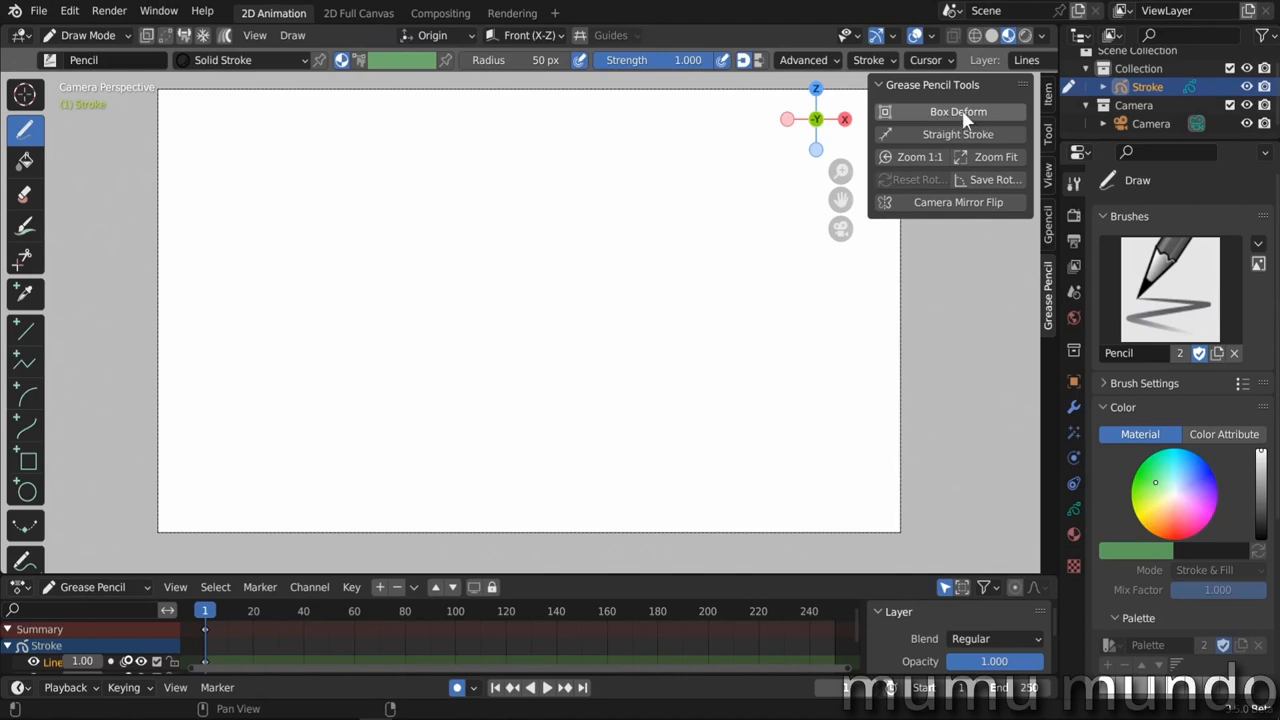
mouse_move(964, 119)
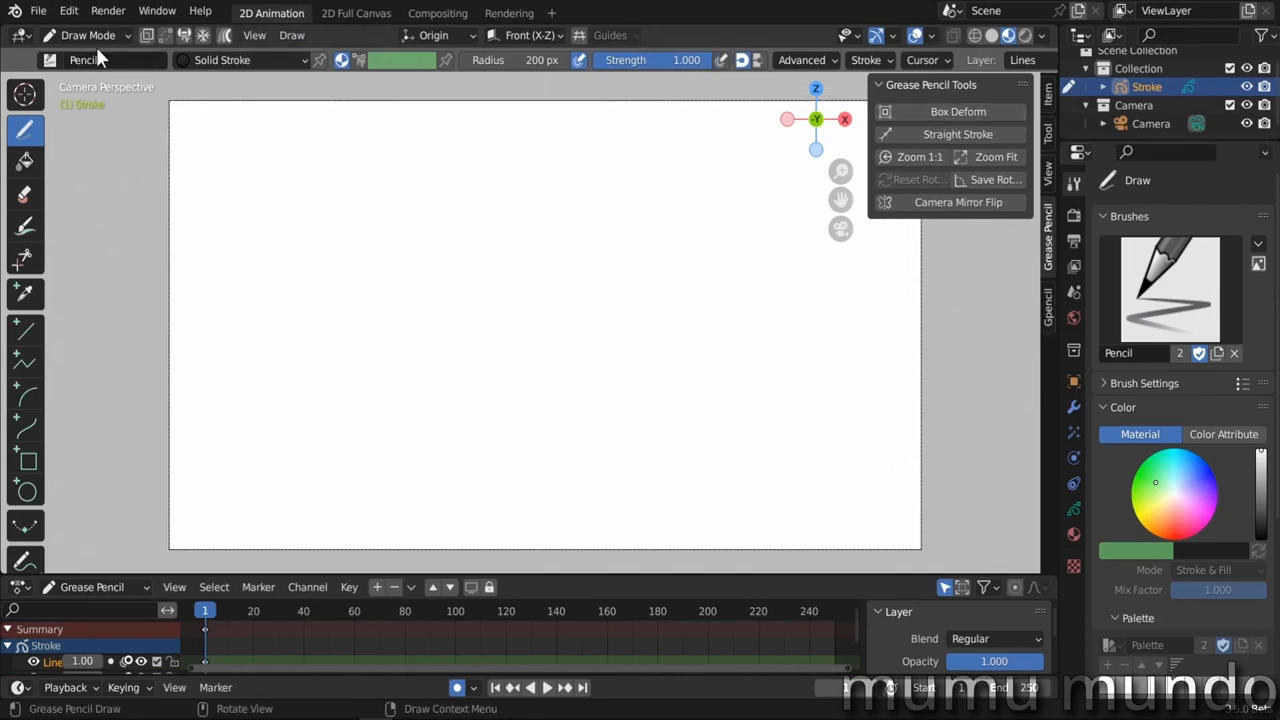
drag(440, 185, 400, 265)
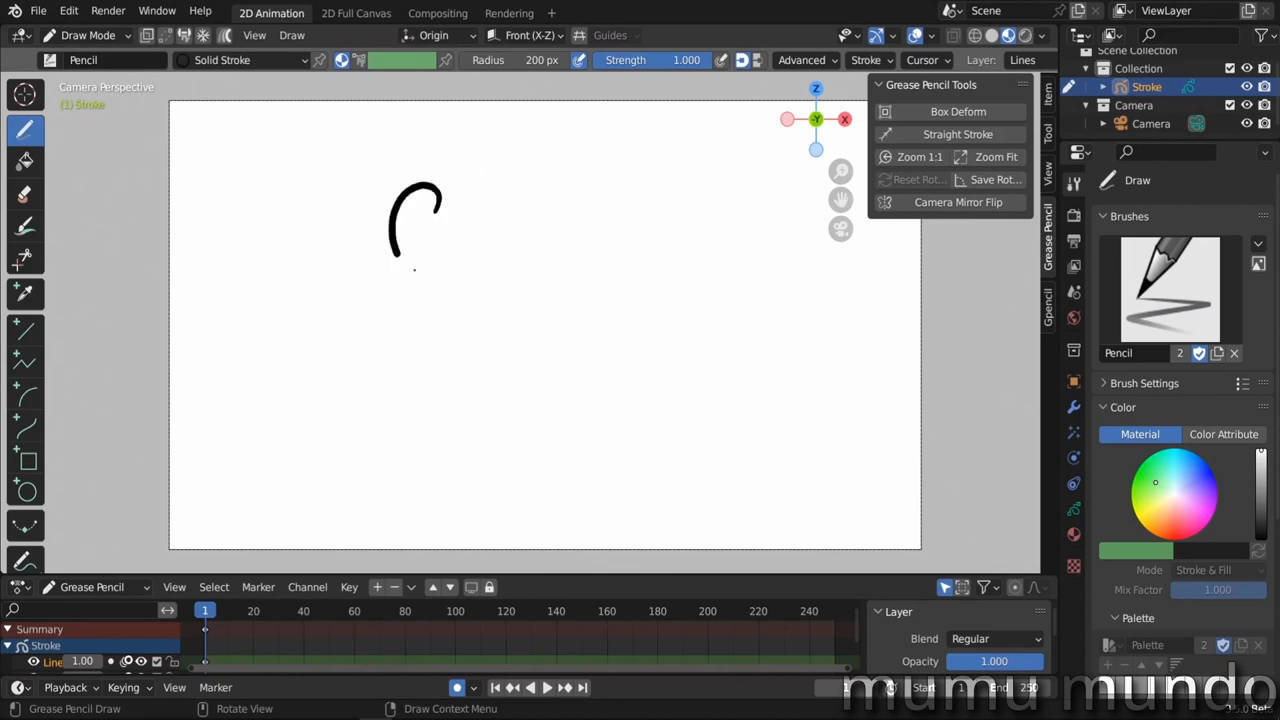
drag(400, 180, 475, 350)
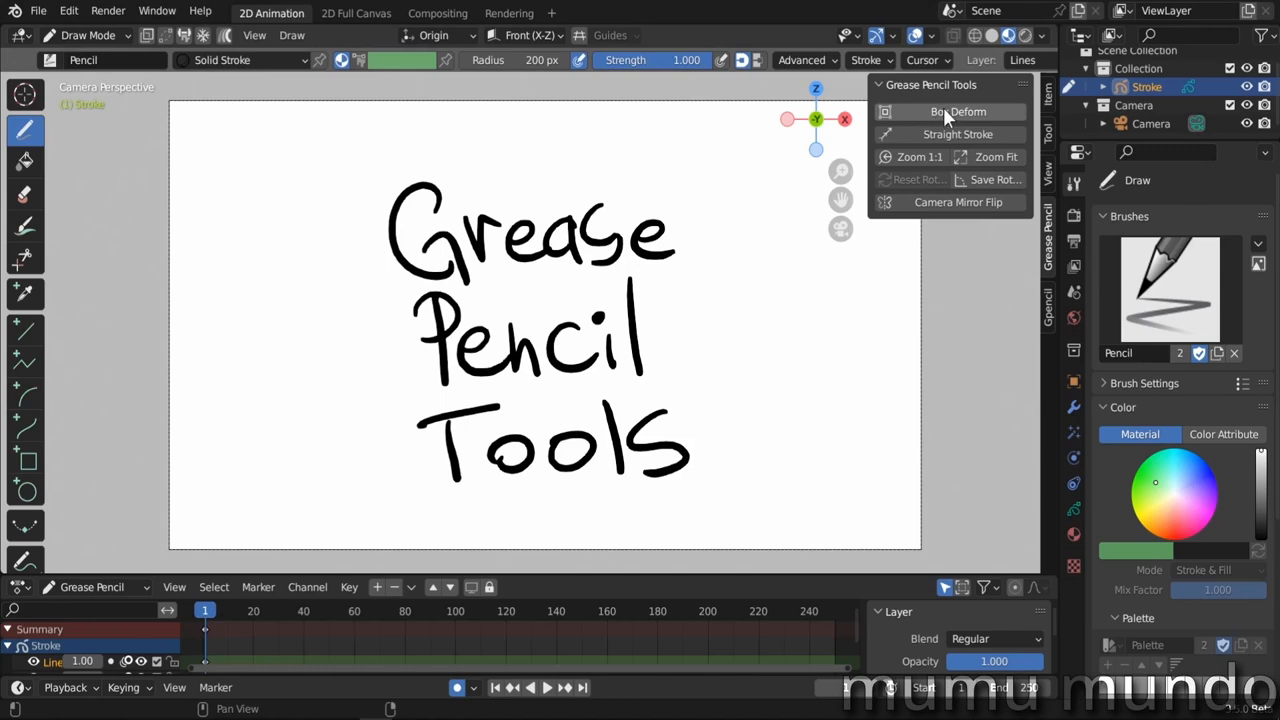
Enter stroke Edit Mode and wrap the G and P strokes in a Box Deform cage
click(957, 111)
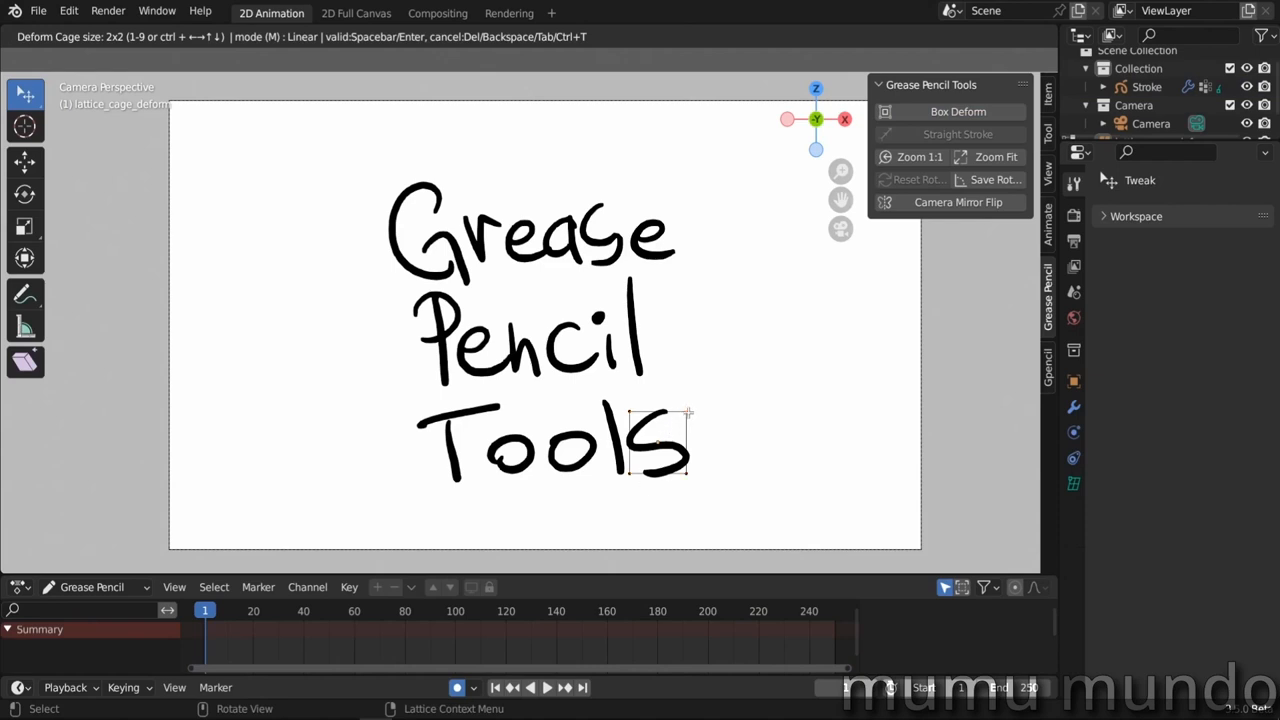
drag(688, 412, 717, 420)
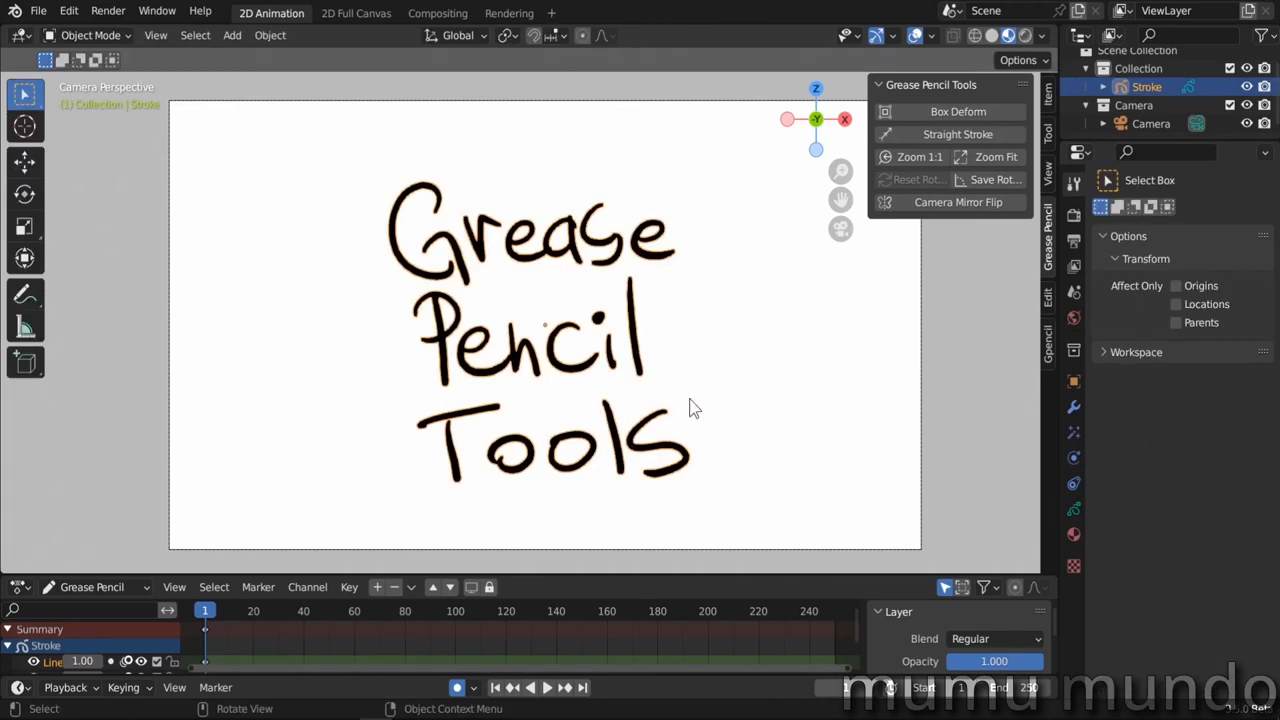
click(963, 111)
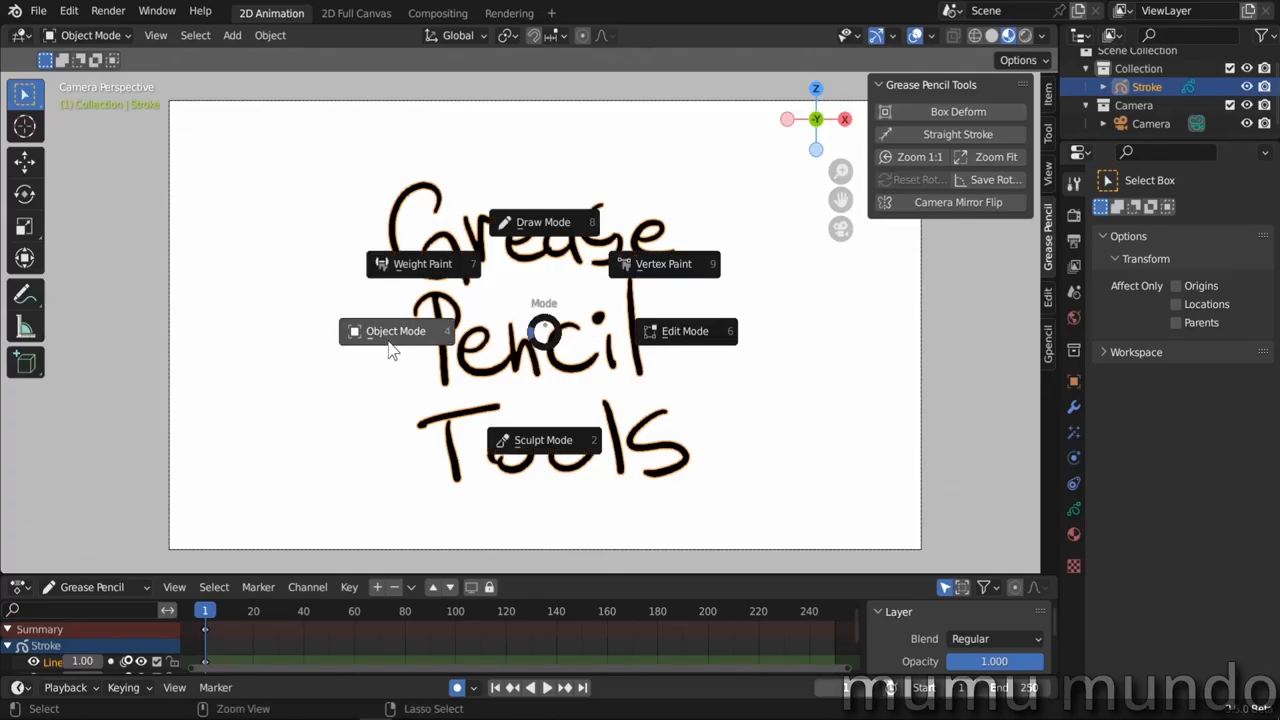
click(685, 331)
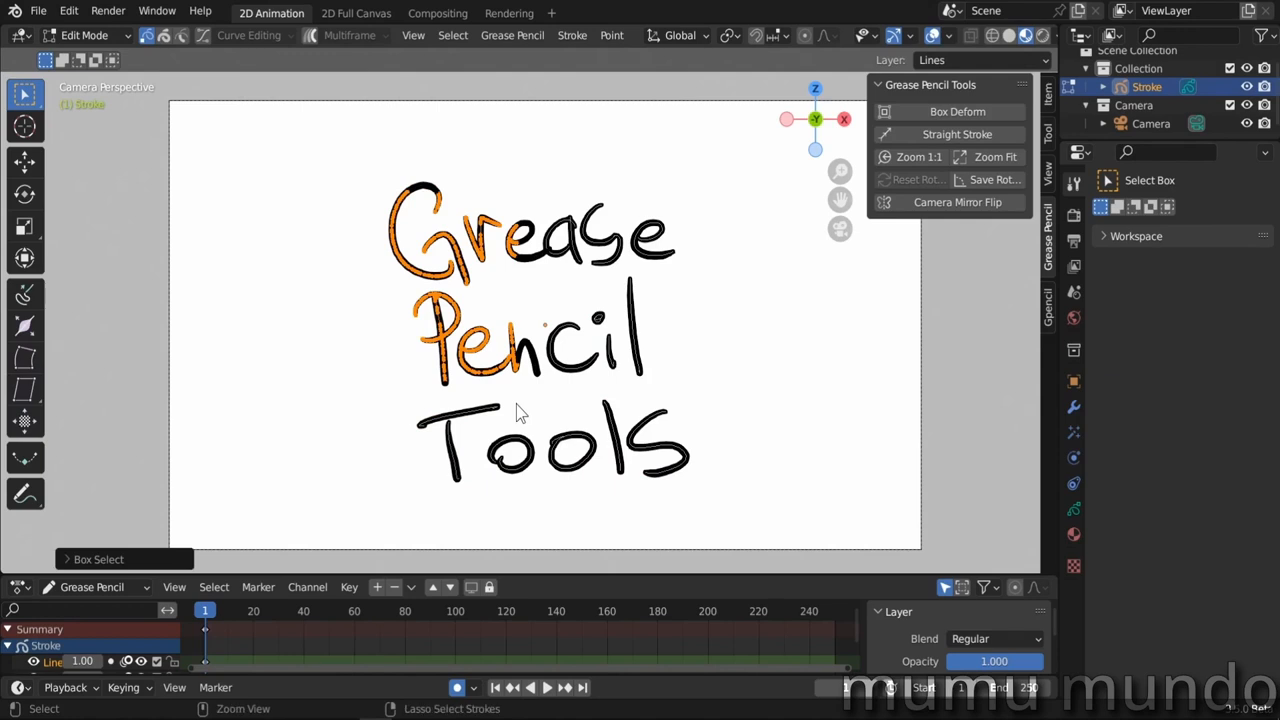
click(949, 111)
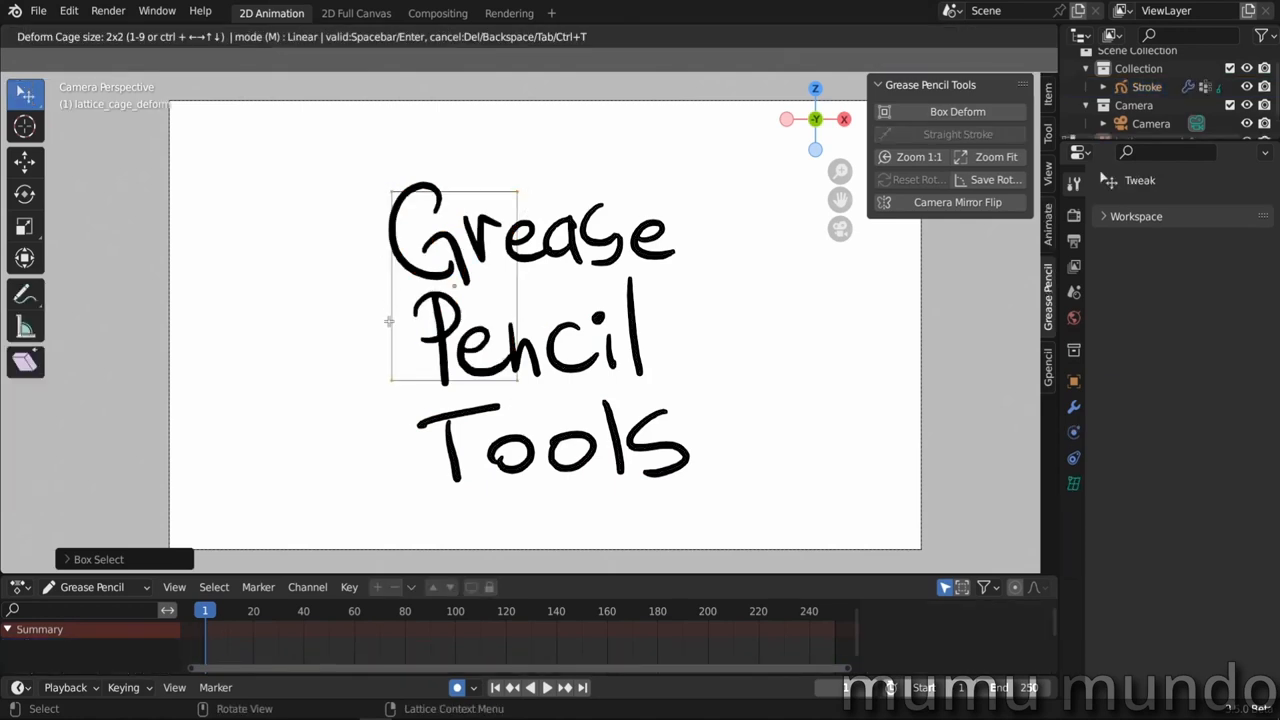
mouse_move(508, 406)
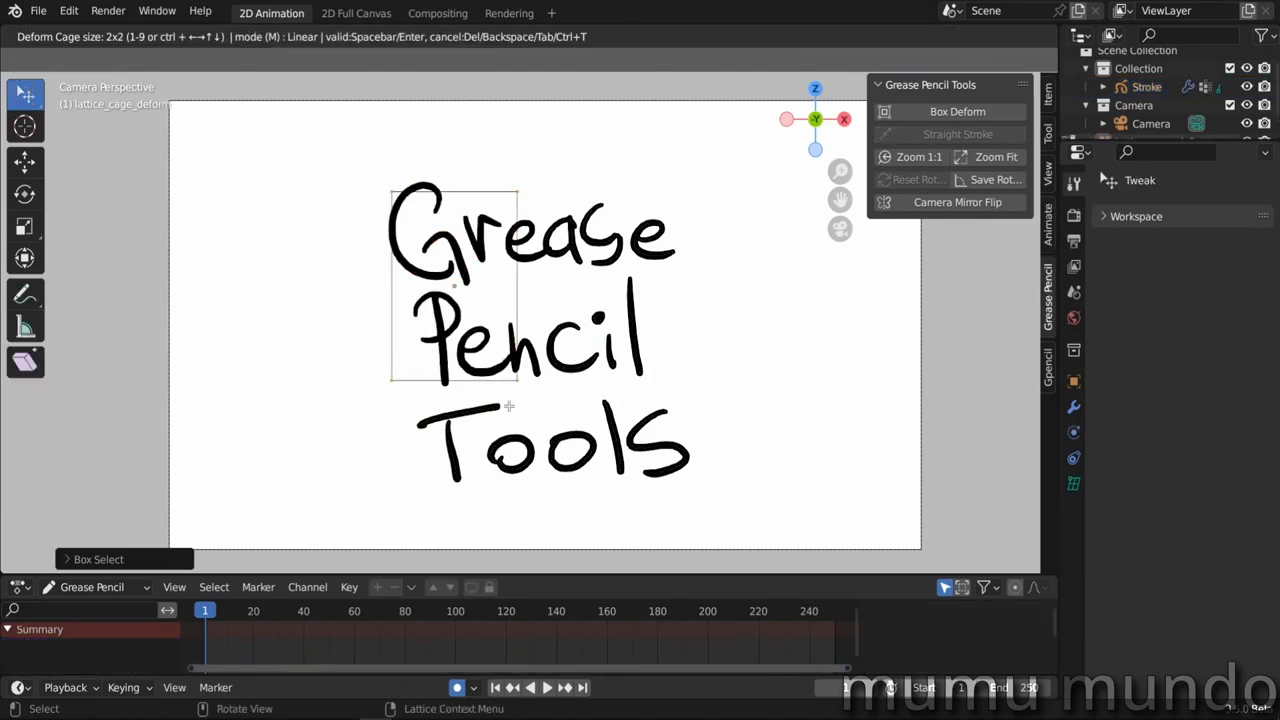
mouse_move(332, 432)
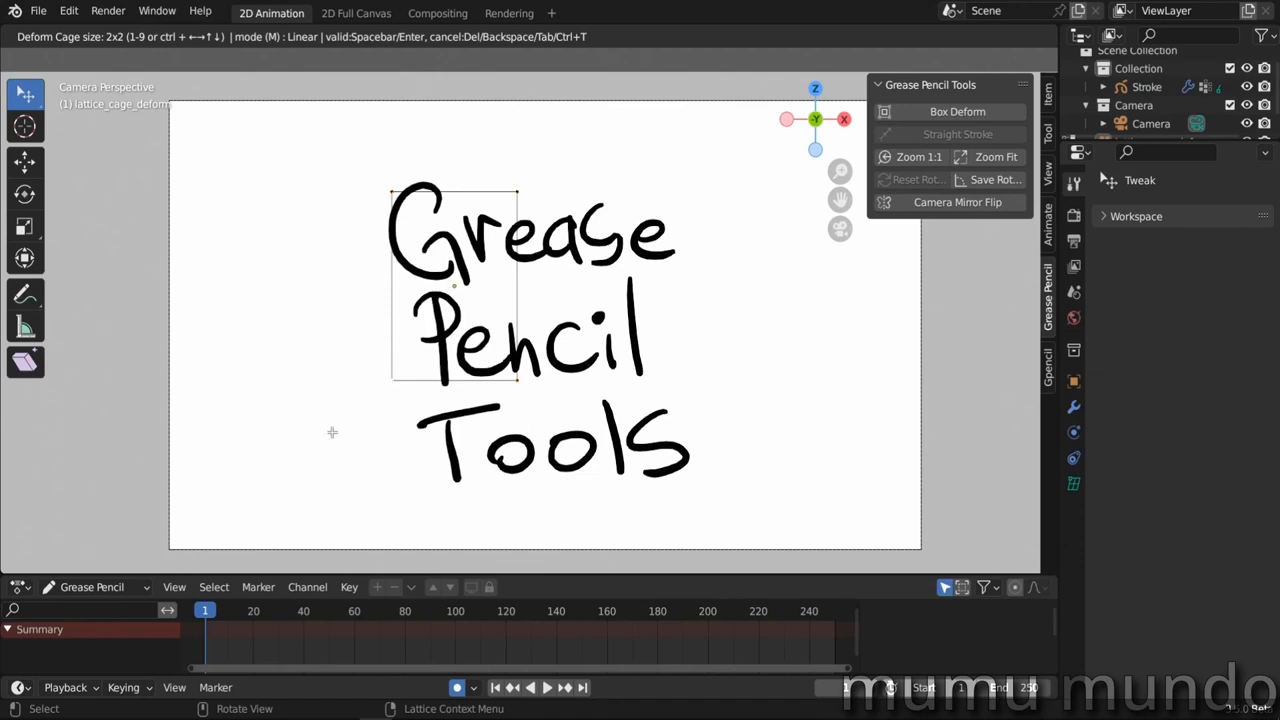
mouse_move(351, 422)
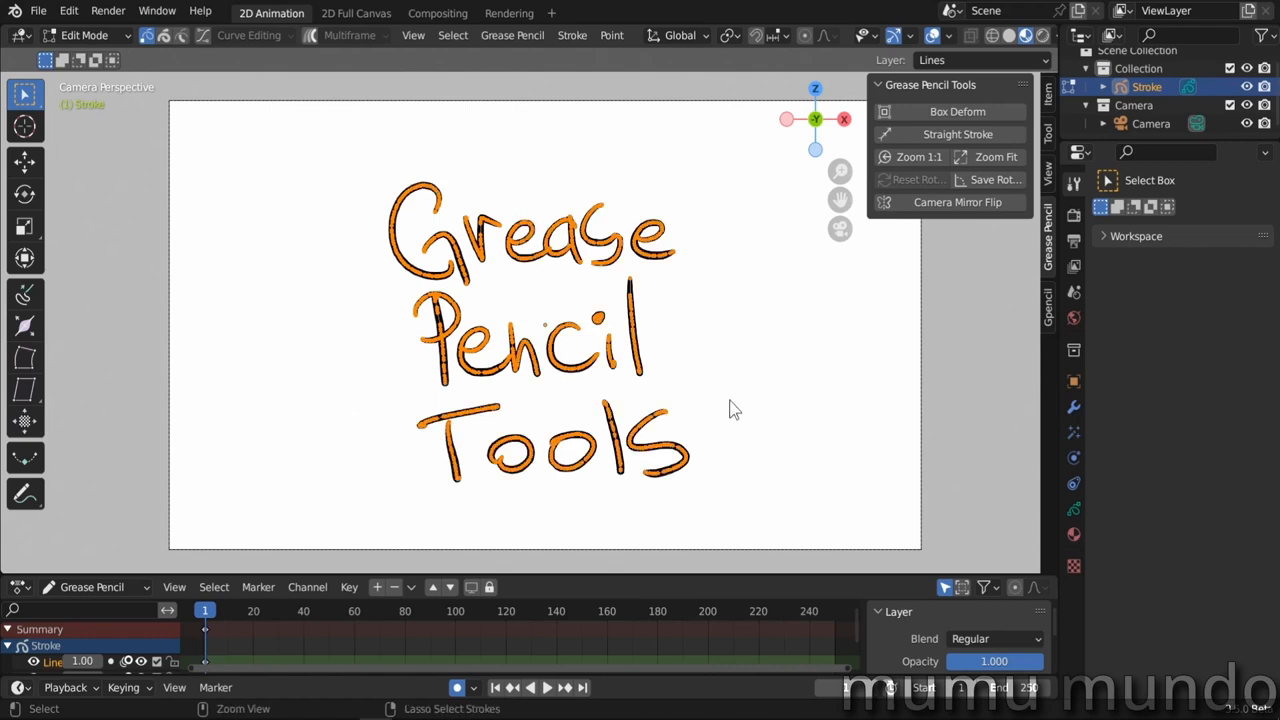
Wrap all lettering in a Box Deform cage reduced to a 4×4 grid
click(949, 111)
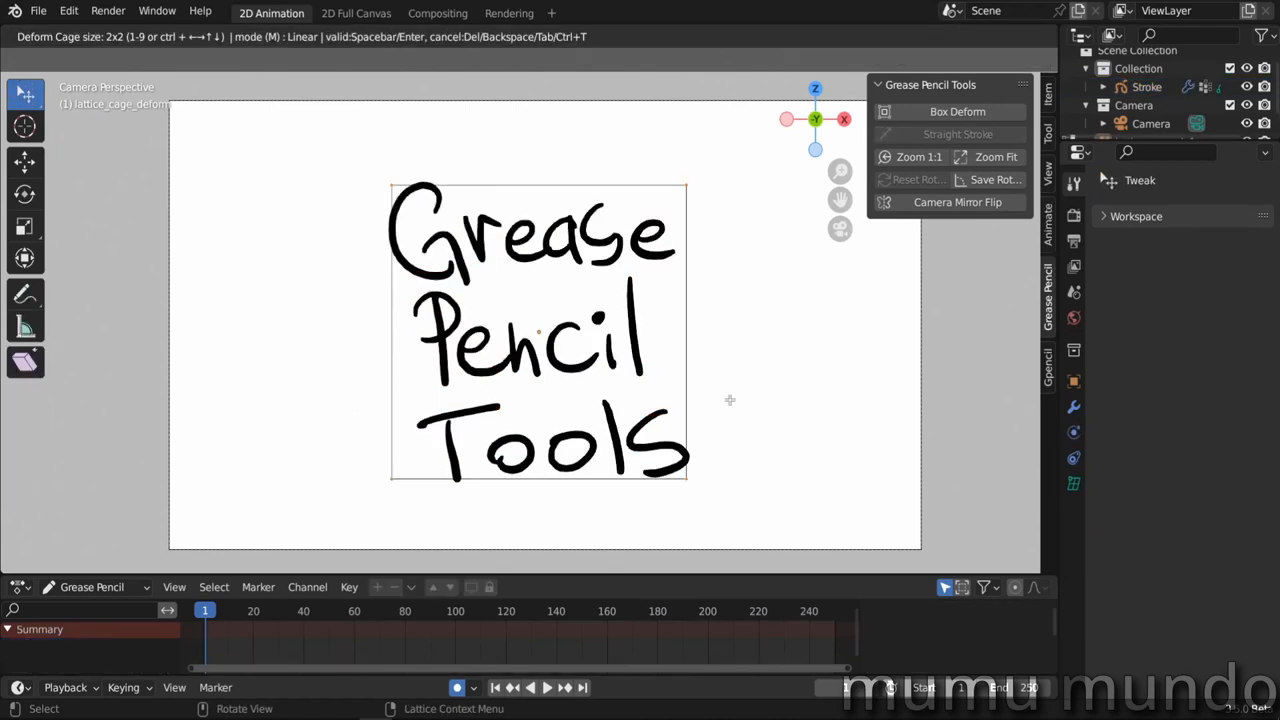
mouse_move(606, 388)
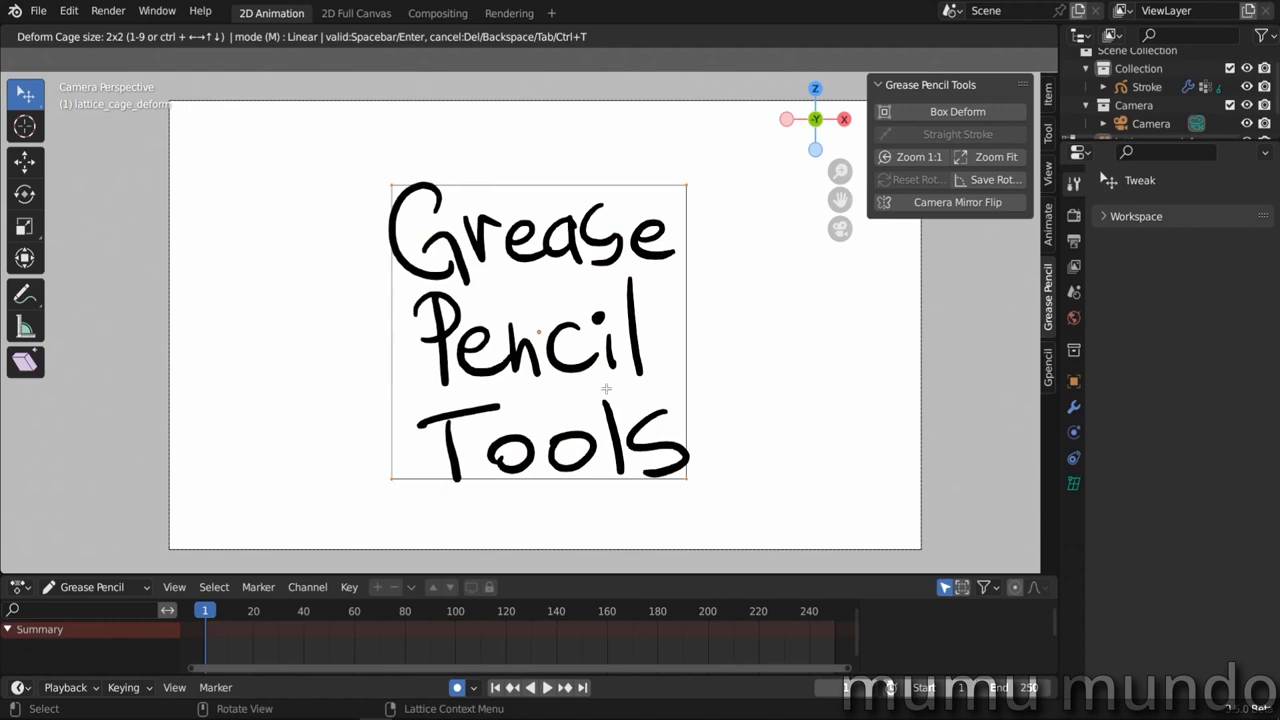
mouse_move(770, 378)
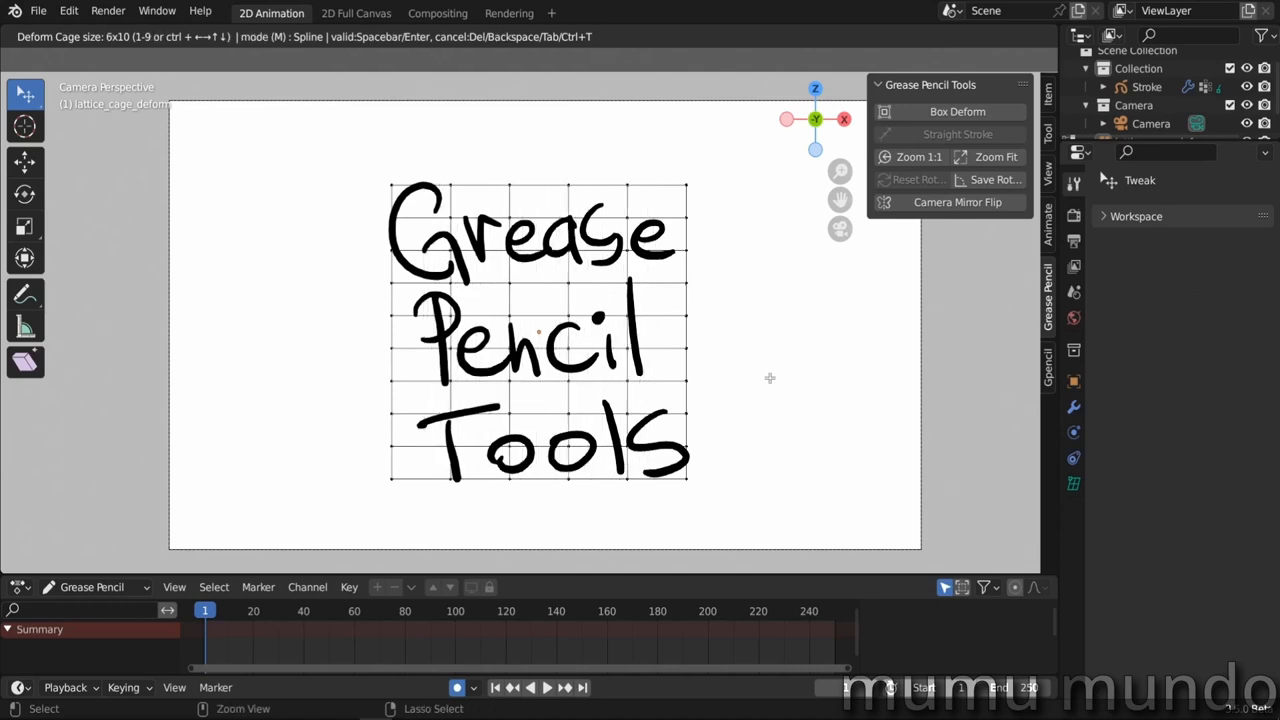
key(4)
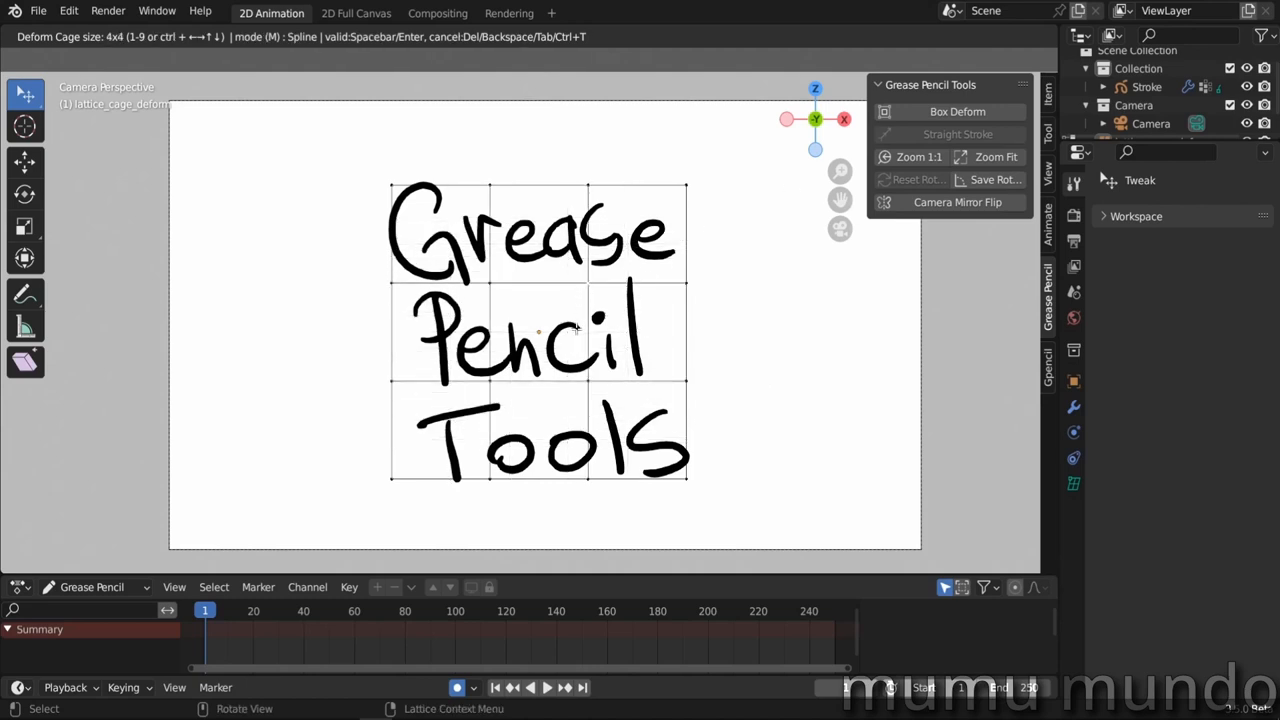
mouse_move(555, 332)
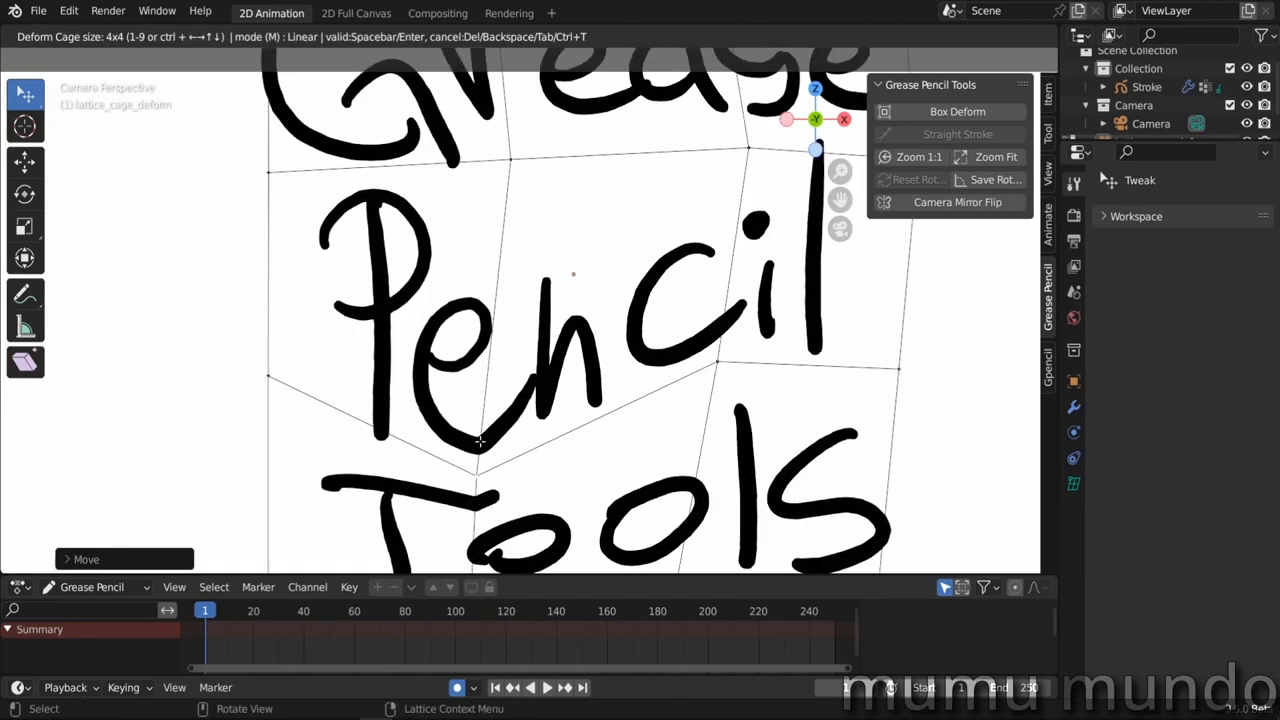
mouse_move(482, 478)
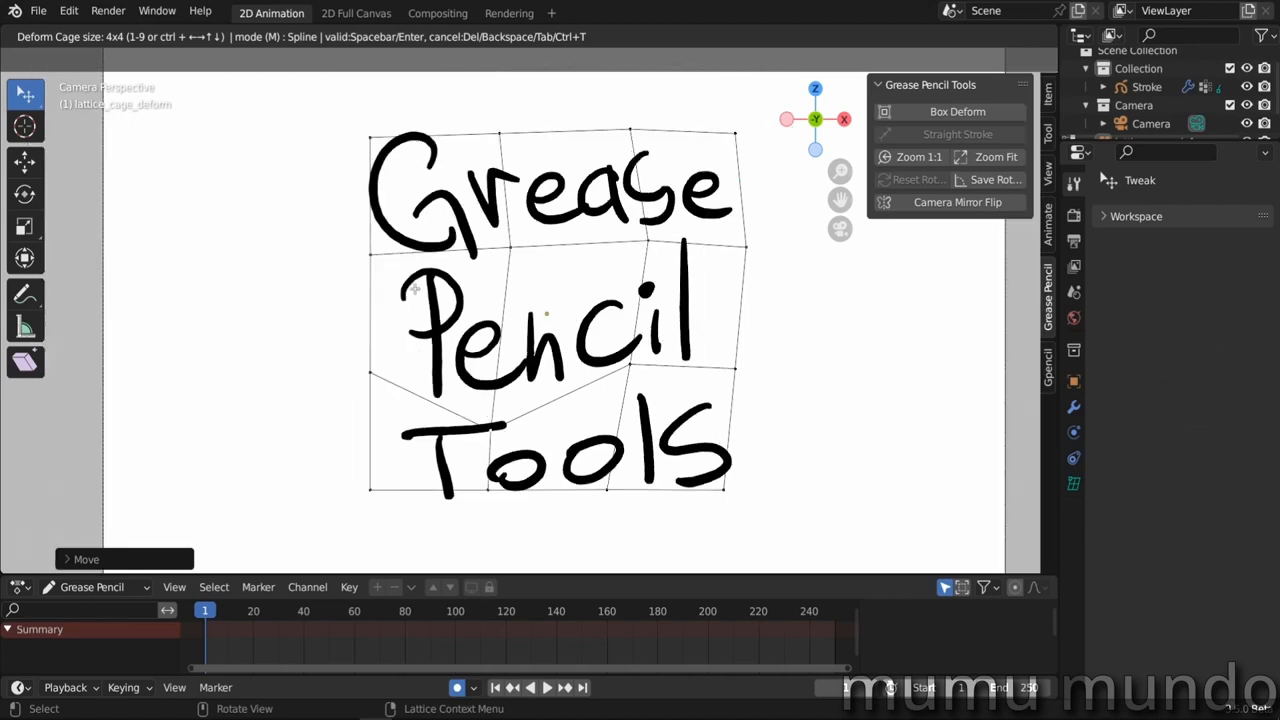
mouse_move(555, 322)
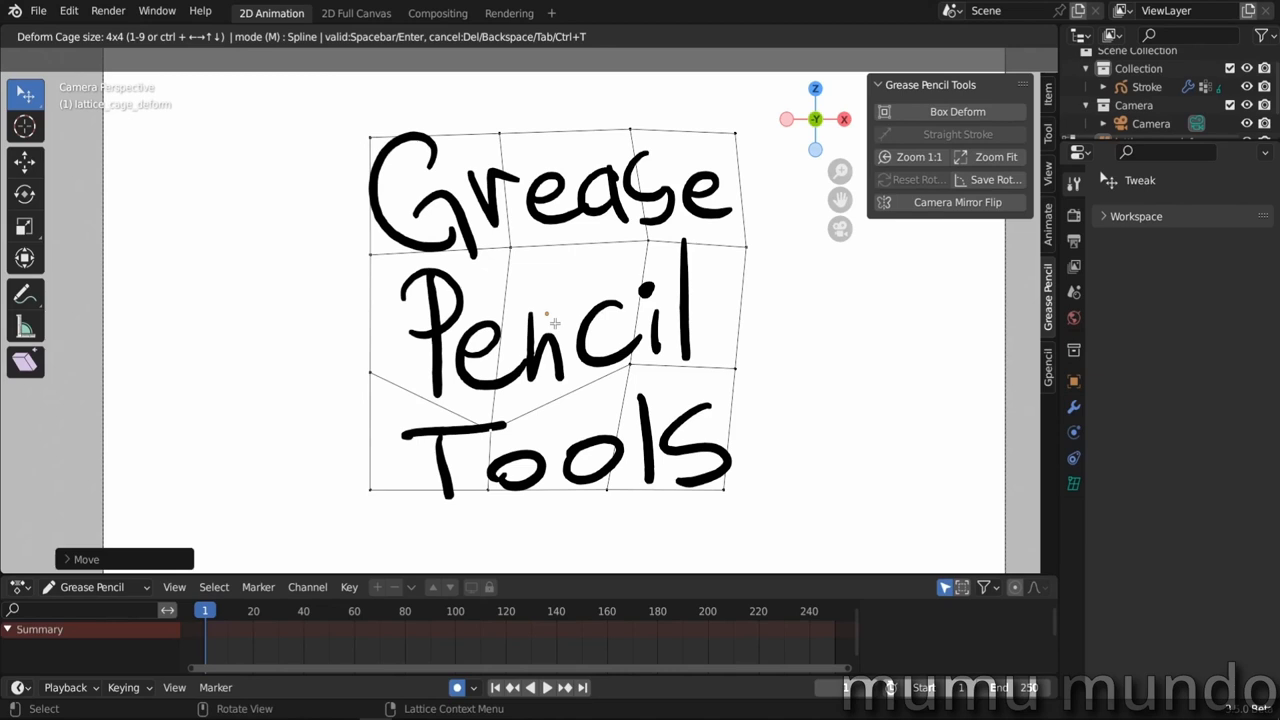
Cancel the cage warp and reset the canvas view rotation
key(Tab)
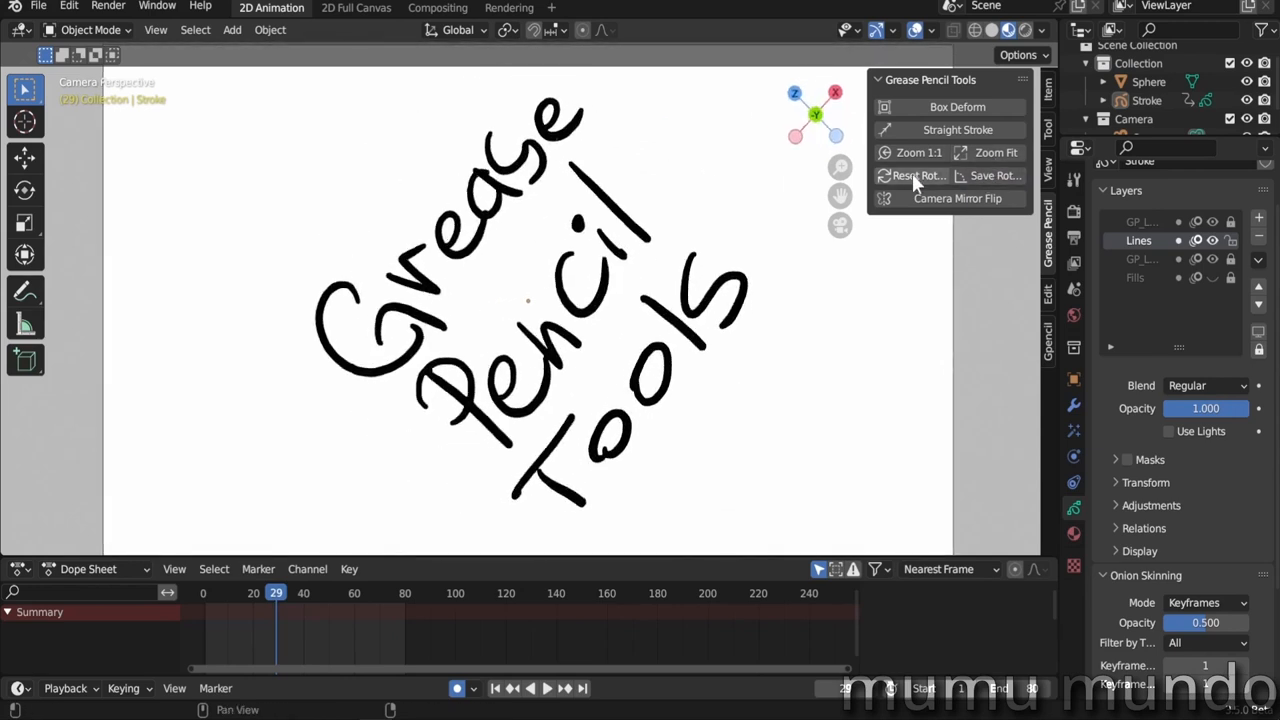
click(912, 175)
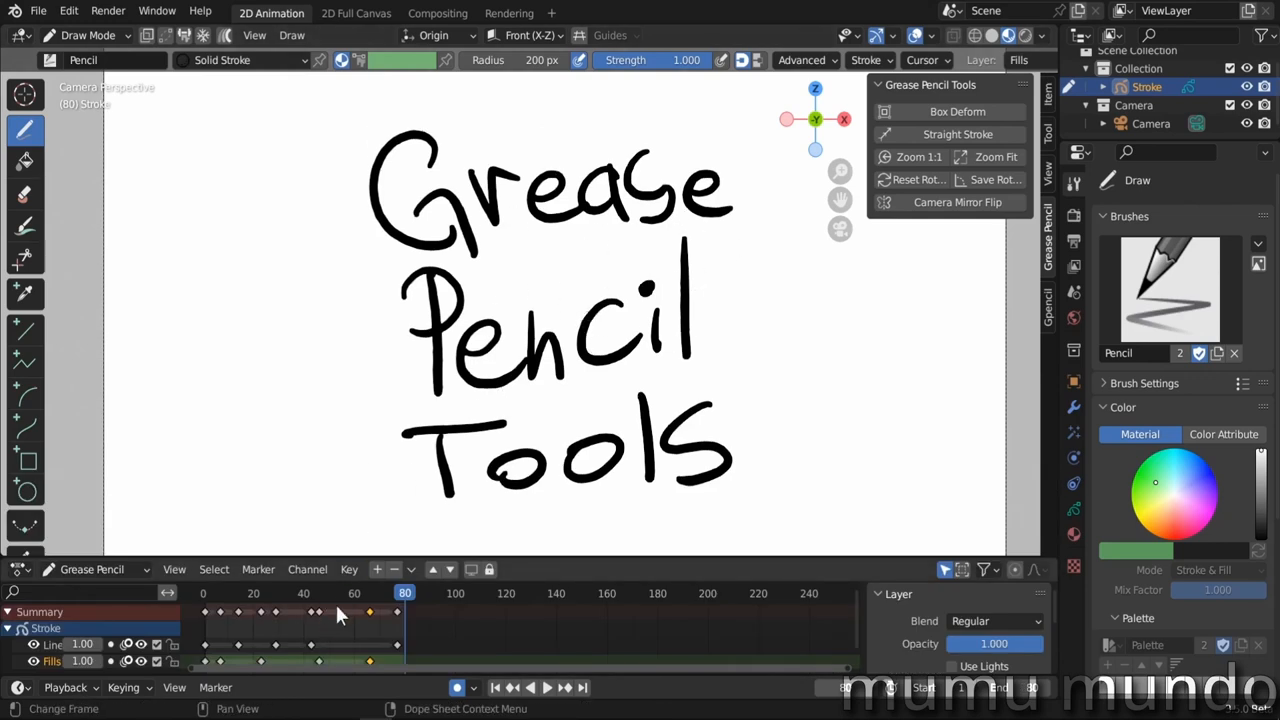
Set the current frame to 77 and show the animation editor type choices
click(354, 593)
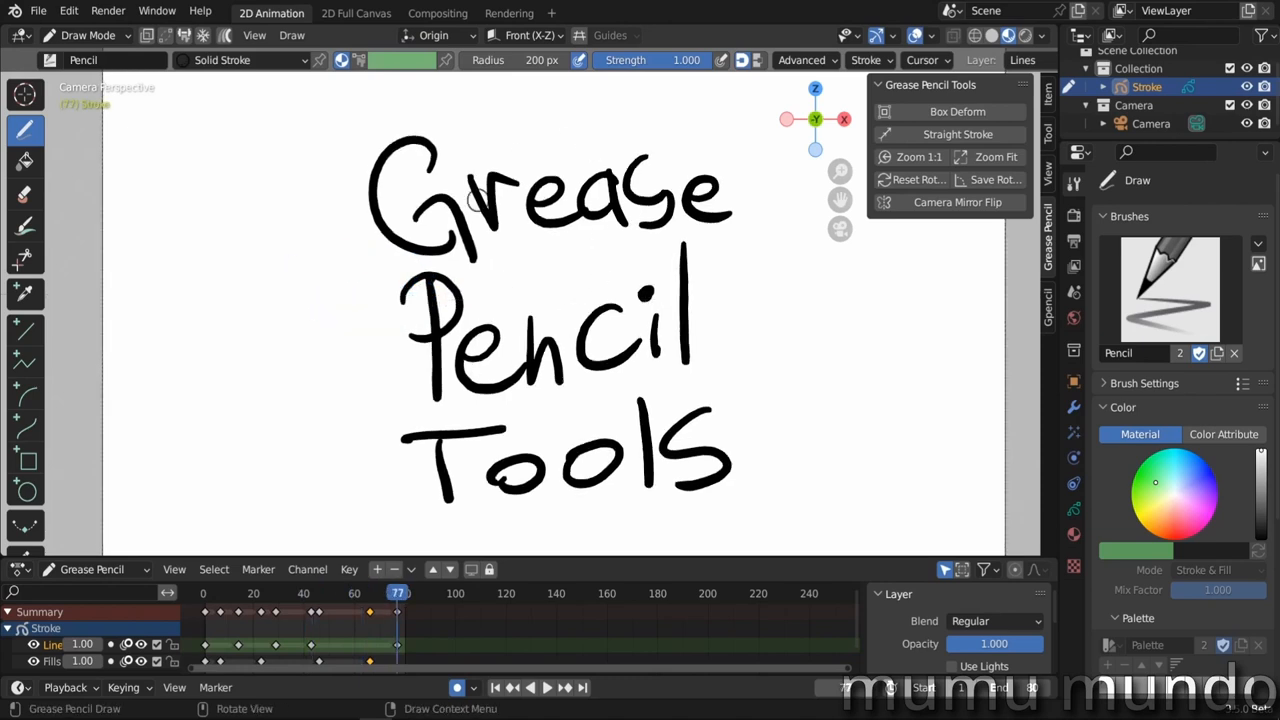
click(90, 570)
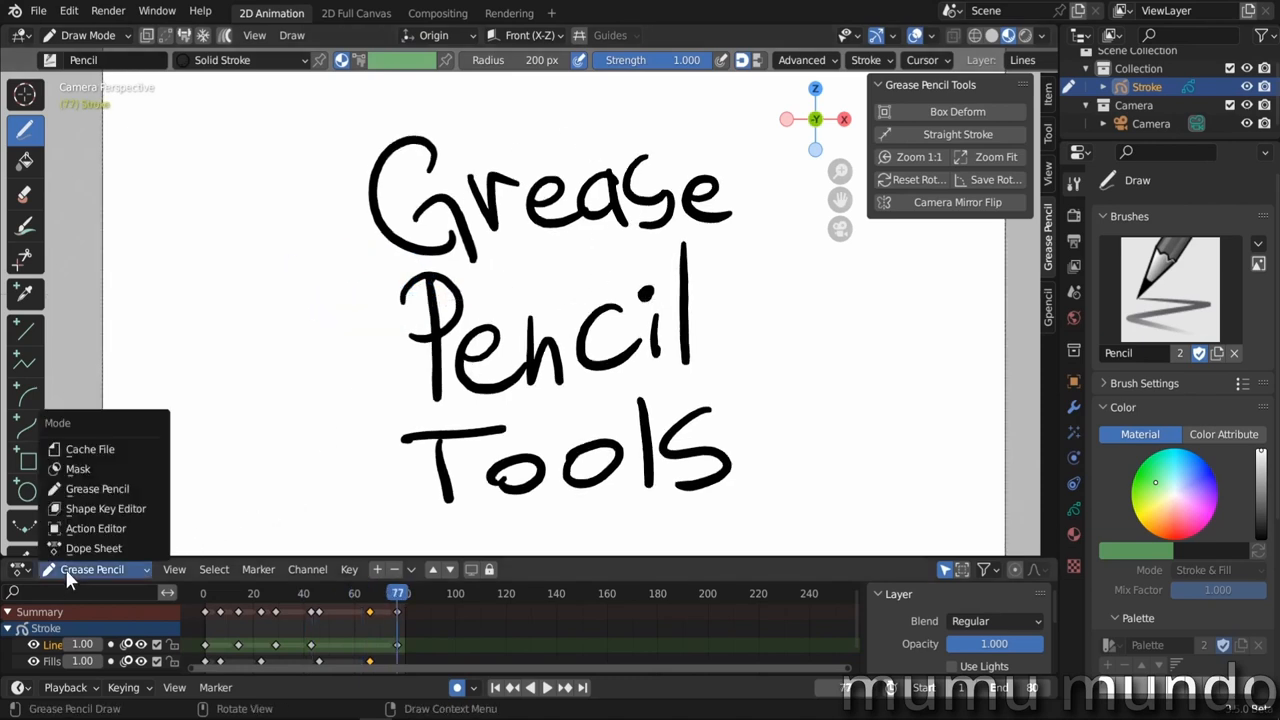
Switch to the Dope Sheet and key the Stroke object's location at frames 18 and 57
click(94, 548)
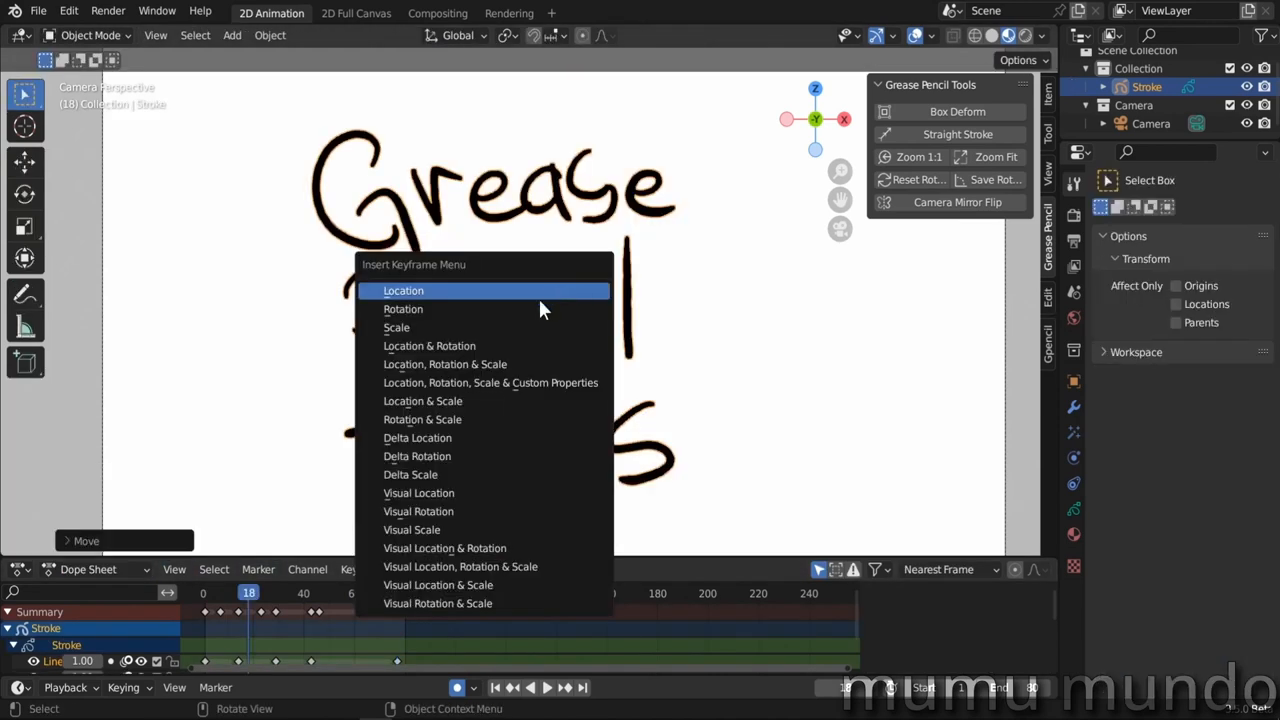
click(404, 290)
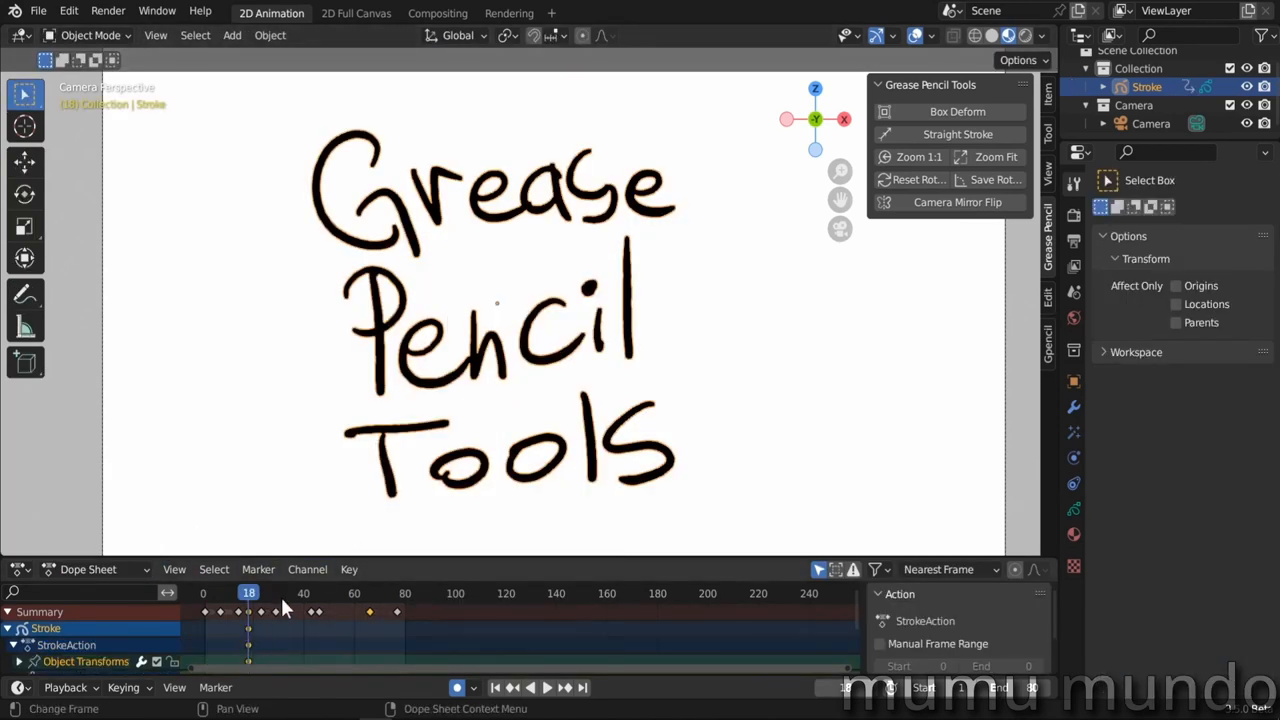
key(i)
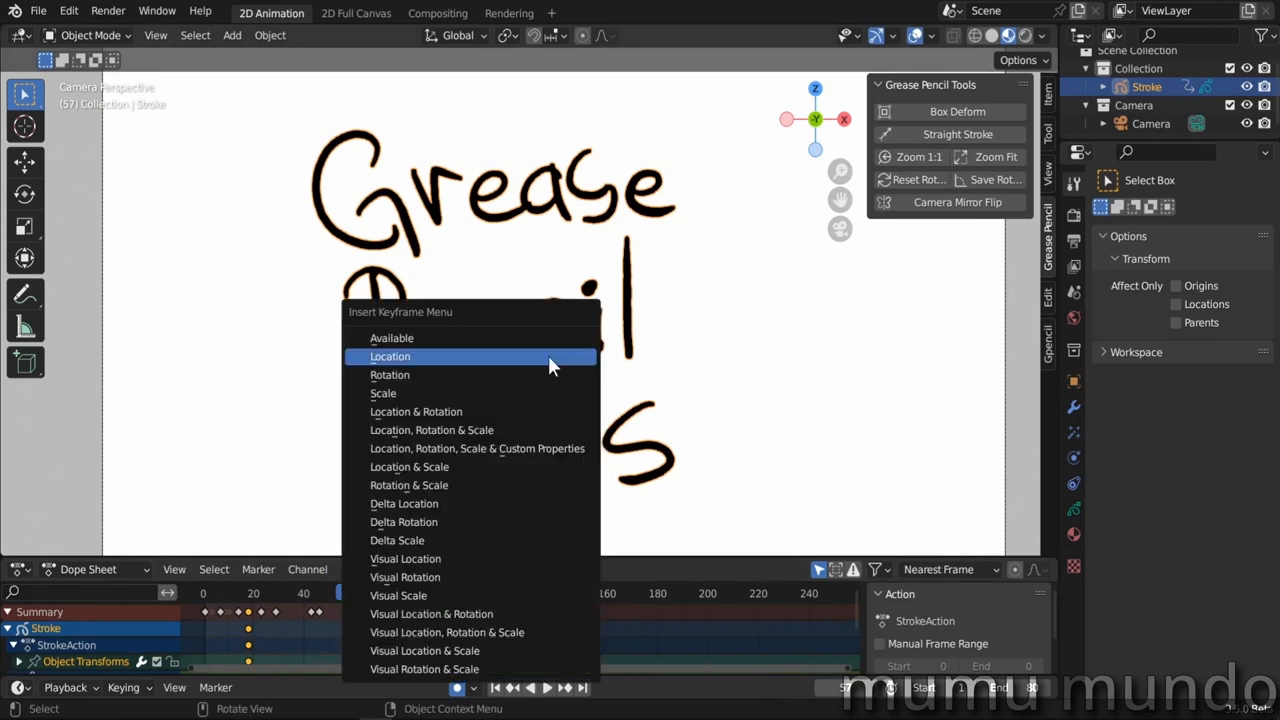
click(390, 356)
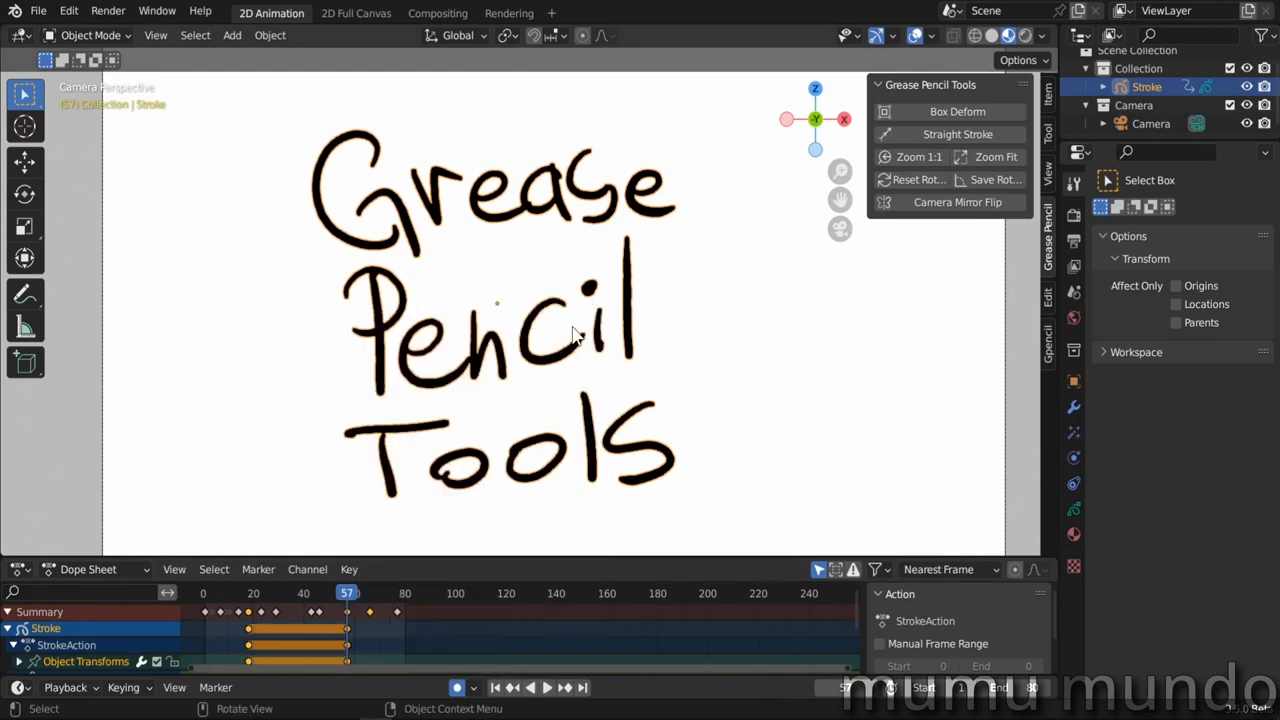
Scrub the timeline to frame 43 and open the Edit menu
drag(347, 592, 309, 592)
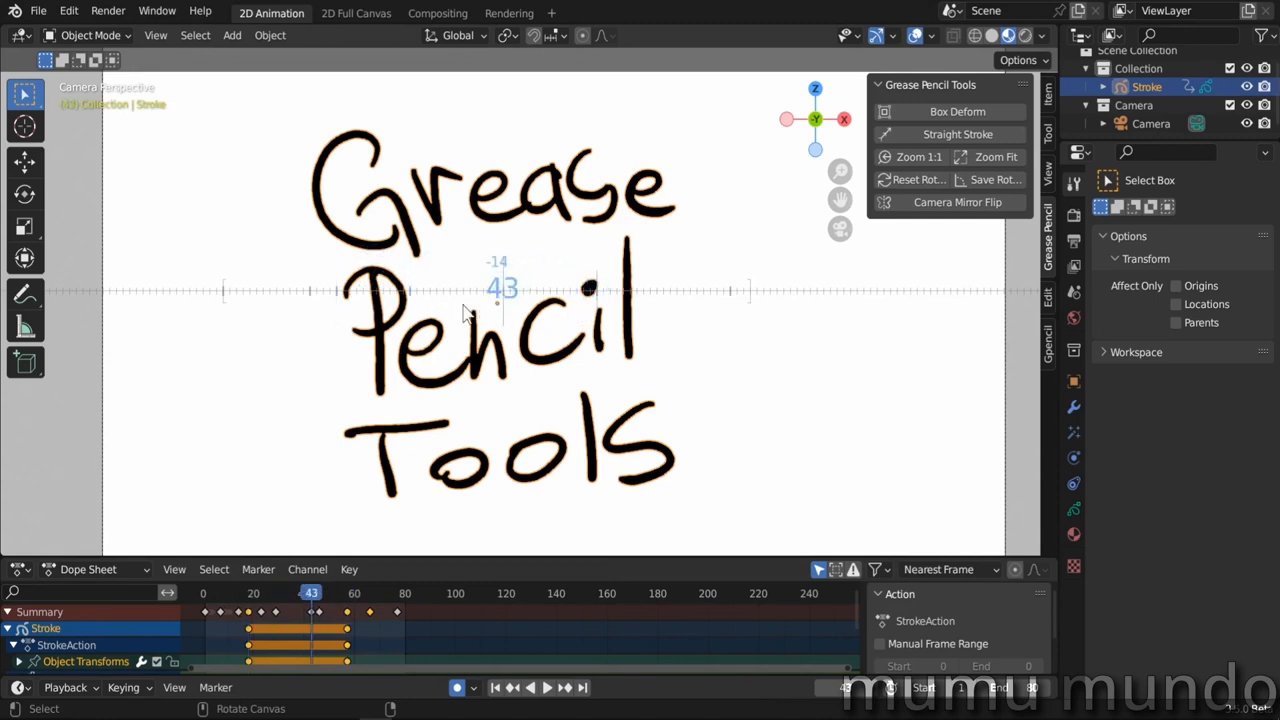
drag(312, 593, 348, 593)
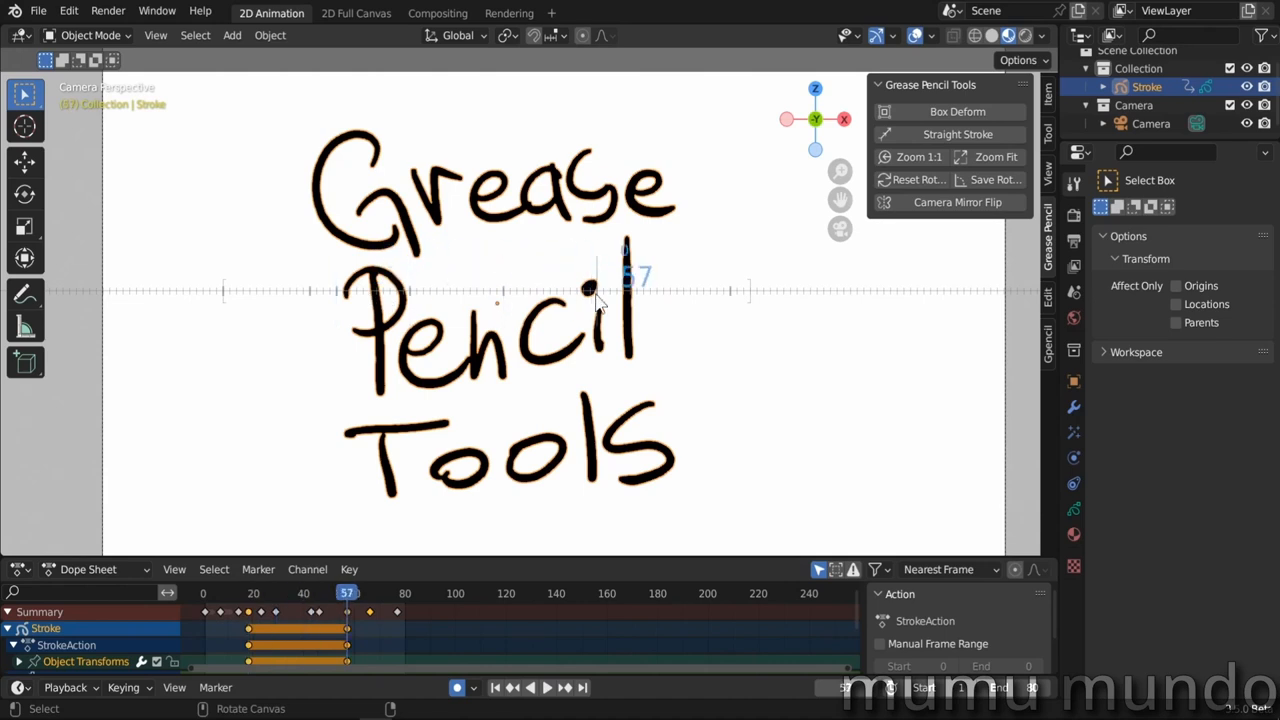
click(66, 11)
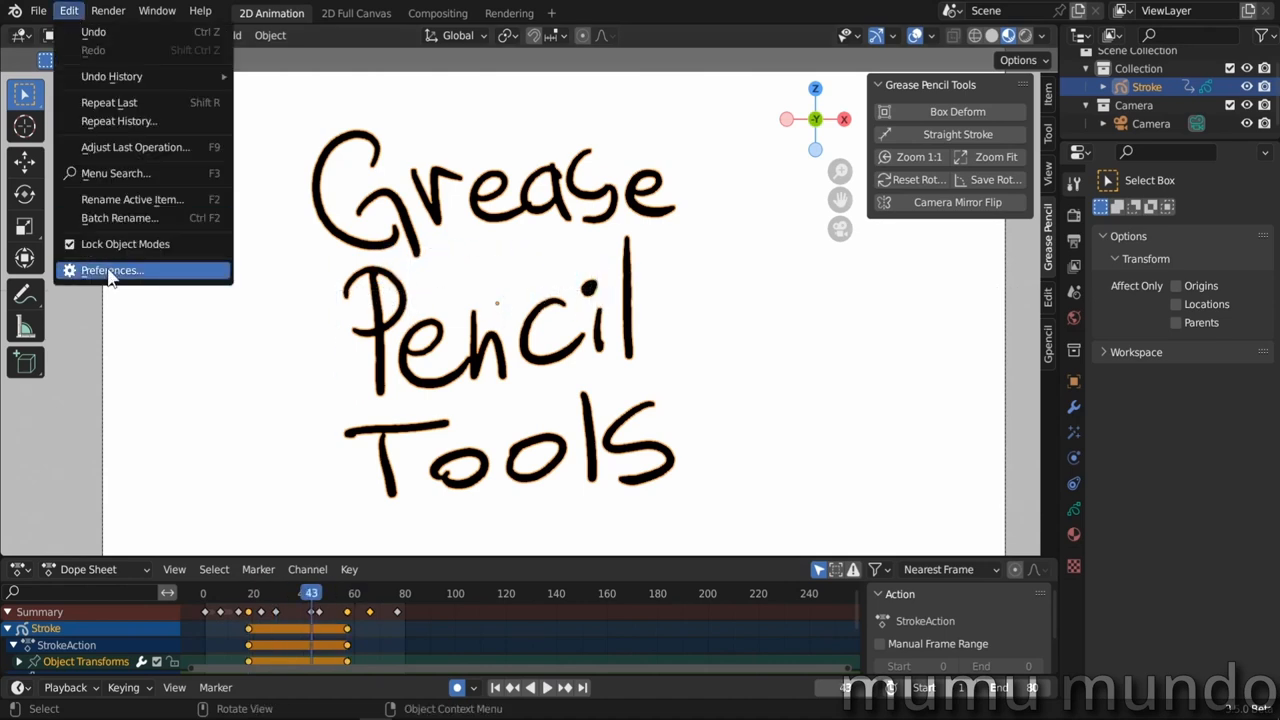
Enable Always Snap in the add-on's Timeline Scrub preferences and close Preferences
click(112, 270)
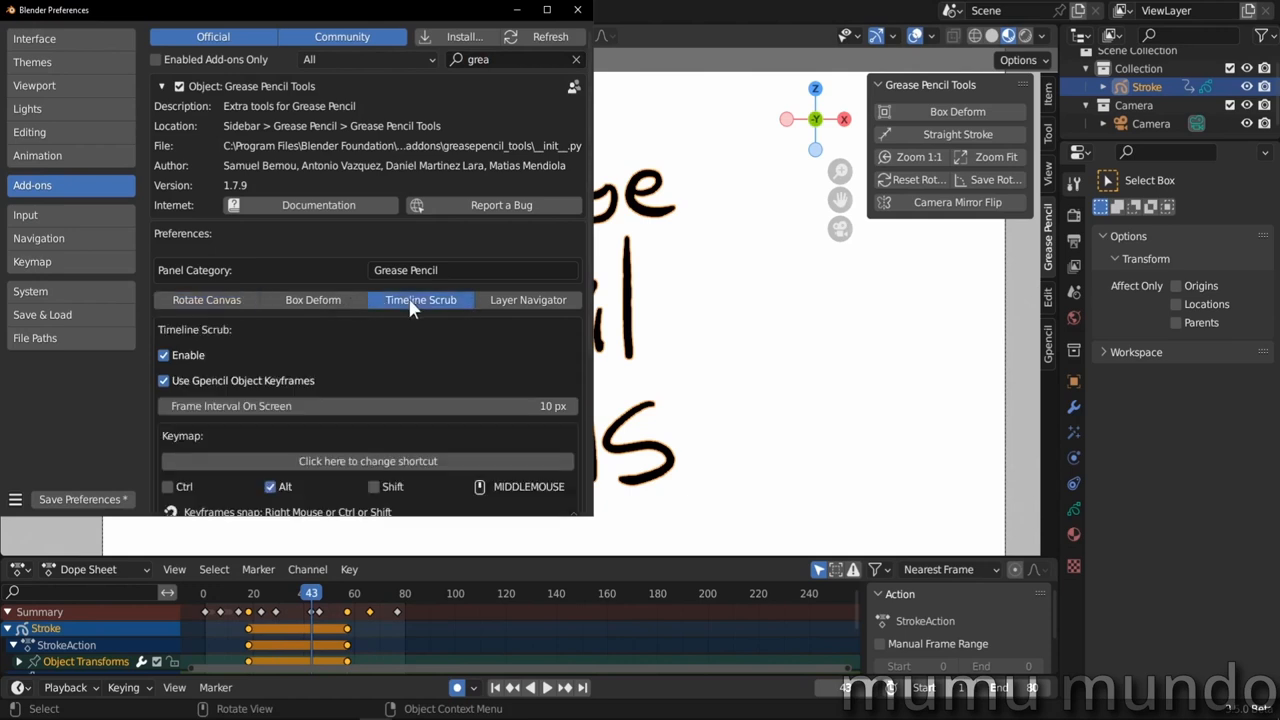
mouse_move(434, 312)
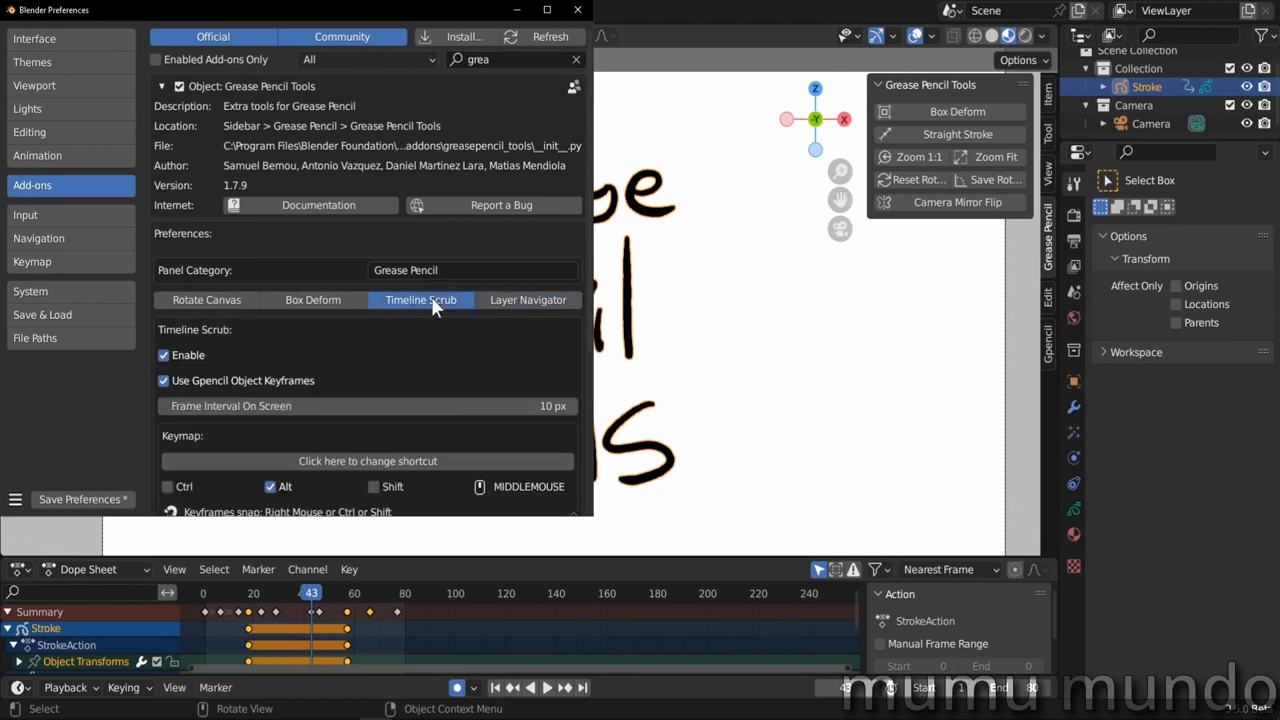
click(313, 299)
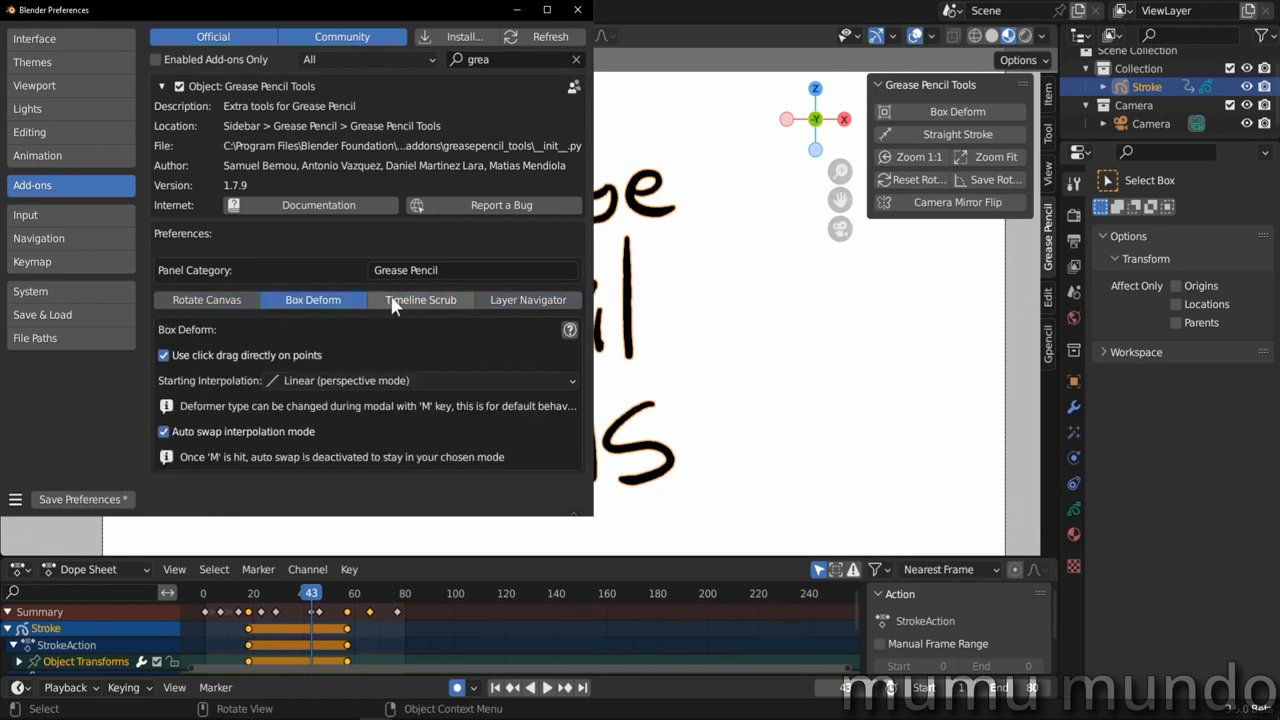
click(421, 300)
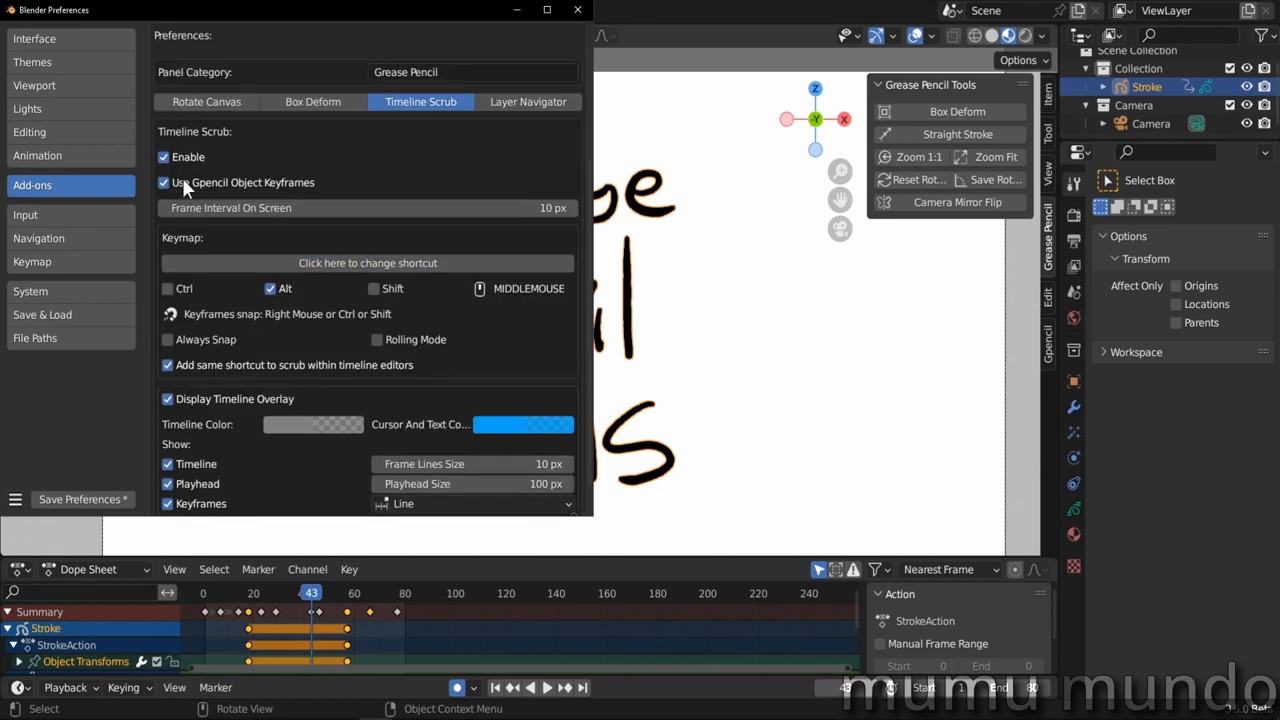
mouse_move(290, 195)
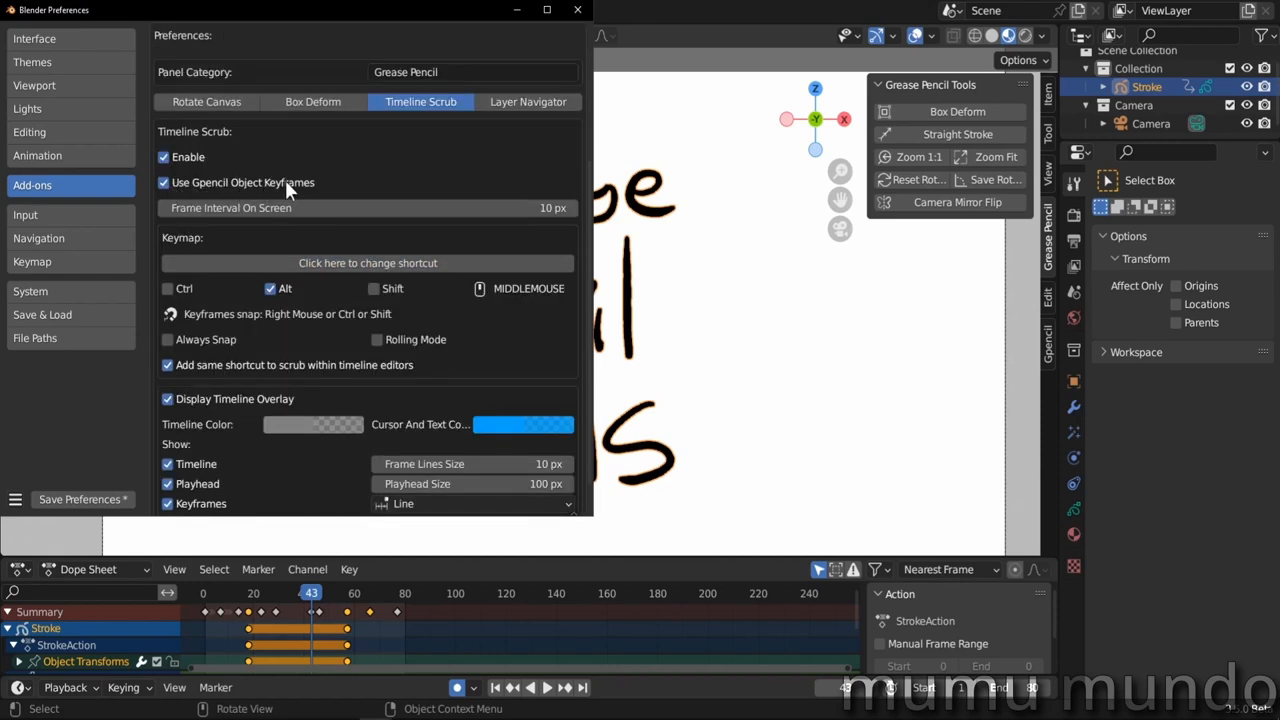
scroll(down, 3)
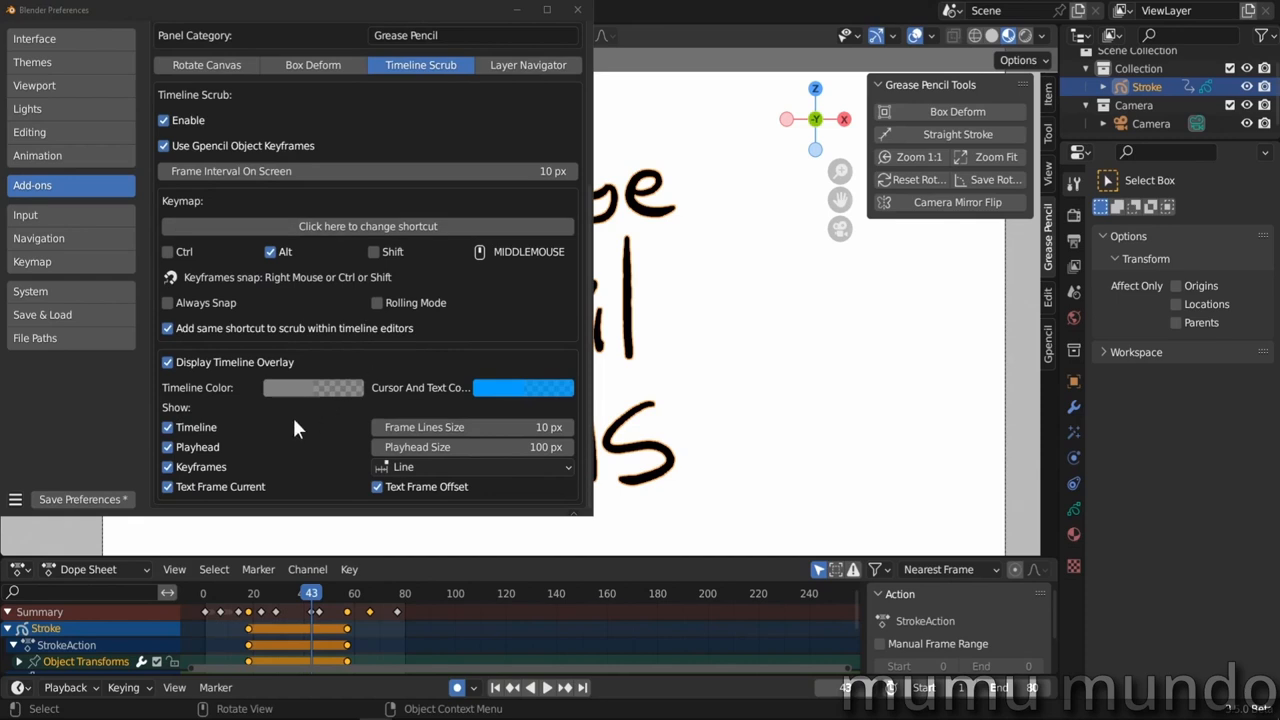
click(167, 302)
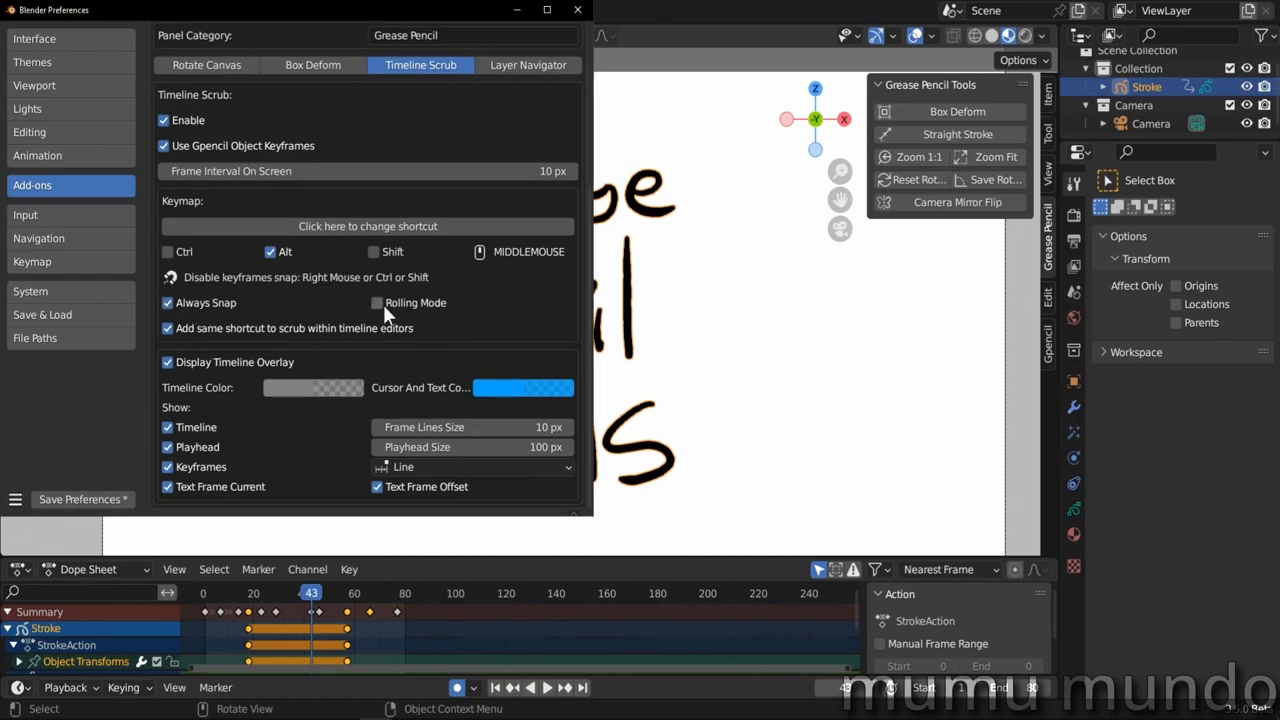
mouse_move(401, 318)
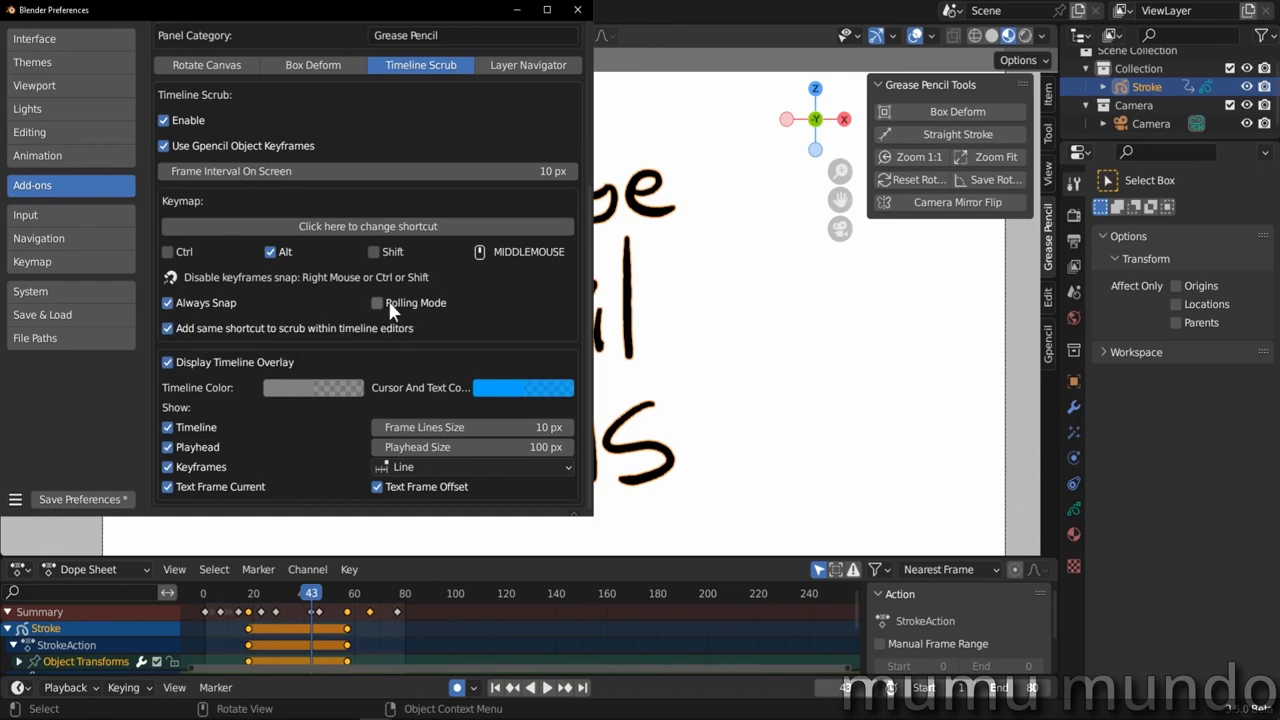
mouse_move(385, 313)
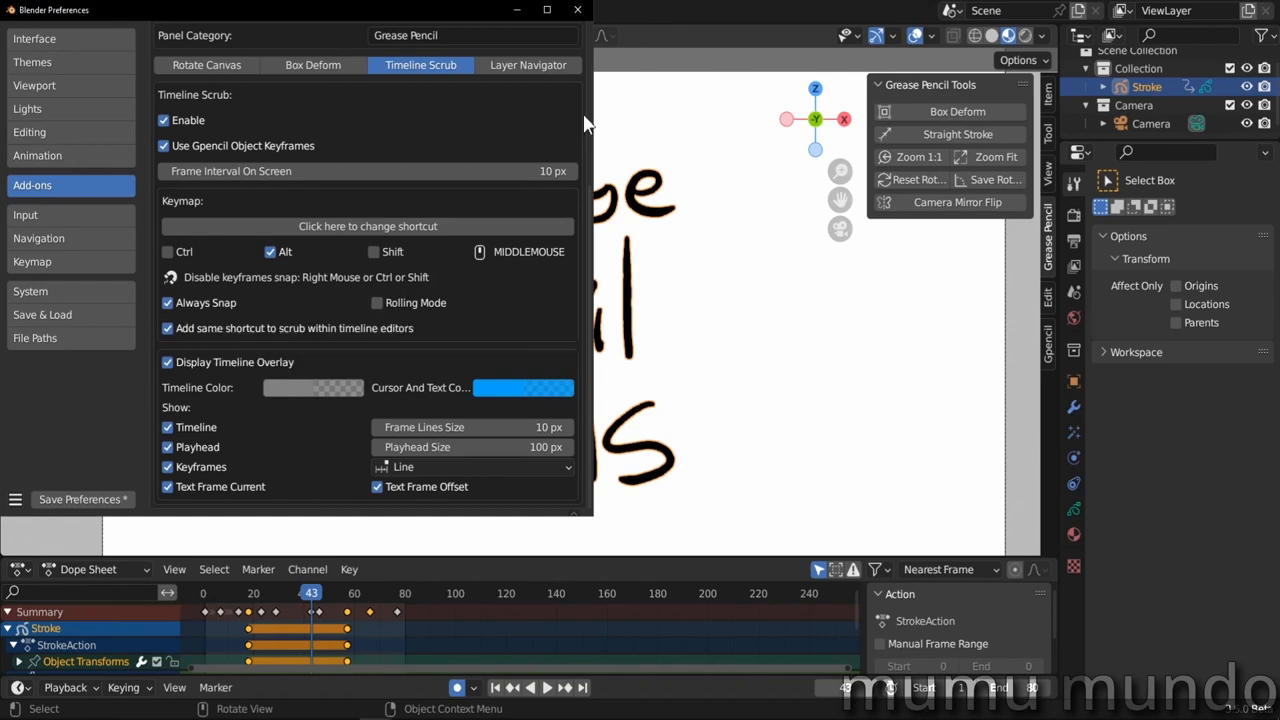
click(577, 9)
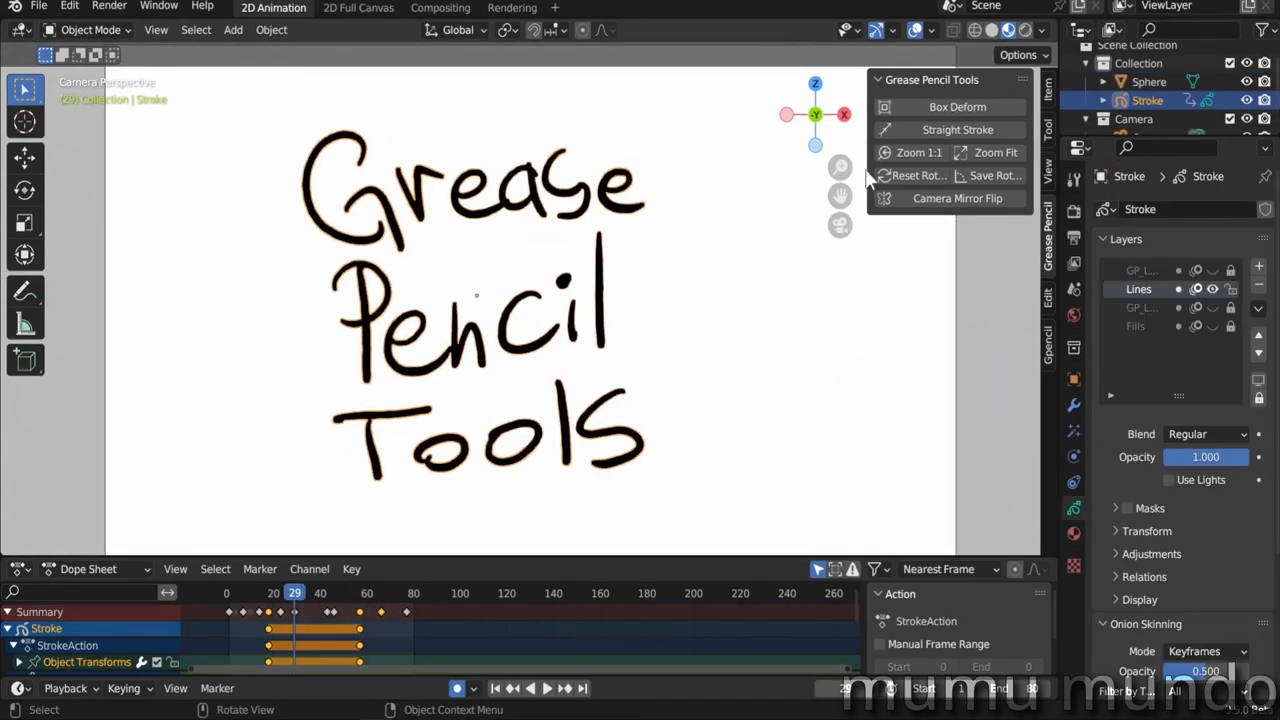
mouse_move(949, 130)
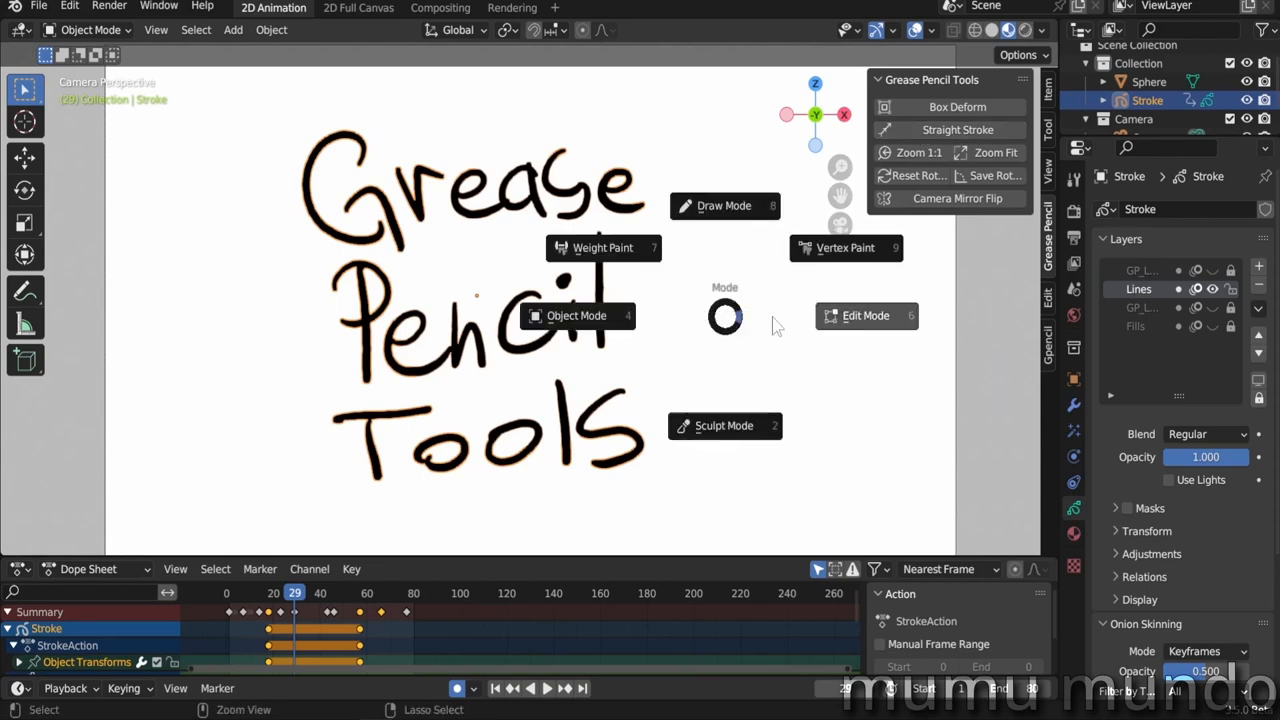
Enter stroke Edit Mode and straighten the selected P stroke at 36.6% force
click(724, 205)
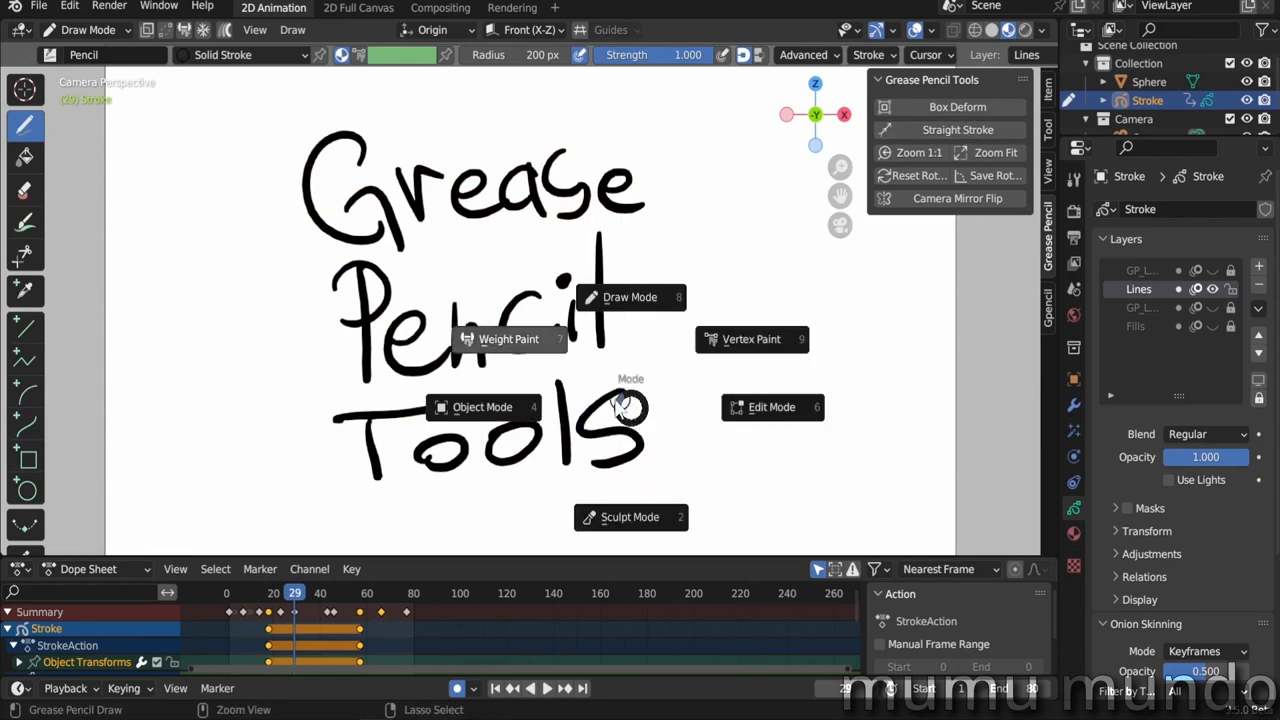
click(772, 407)
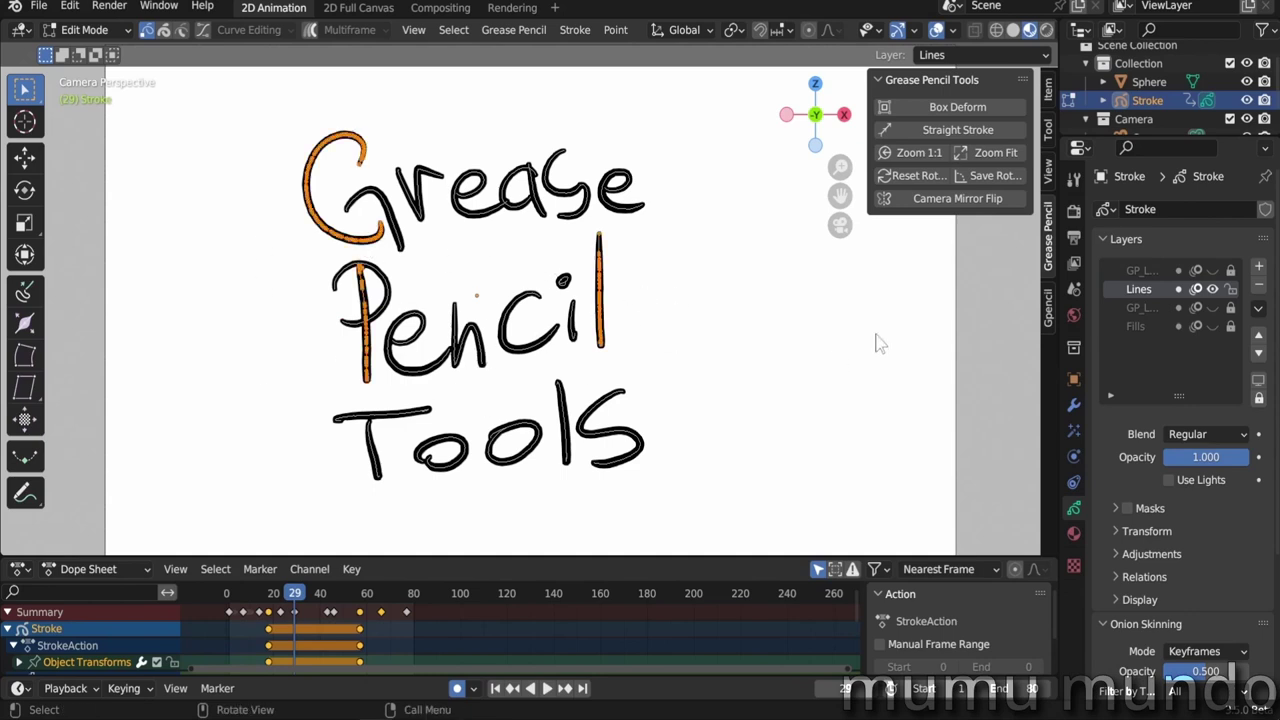
click(950, 129)
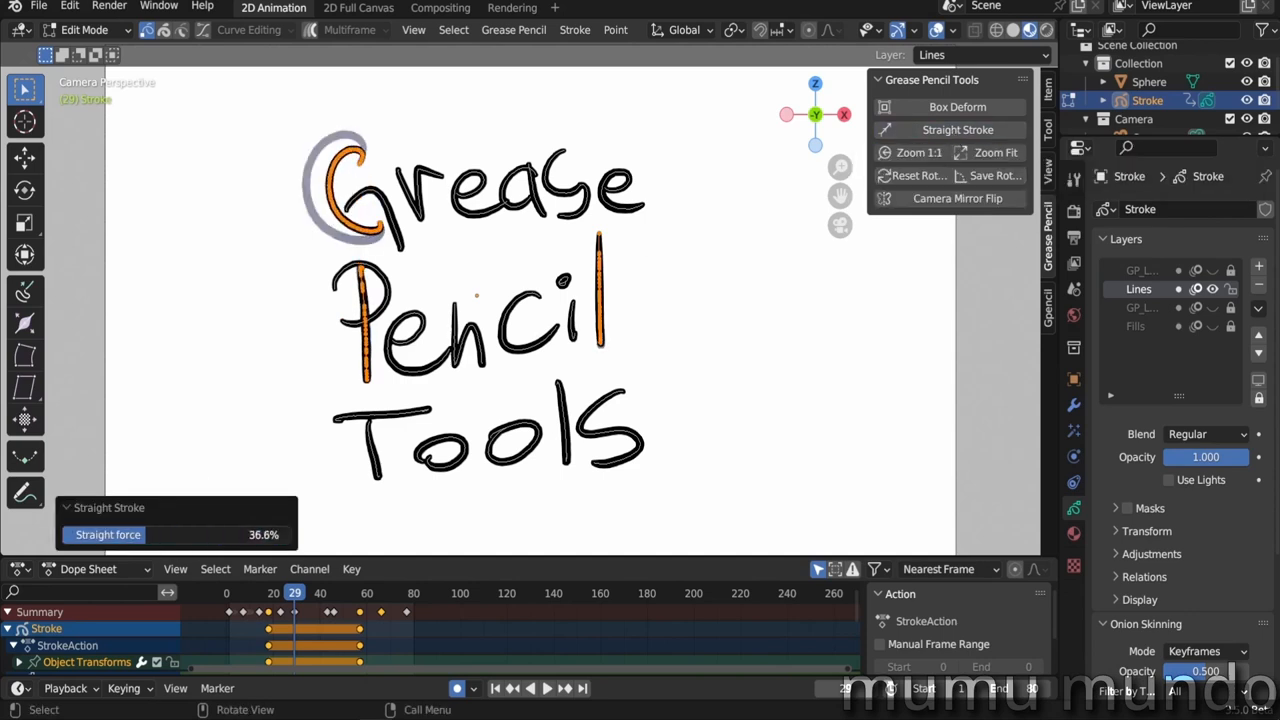
click(85, 30)
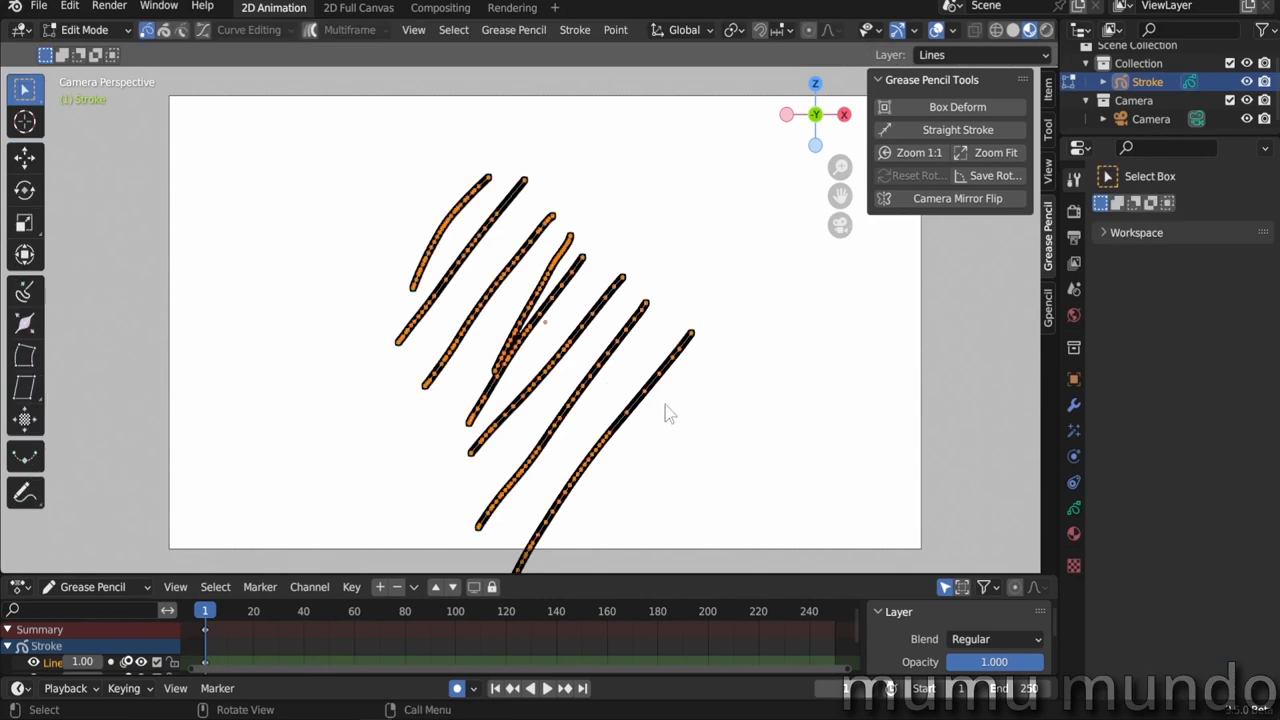
click(949, 129)
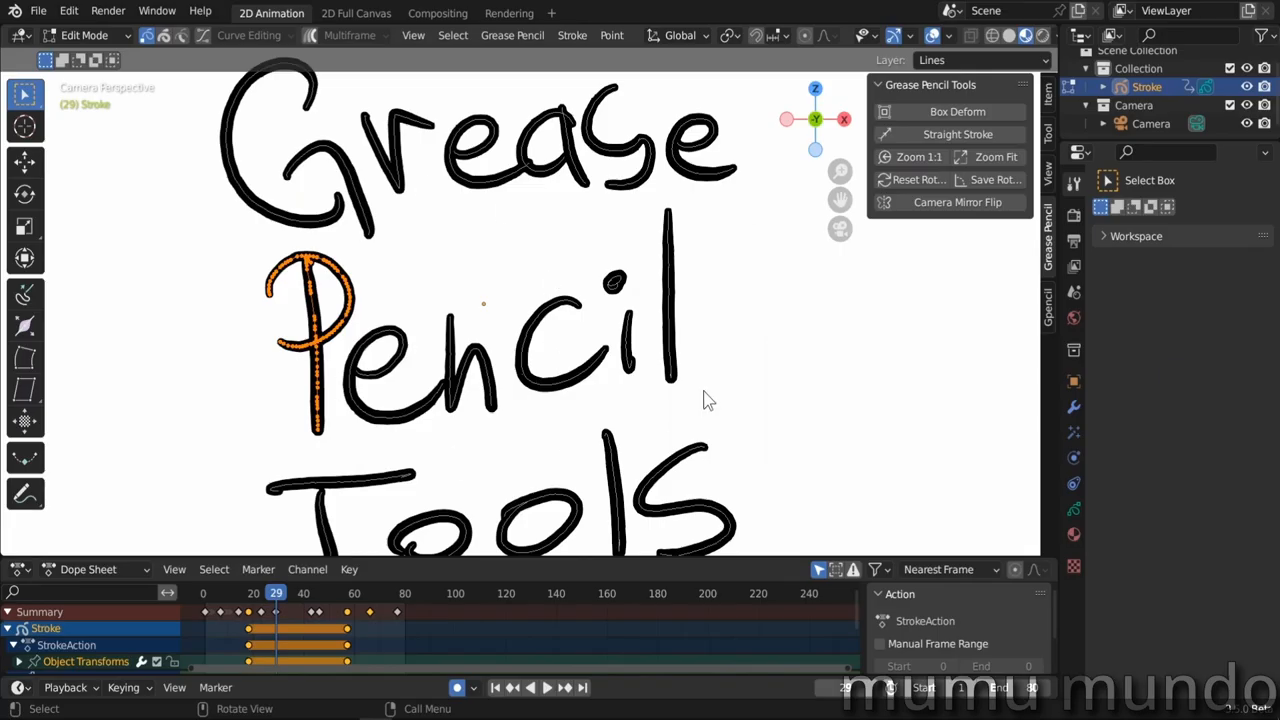
mouse_move(1074, 240)
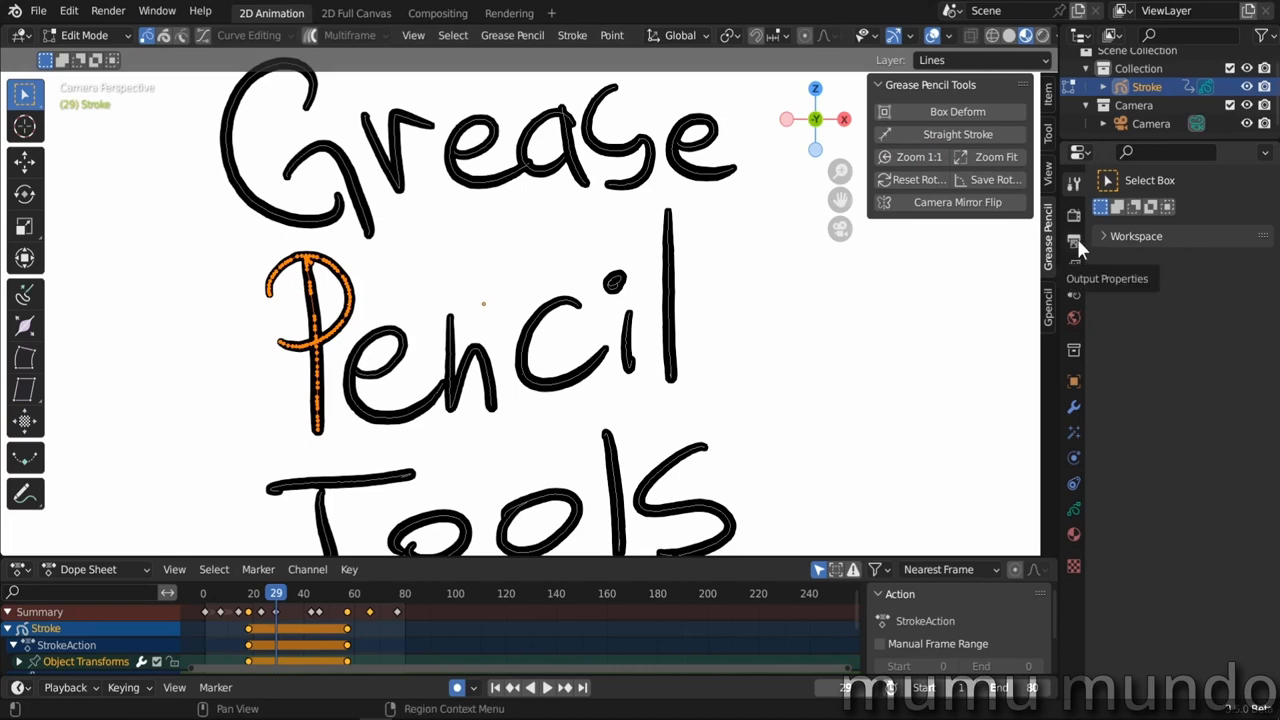
Review output settings (1920×1080, 24 fps, frames 1–80) and zoom-fit the lettering
click(1075, 240)
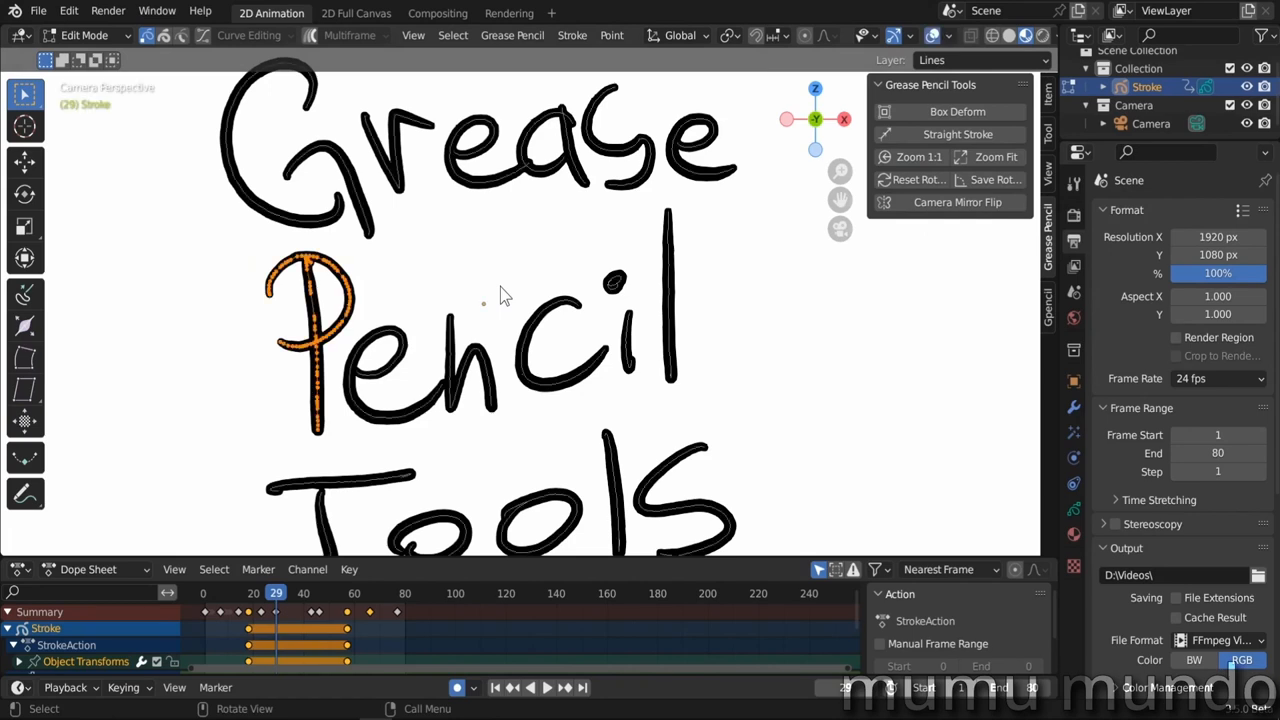
click(996, 157)
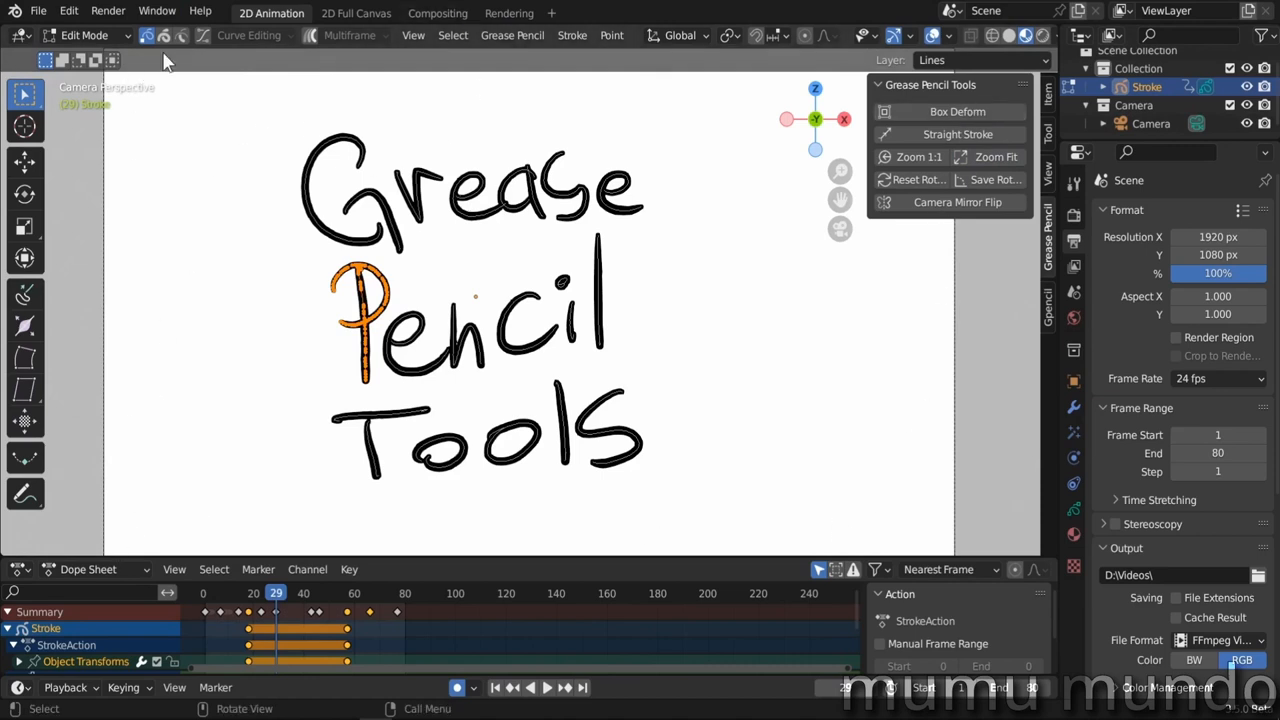
mouse_move(160, 65)
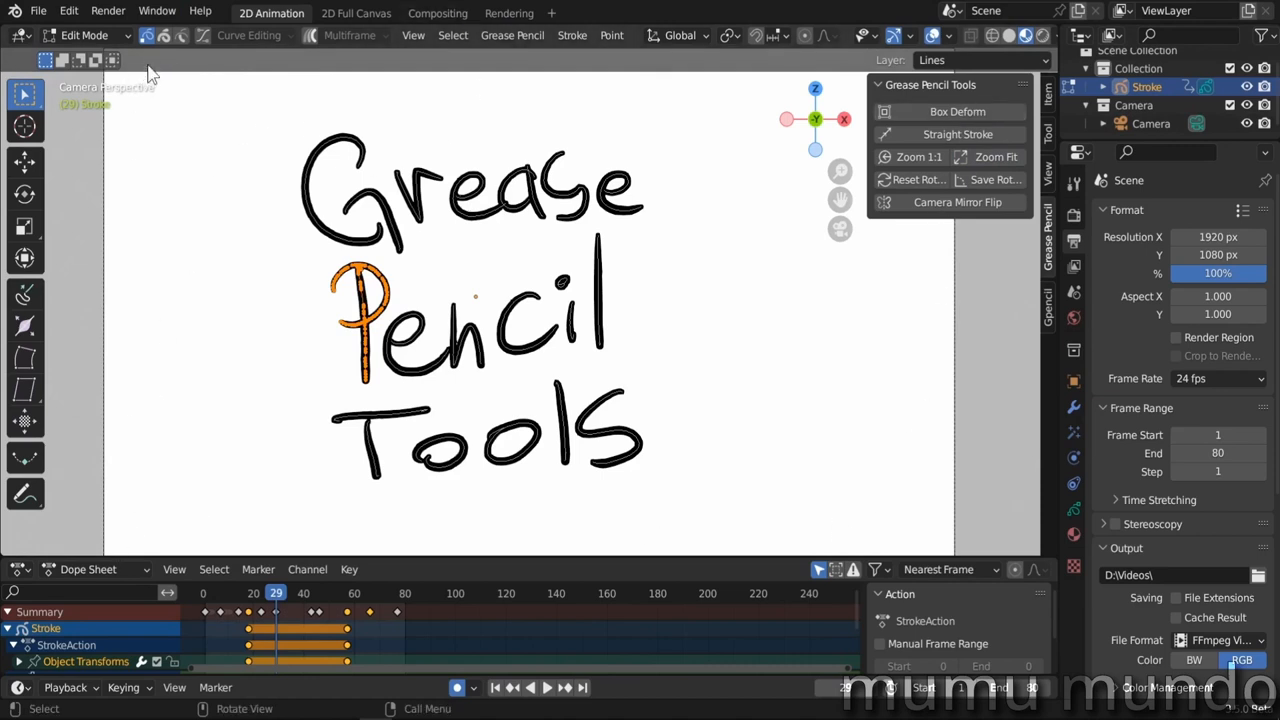
mouse_move(235, 82)
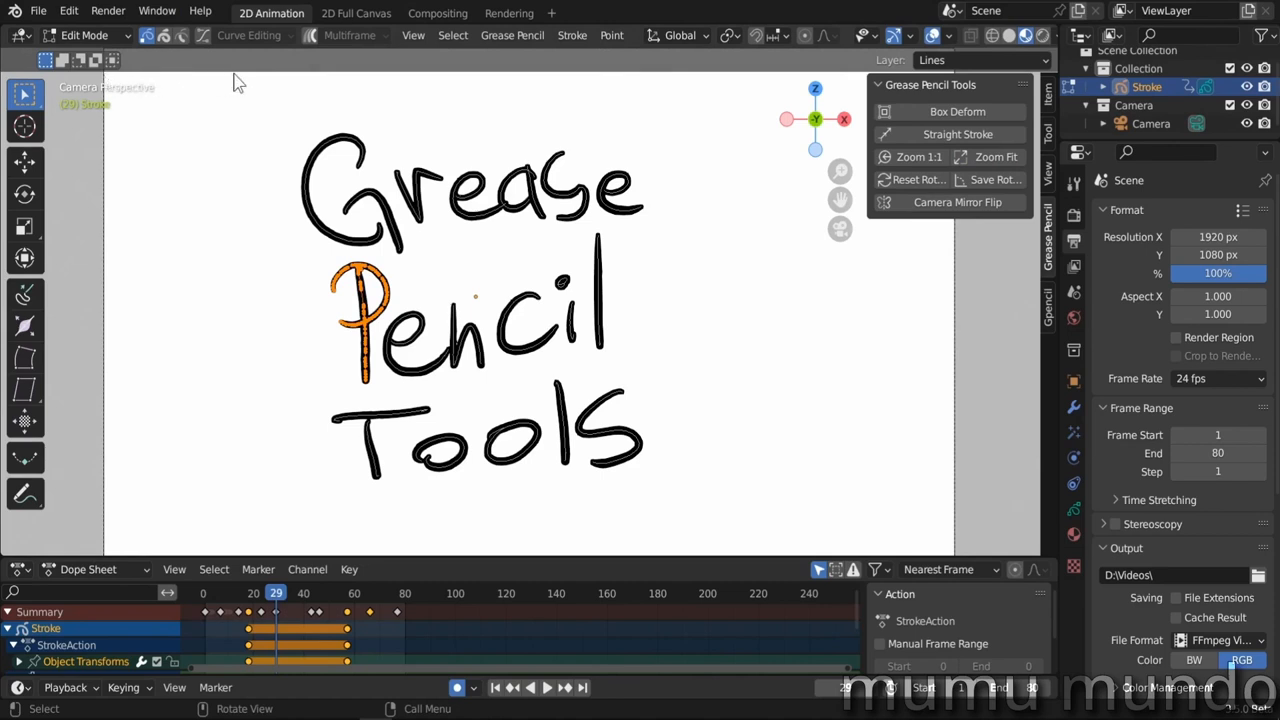
mouse_move(172, 73)
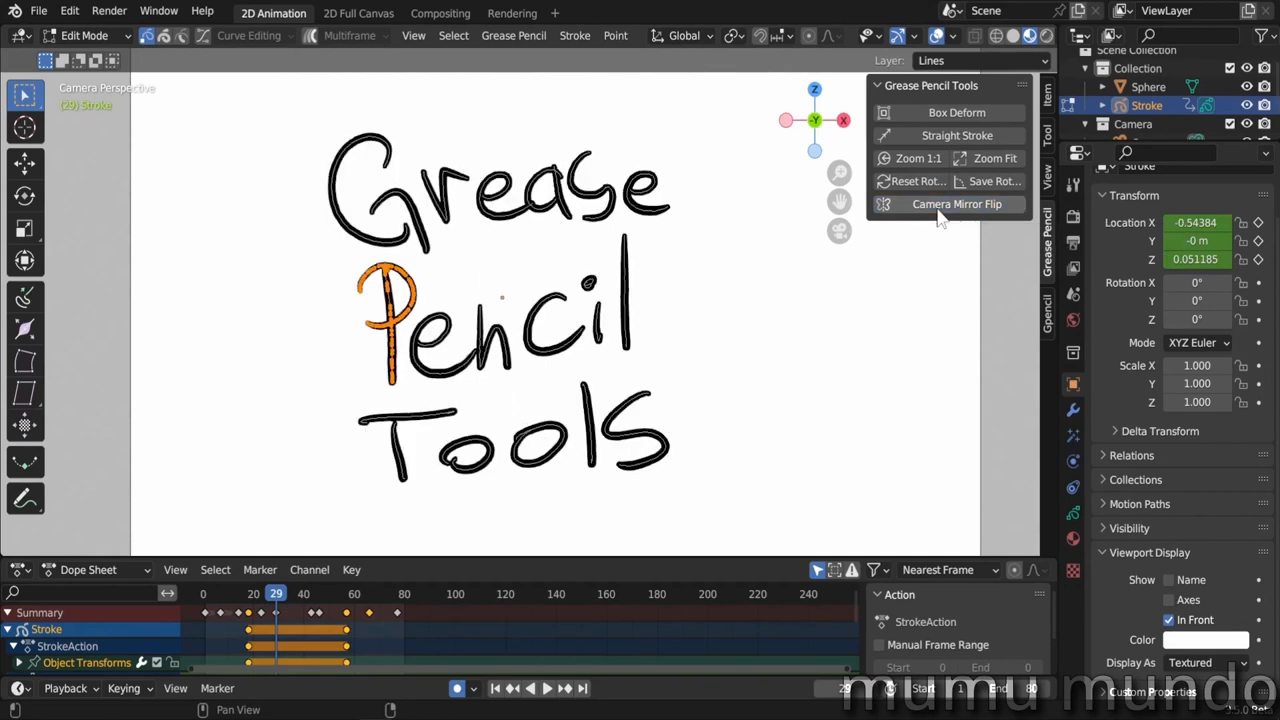
click(948, 204)
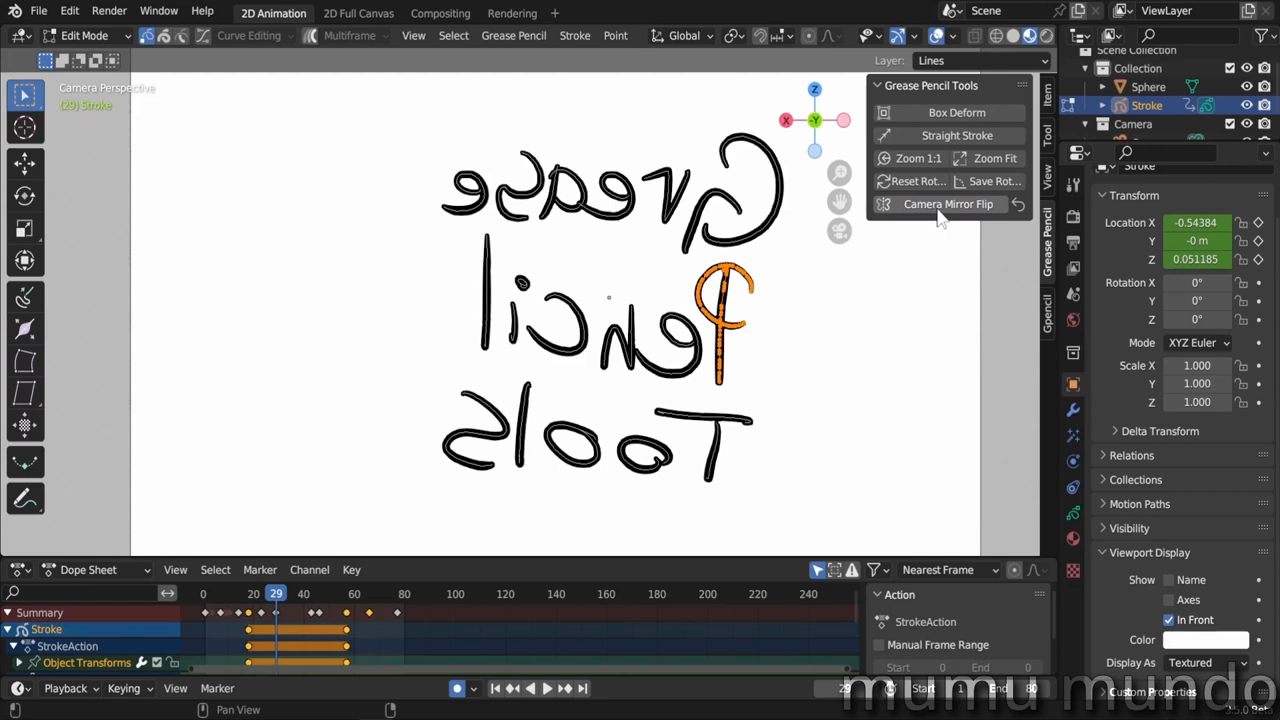
click(948, 204)
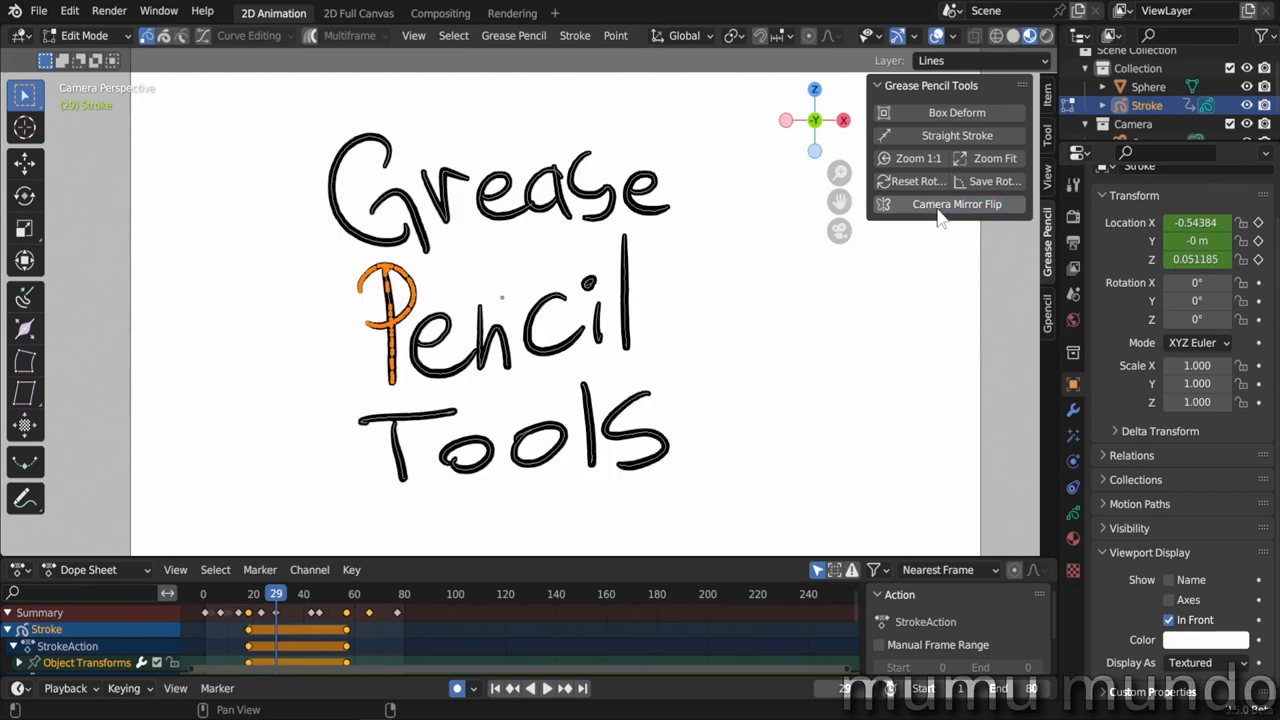
click(948, 204)
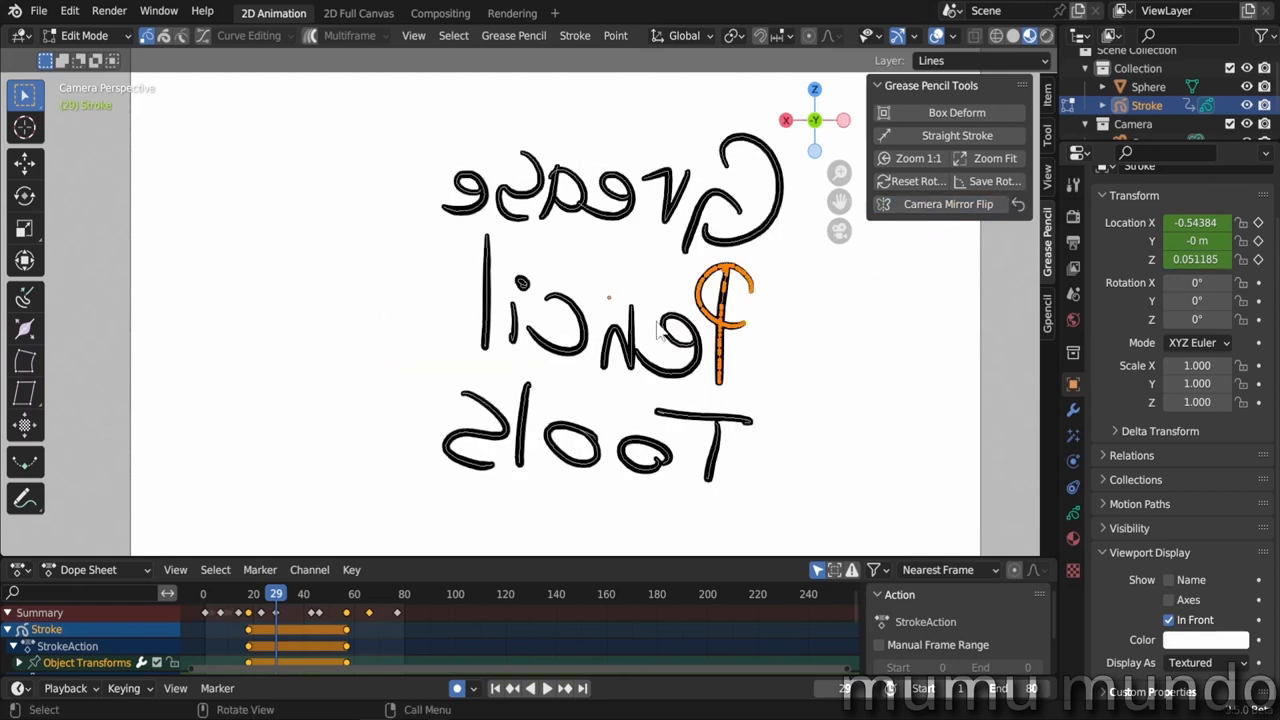
click(85, 36)
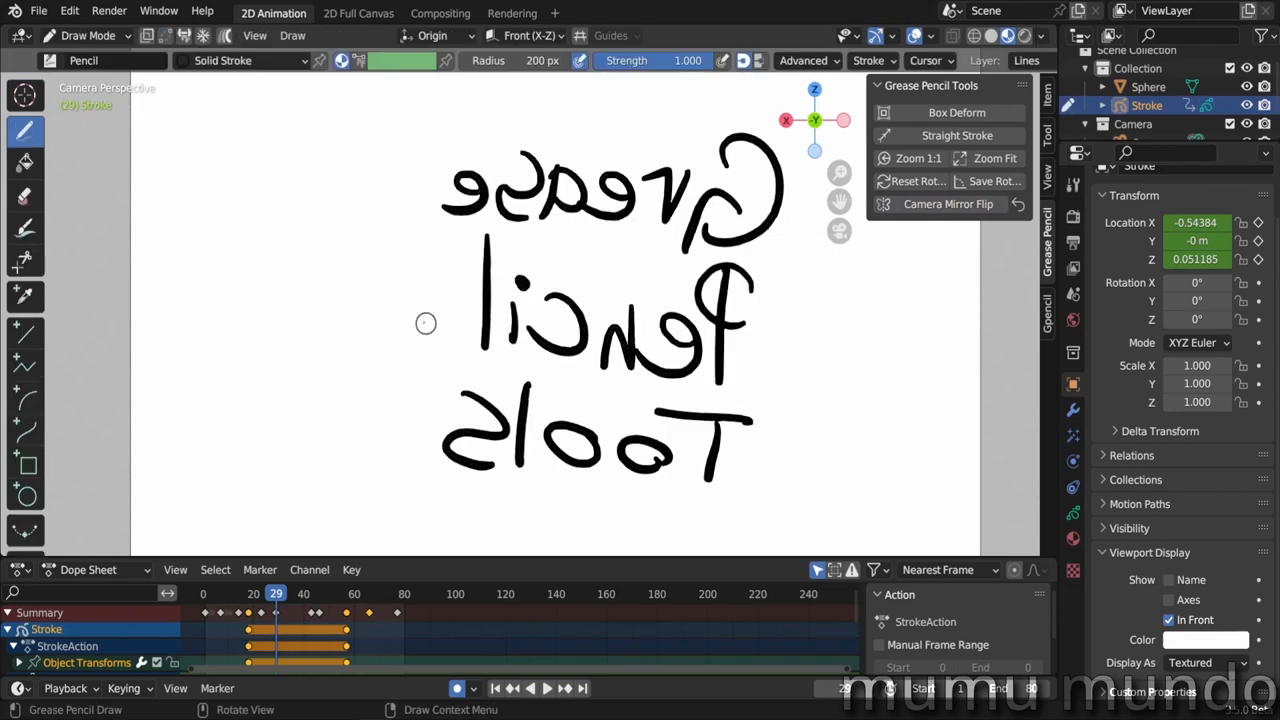
drag(420, 270, 380, 400)
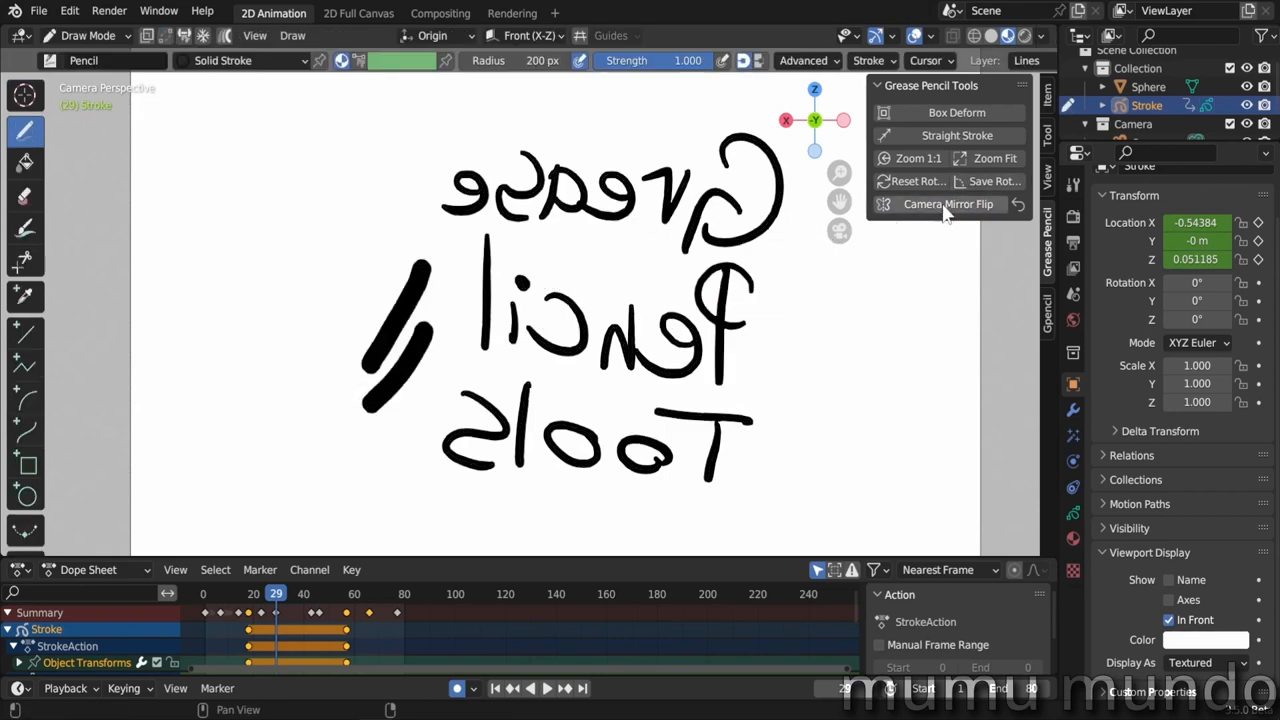
click(948, 204)
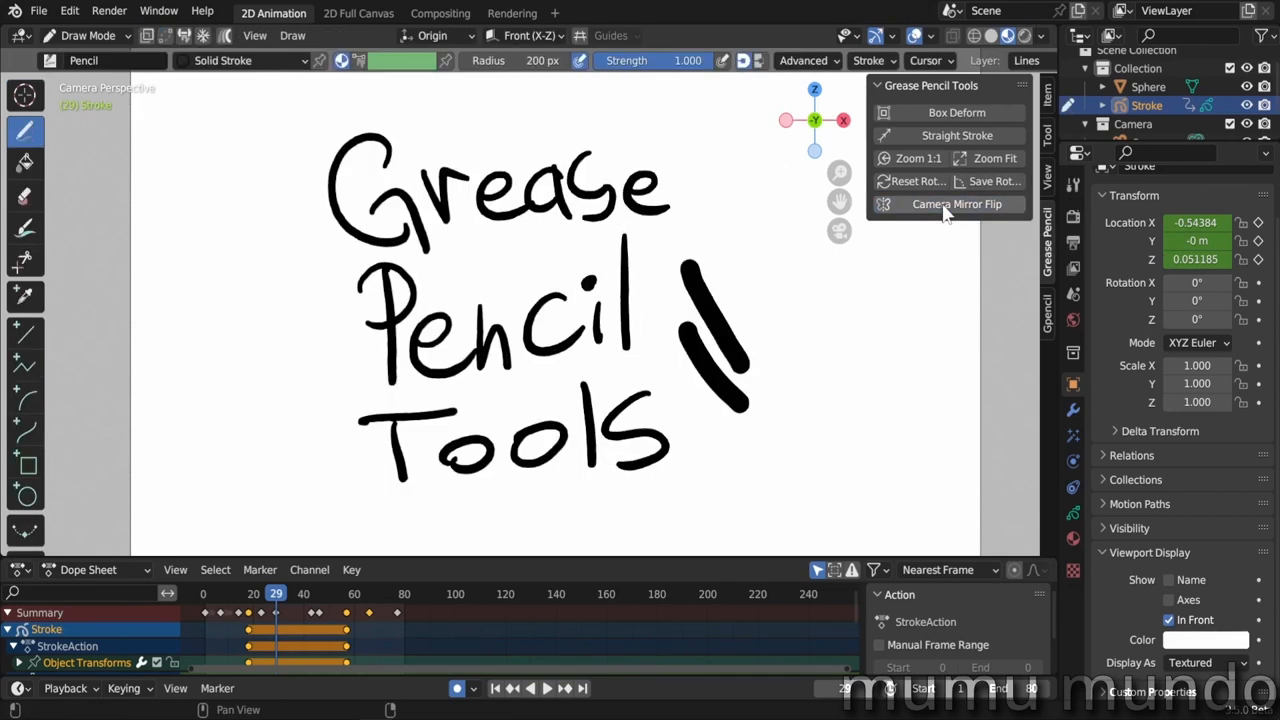
click(95, 60)
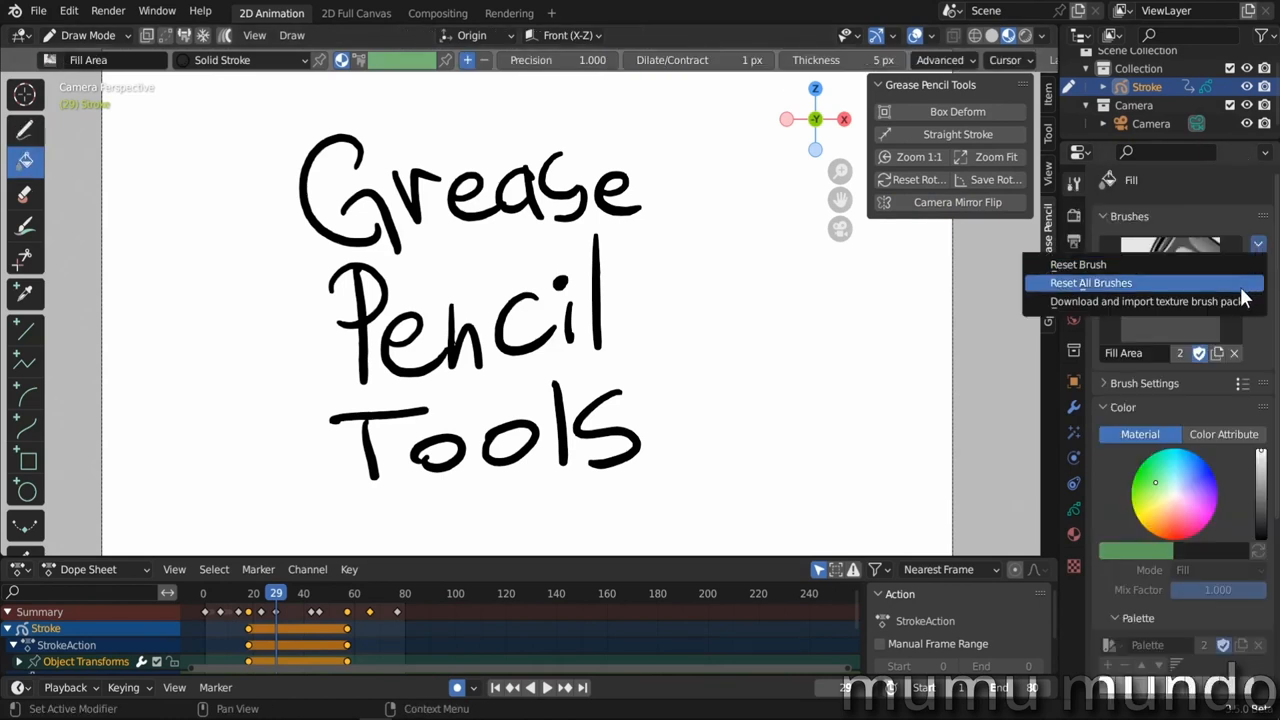
mouse_move(1175, 301)
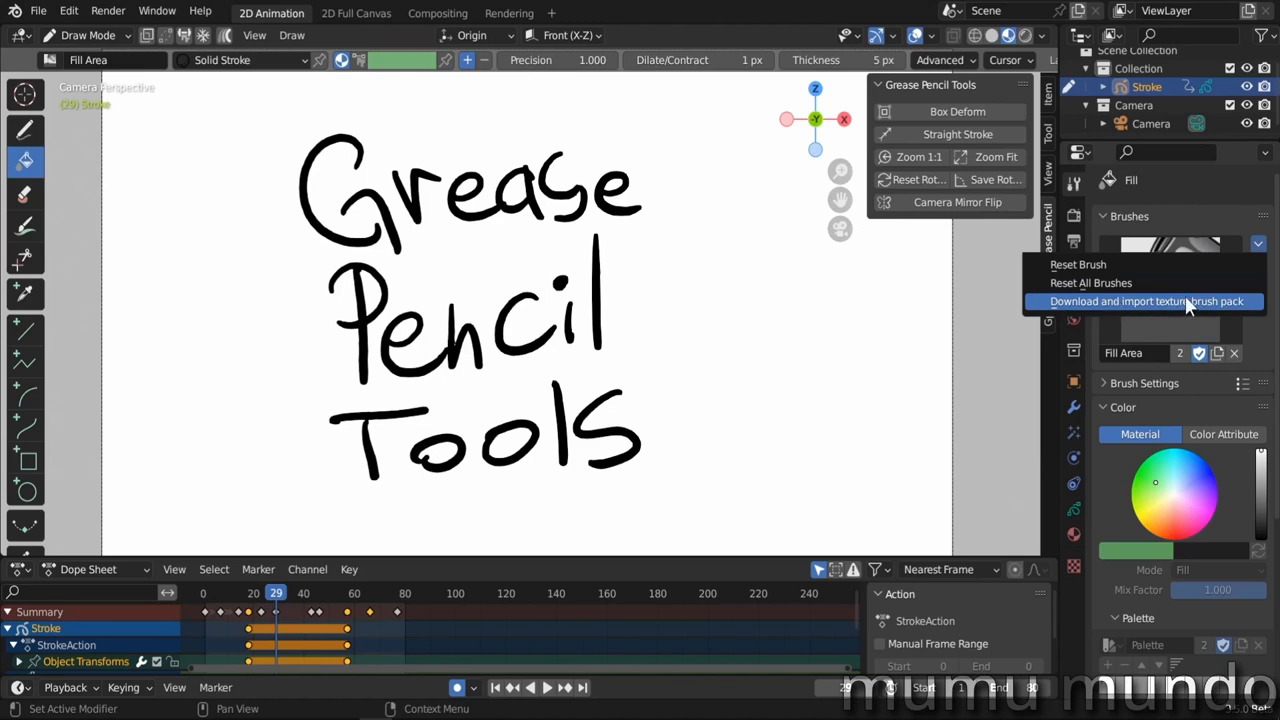
Show the Lines and Fills layer list, with Lines active and Fill Area chosen
click(1146, 301)
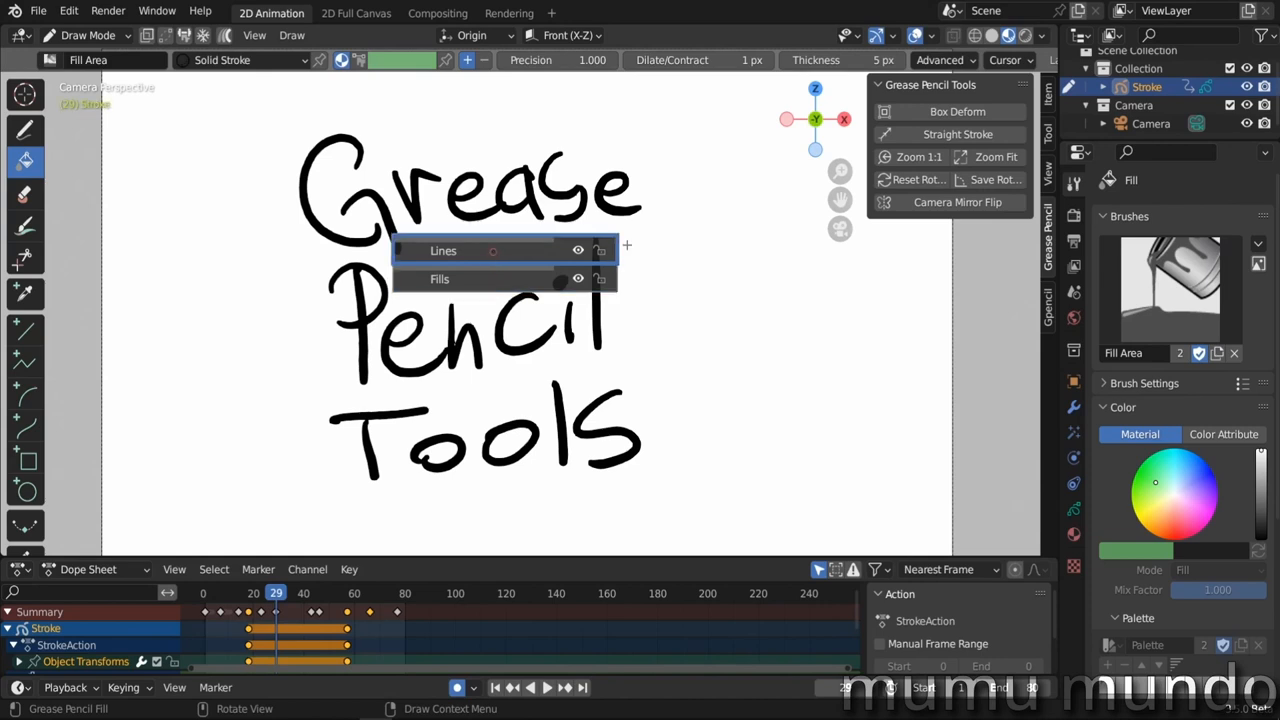
Doodle on the Lines layer, then cycle through GP_Layer.001 and Fills back to Lines
click(493, 251)
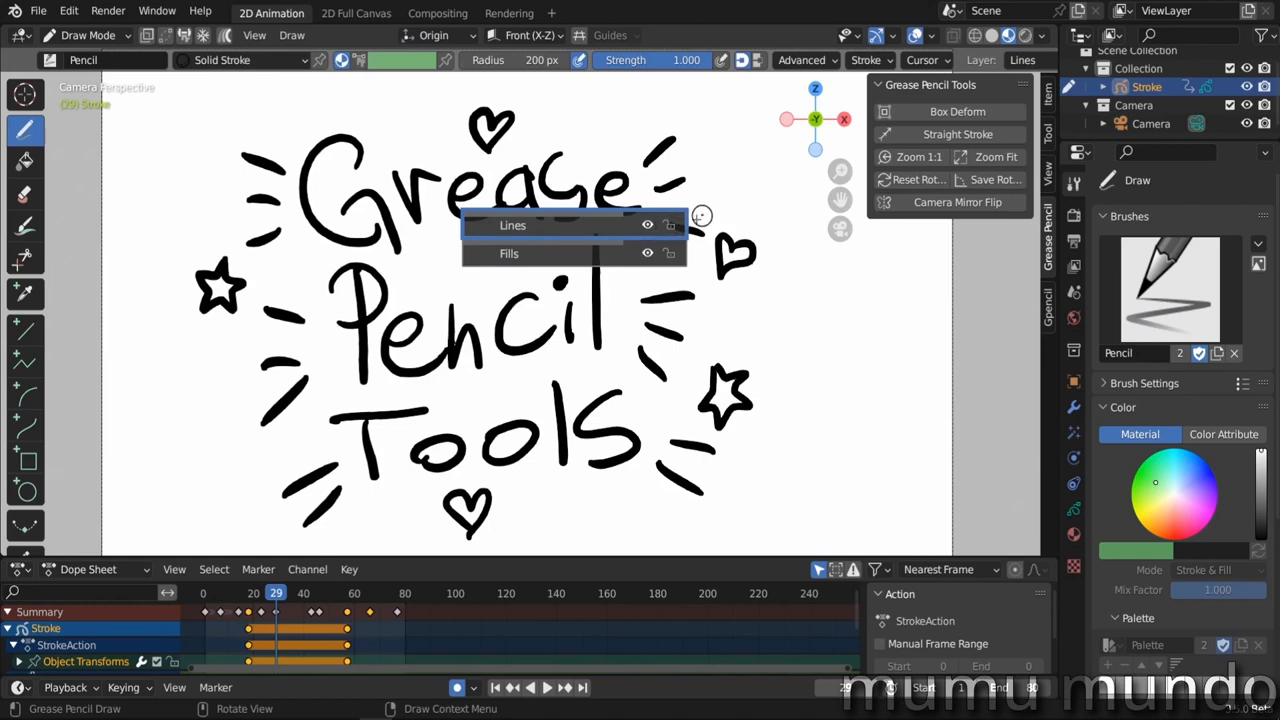
mouse_move(698, 218)
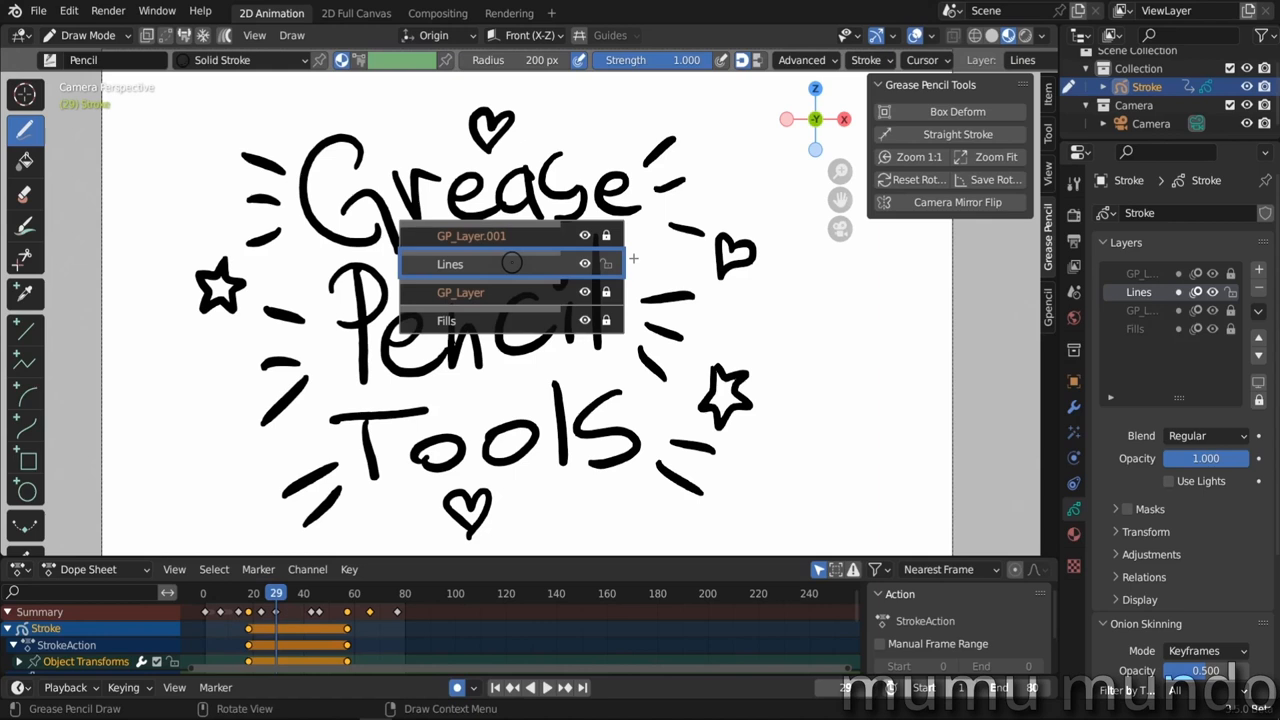
click(485, 235)
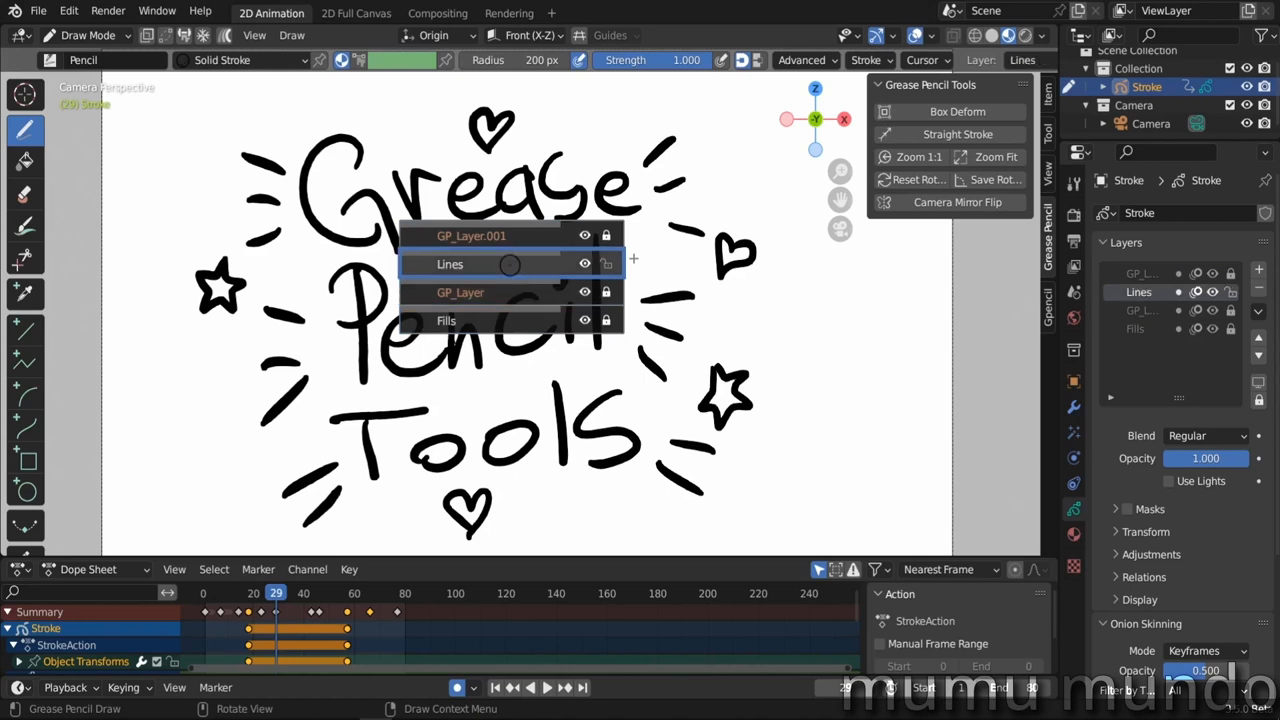
click(481, 235)
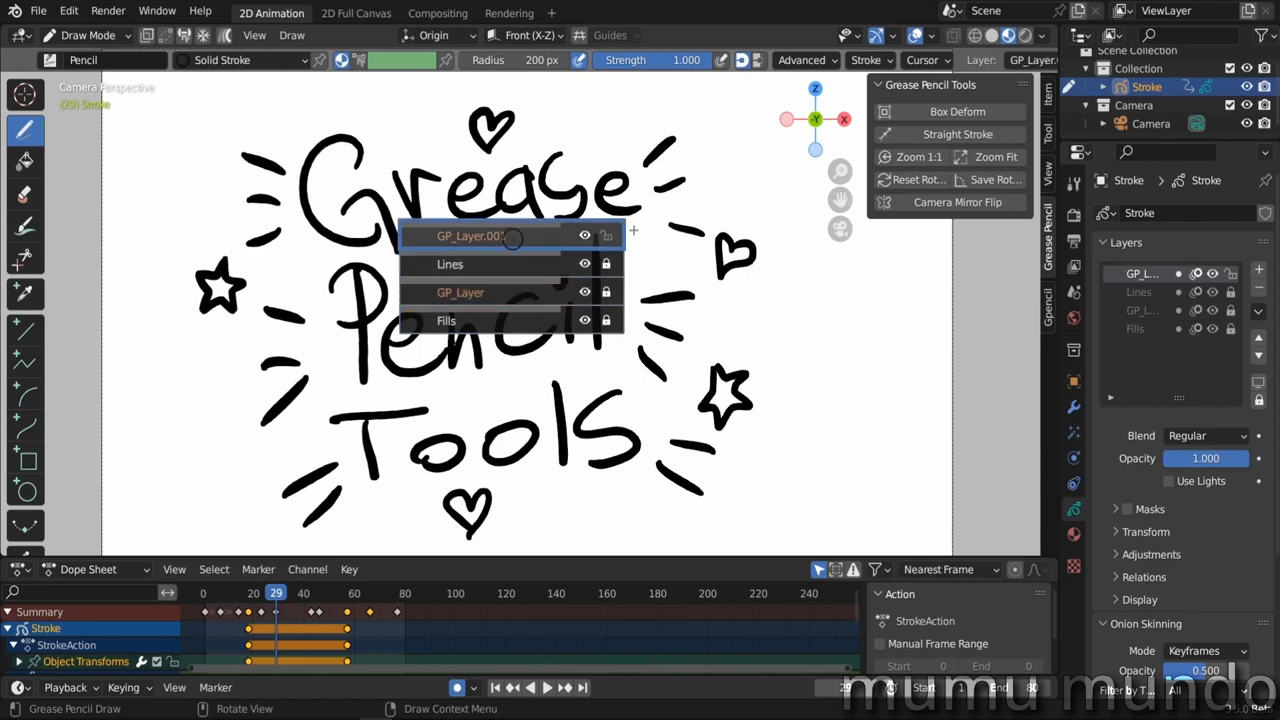
click(446, 320)
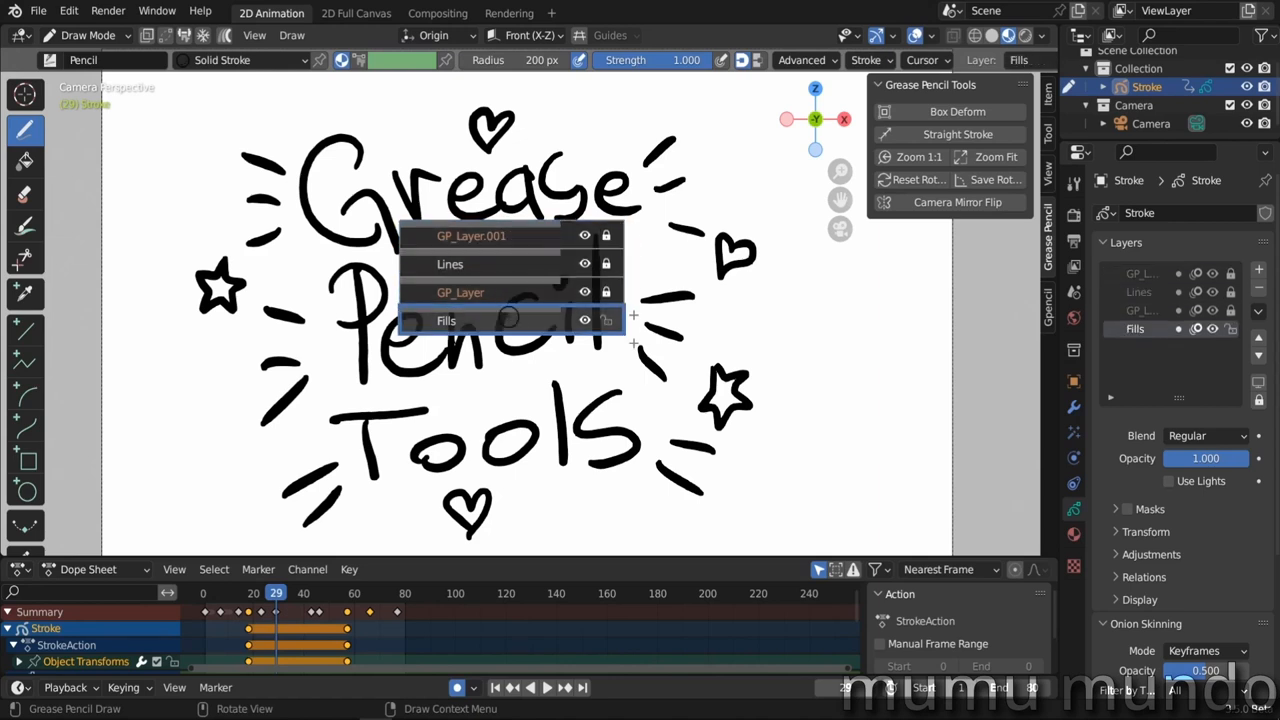
click(489, 263)
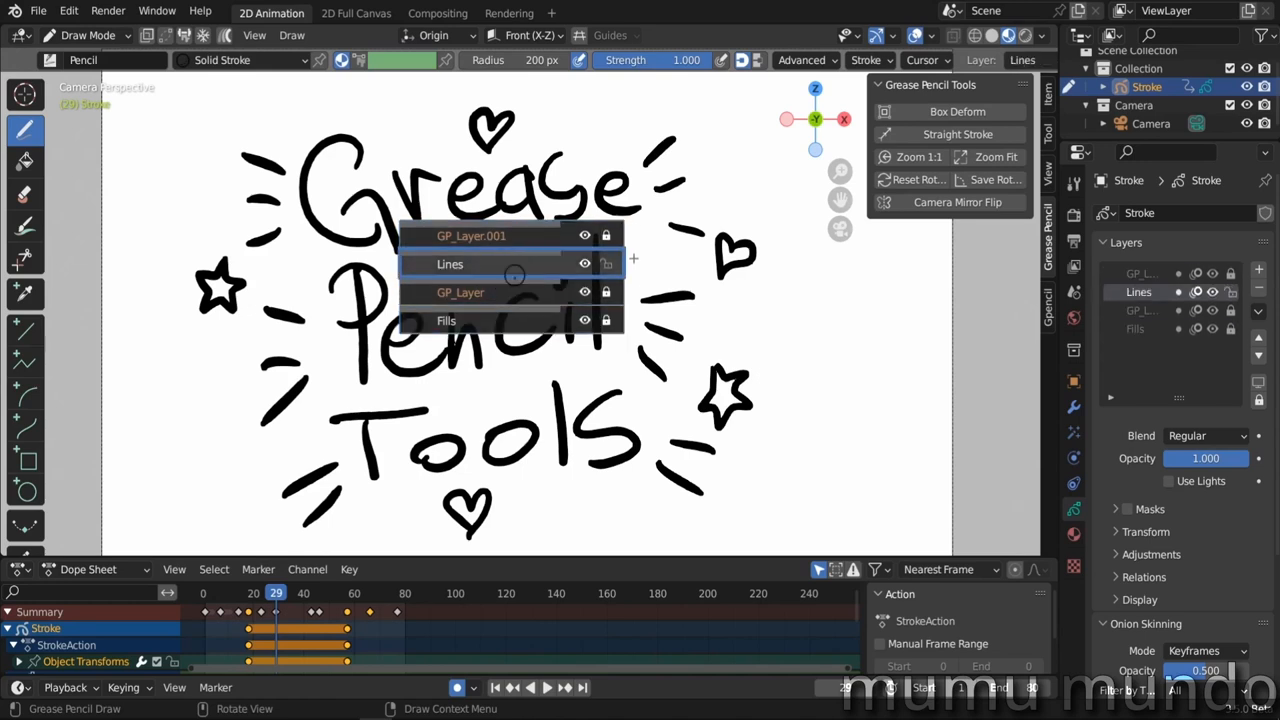
click(491, 292)
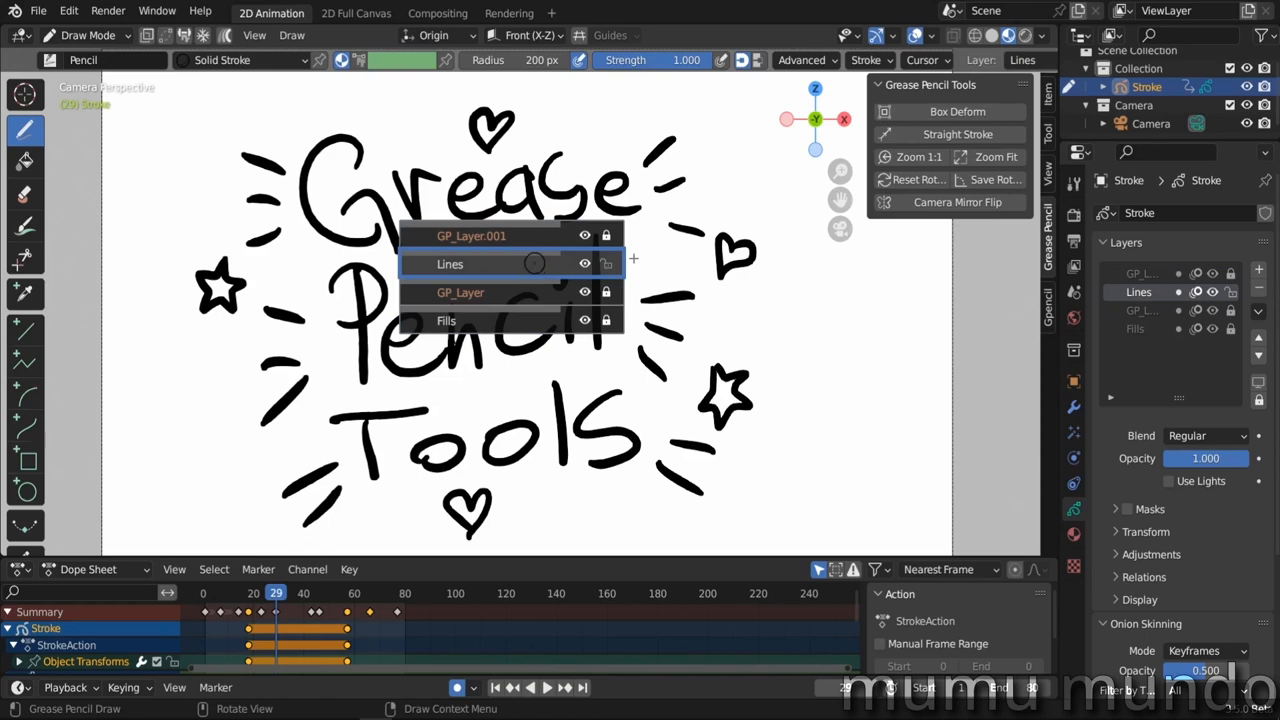
click(449, 263)
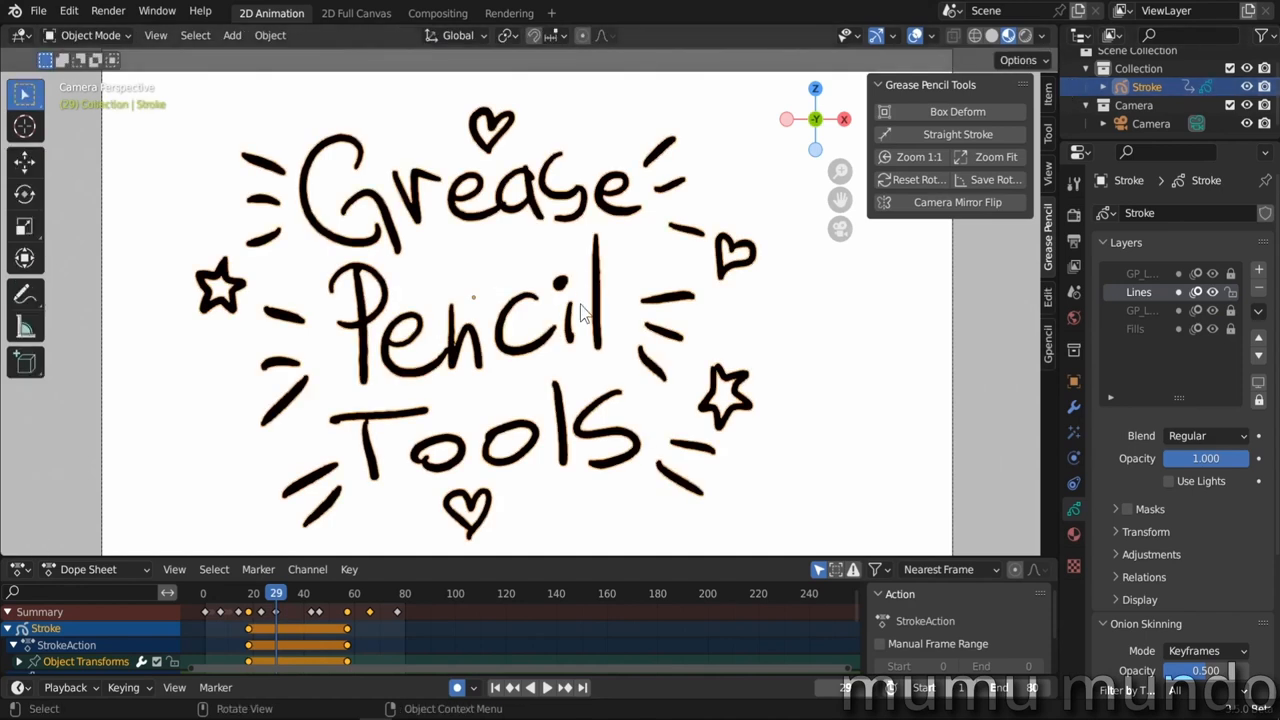
Add a UV Sphere, toggle In Front, and reselect Lines in the layer navigator
click(231, 35)
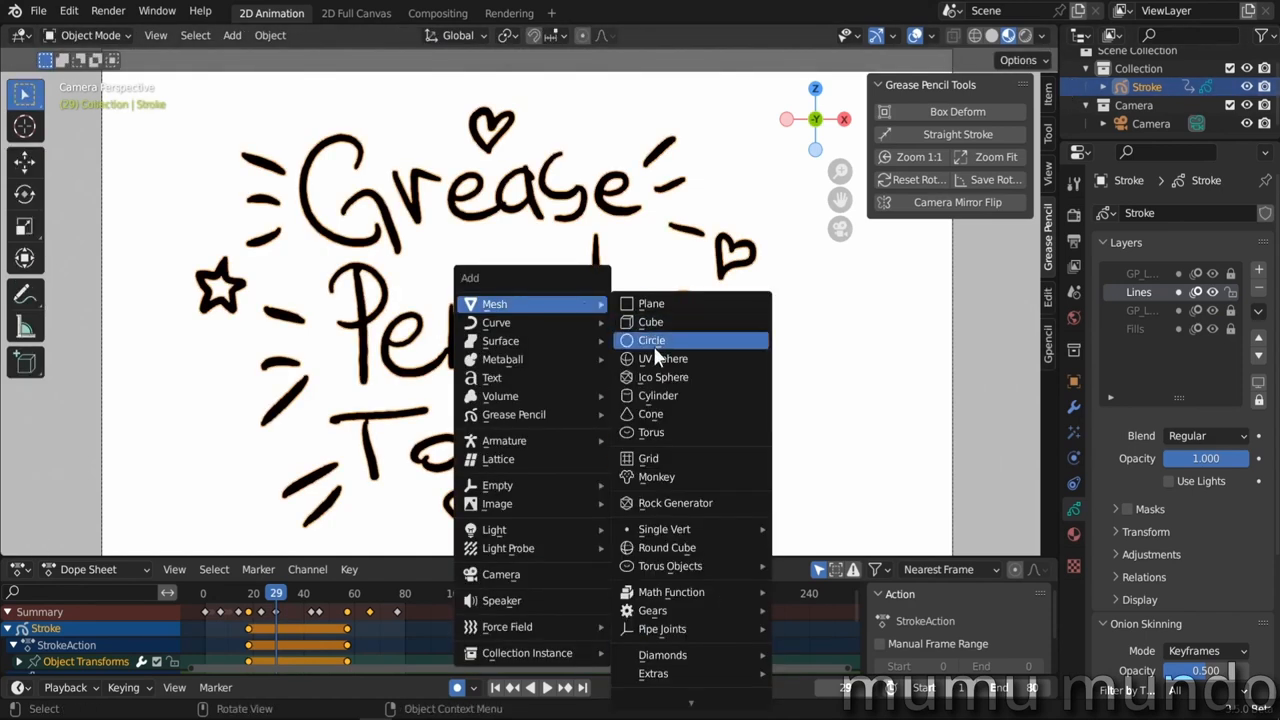
click(663, 358)
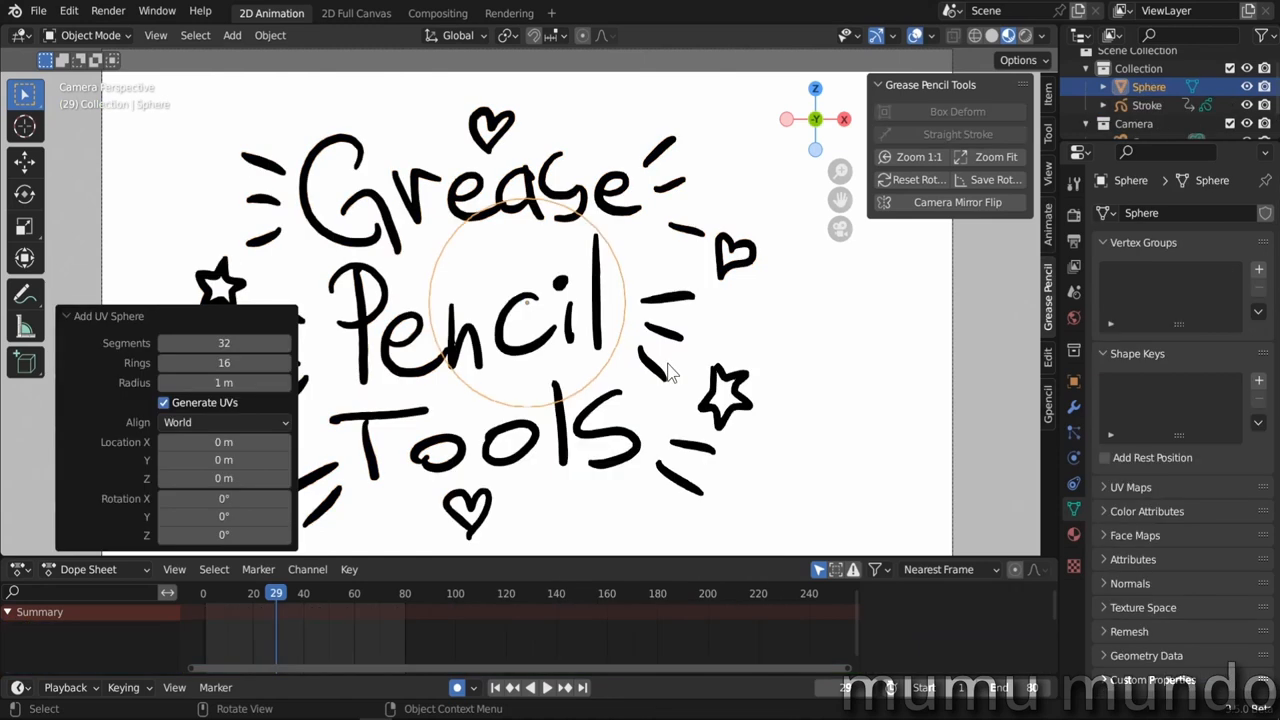
key(s)
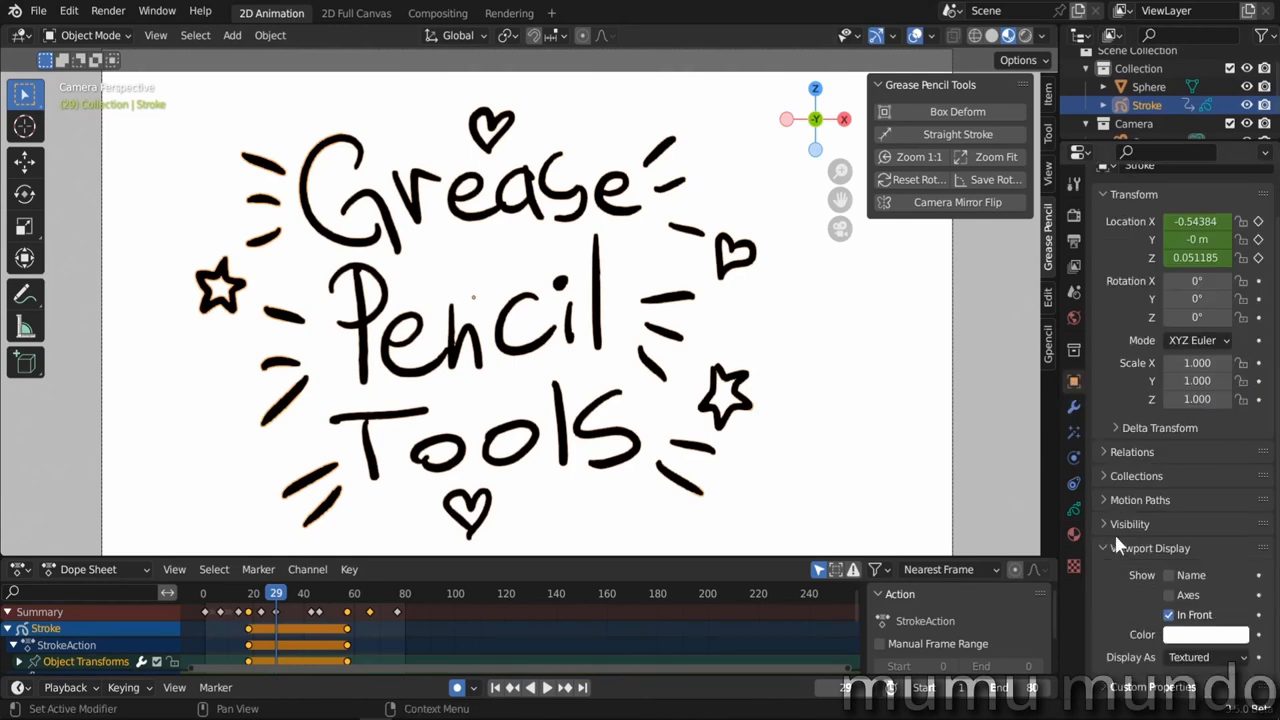
mouse_move(1168, 615)
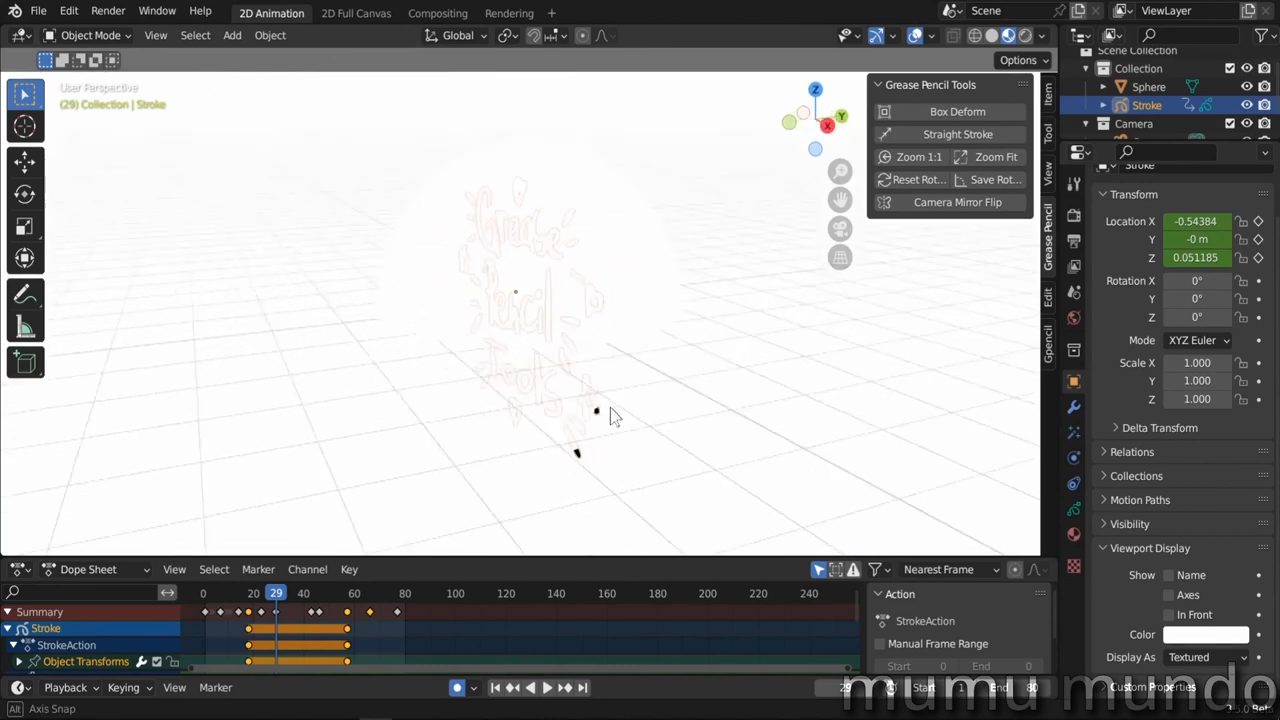
click(1158, 86)
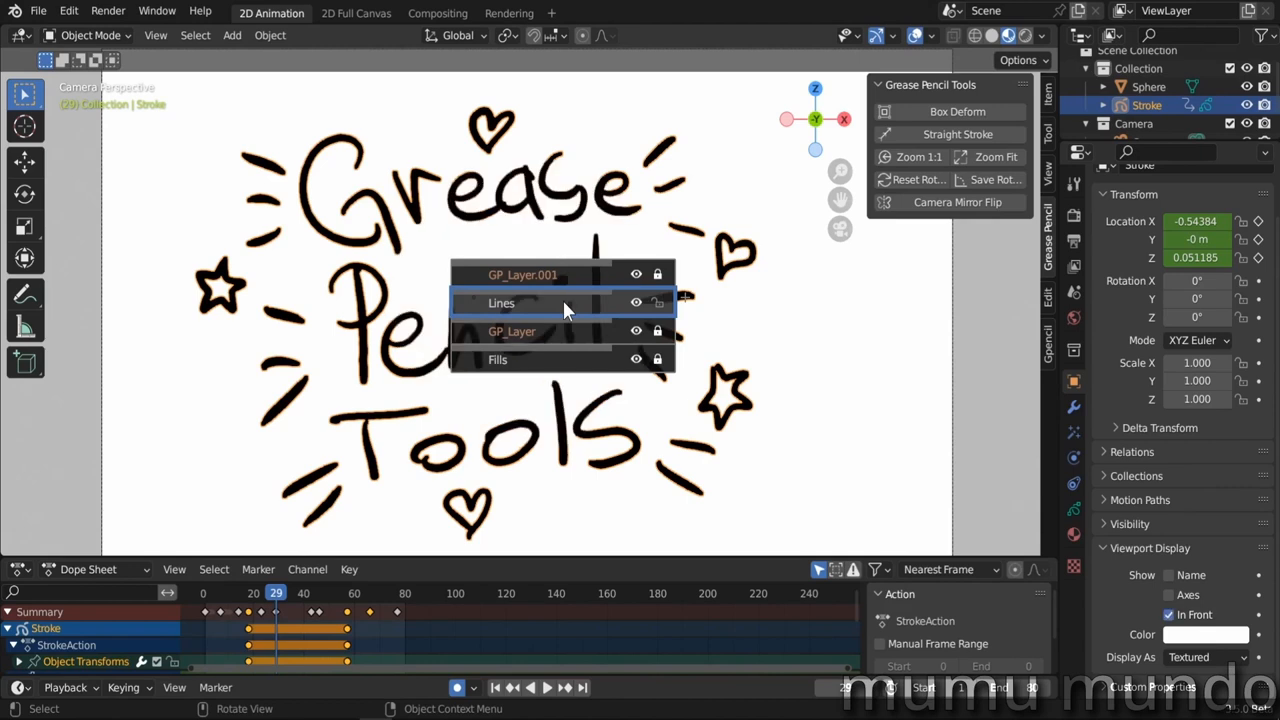
click(540, 303)
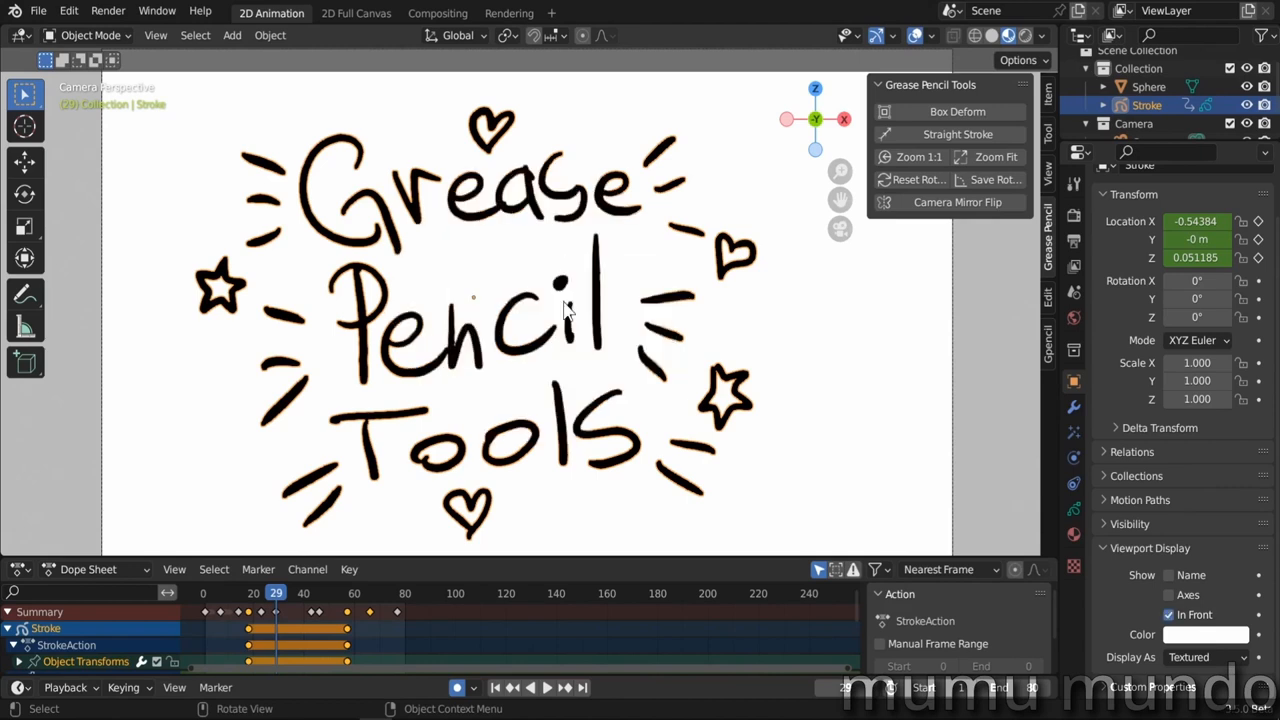
mouse_move(648, 247)
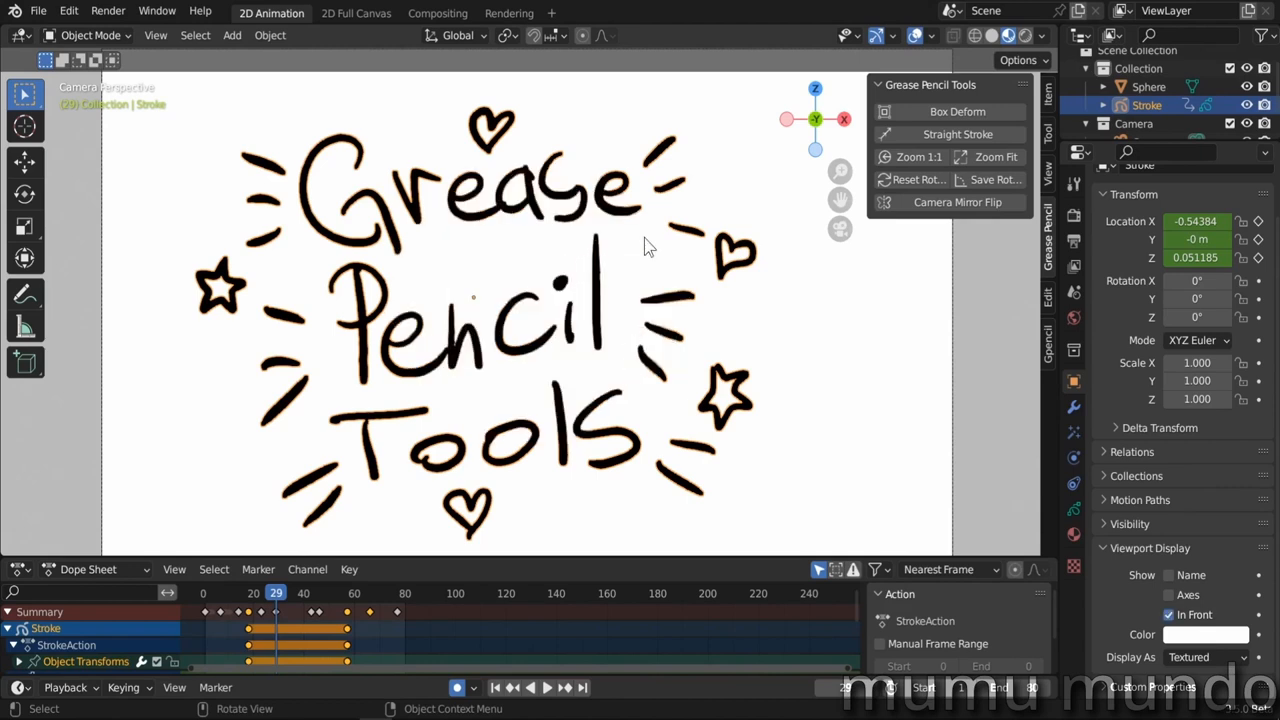
Show Grease Pencil Tools' Layer Navigator preferences and expand its pop-up keymap assigned to Y
click(67, 11)
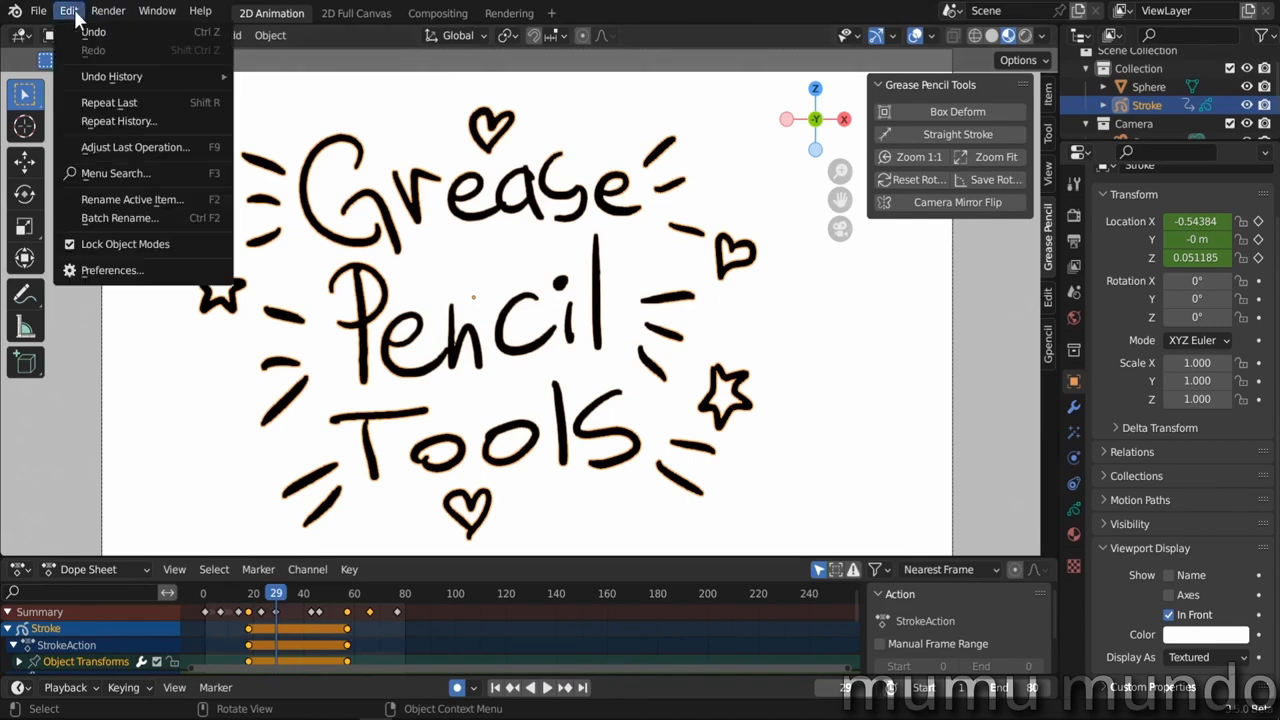
click(112, 270)
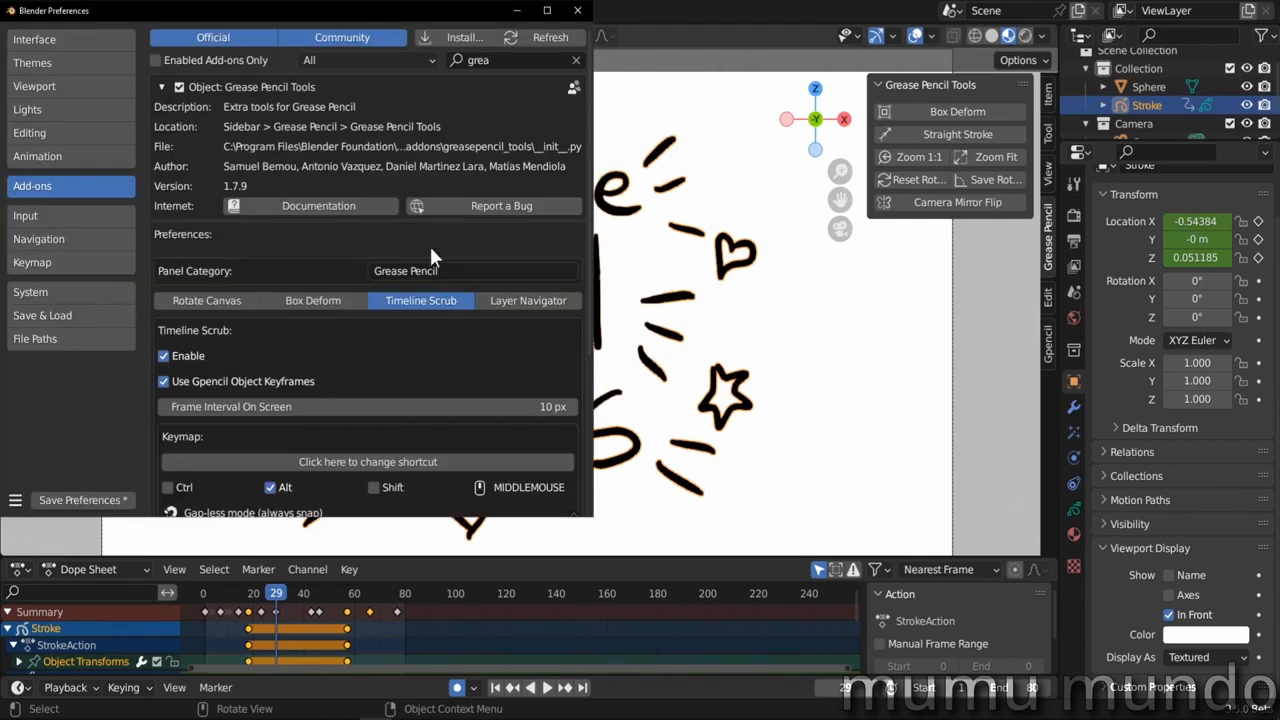
click(528, 300)
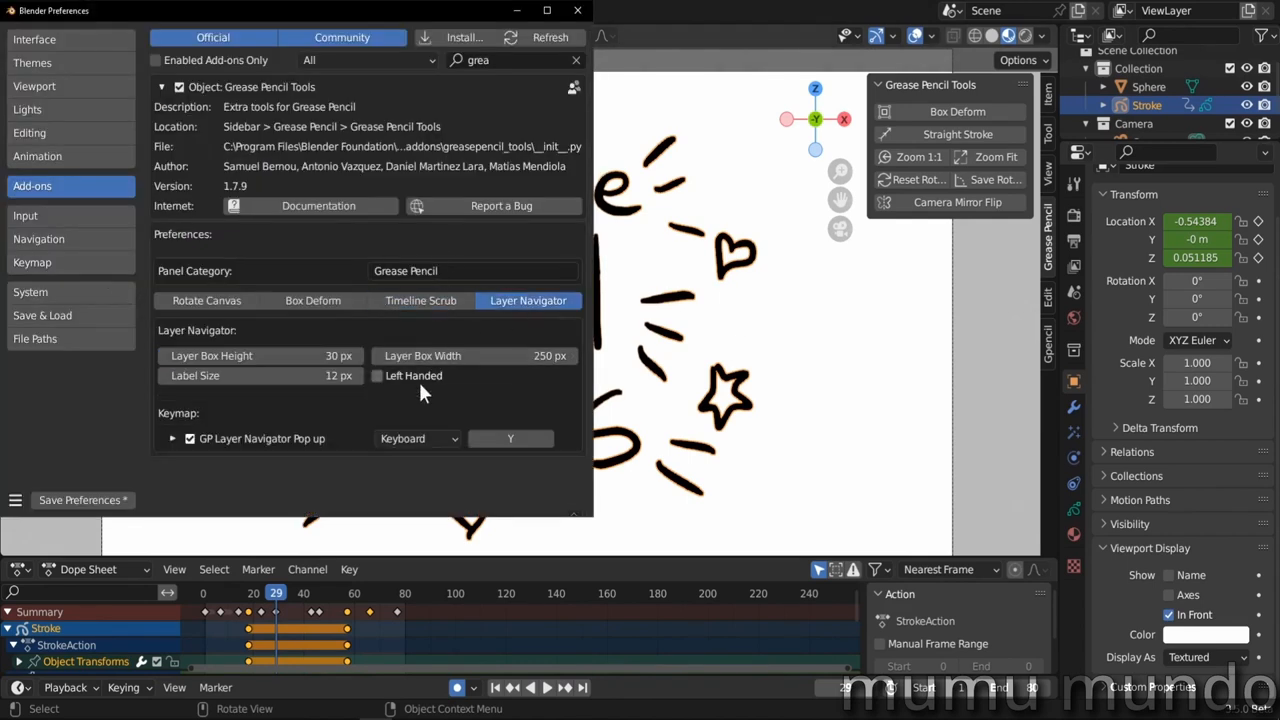
mouse_move(473, 355)
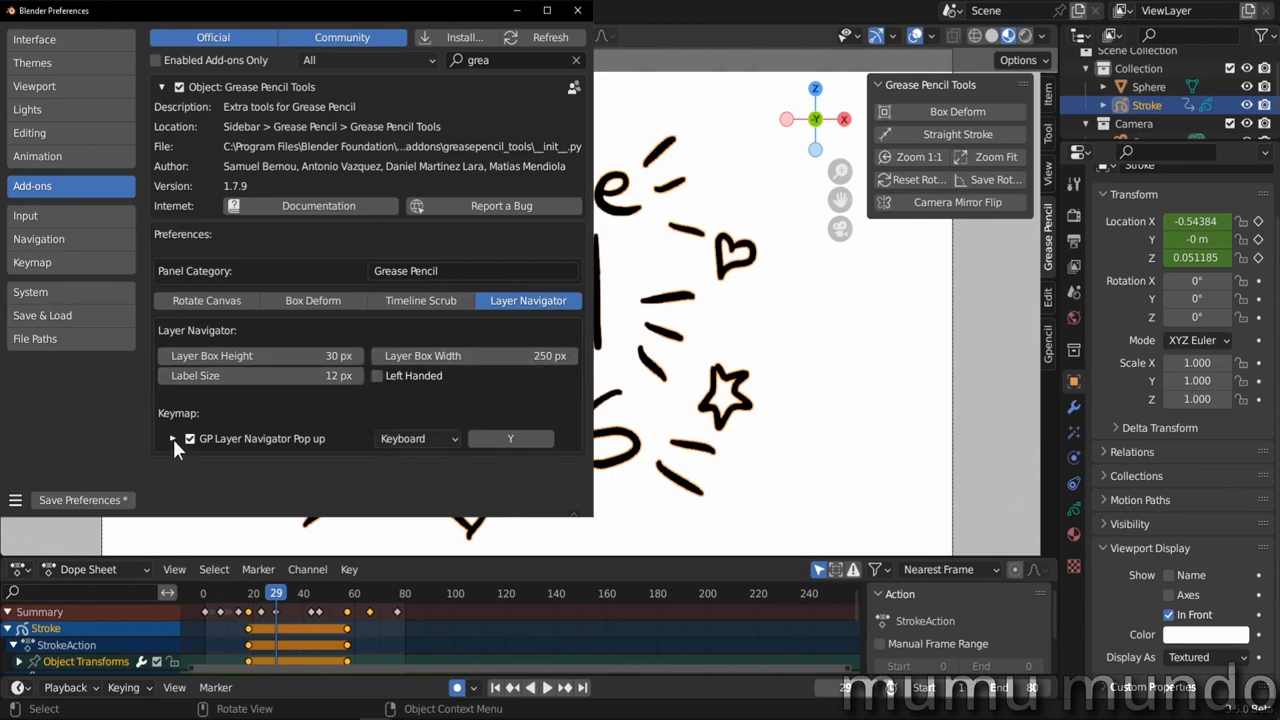
click(173, 439)
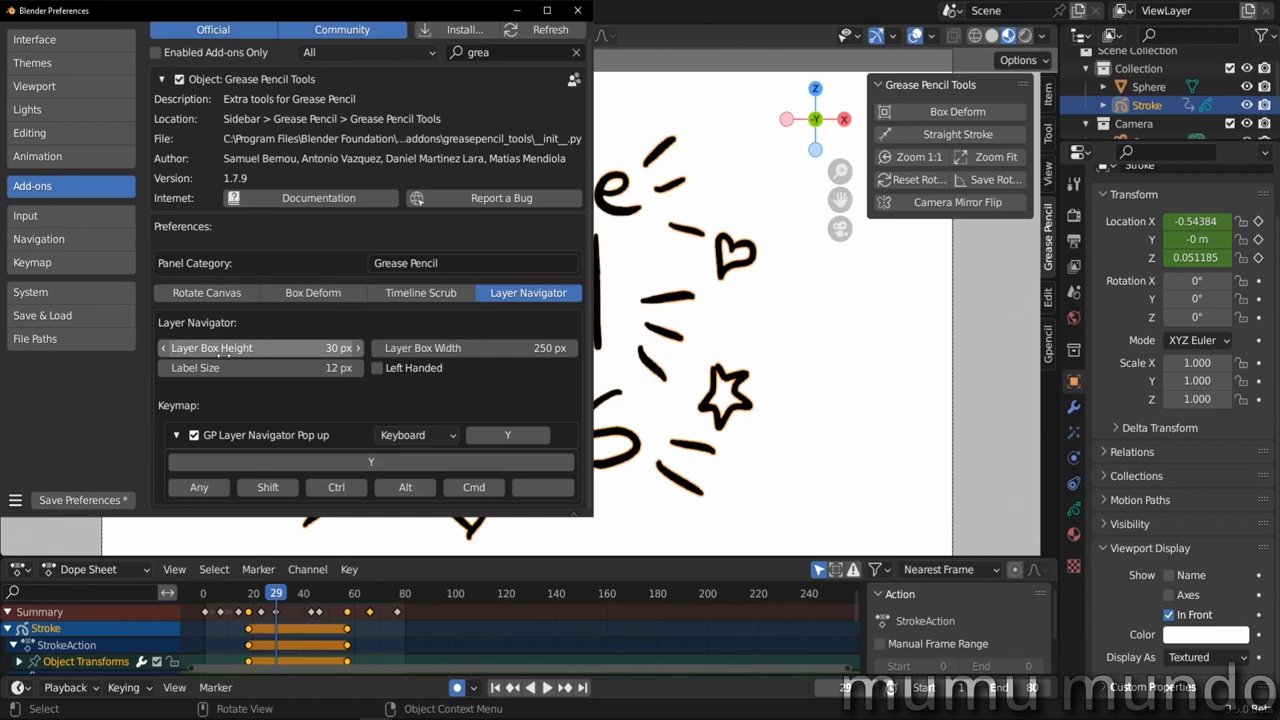
mouse_move(226, 389)
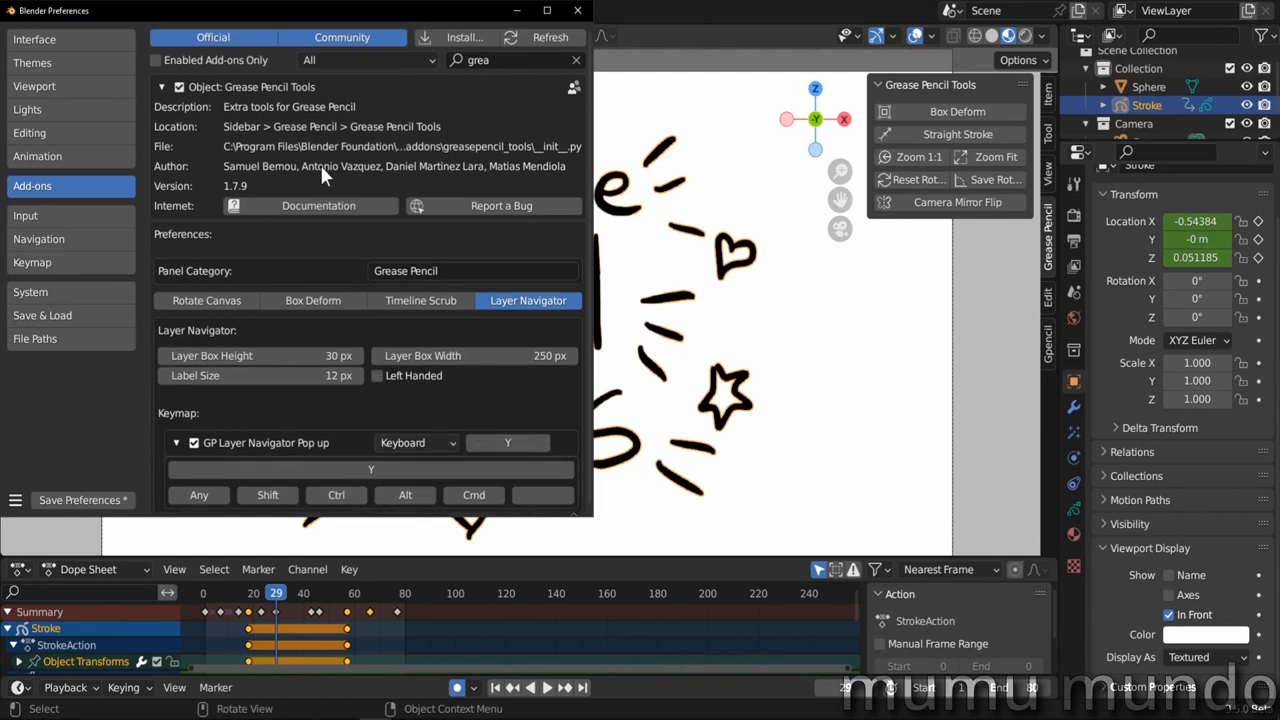
mouse_move(325, 181)
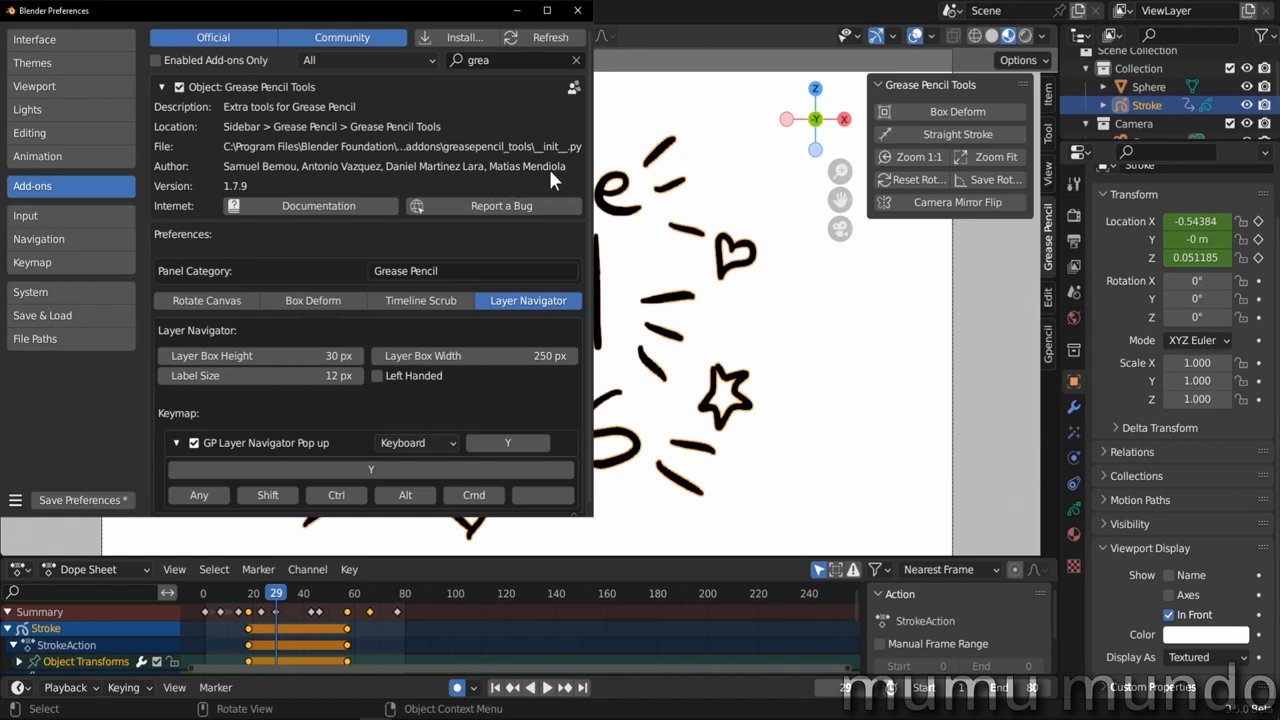
mouse_move(428, 280)
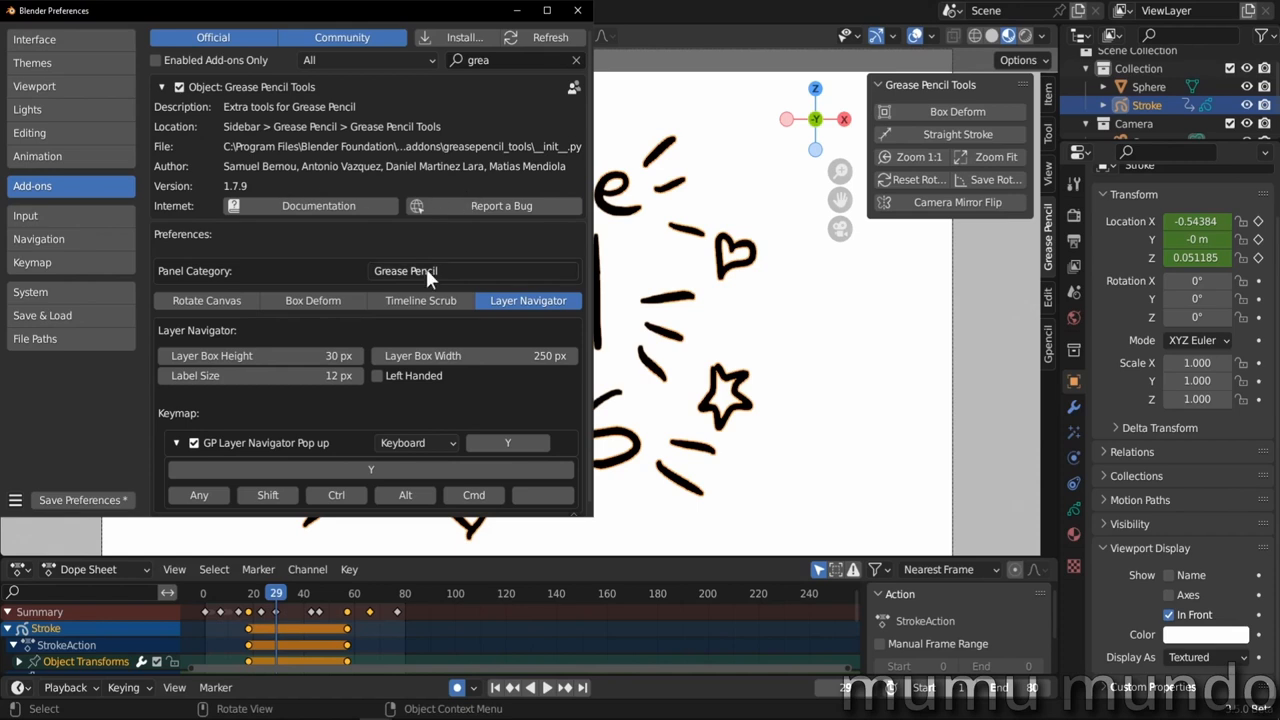
mouse_move(430, 278)
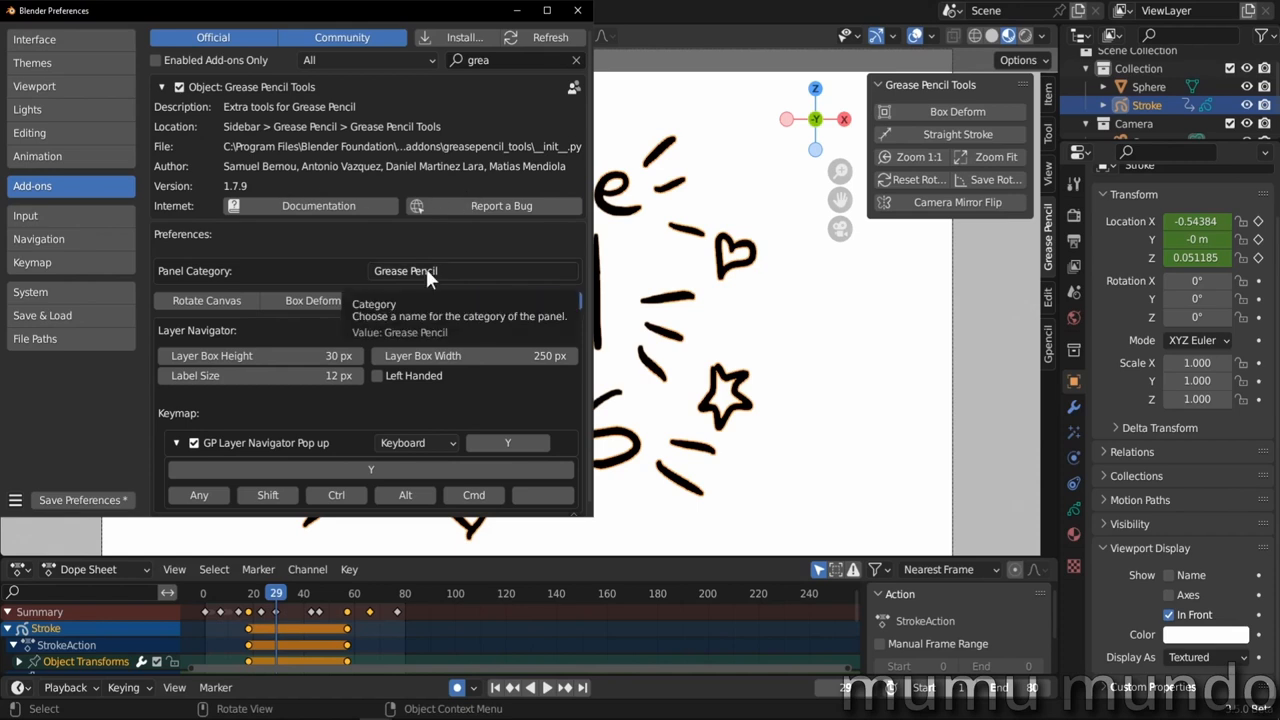
click(528, 300)
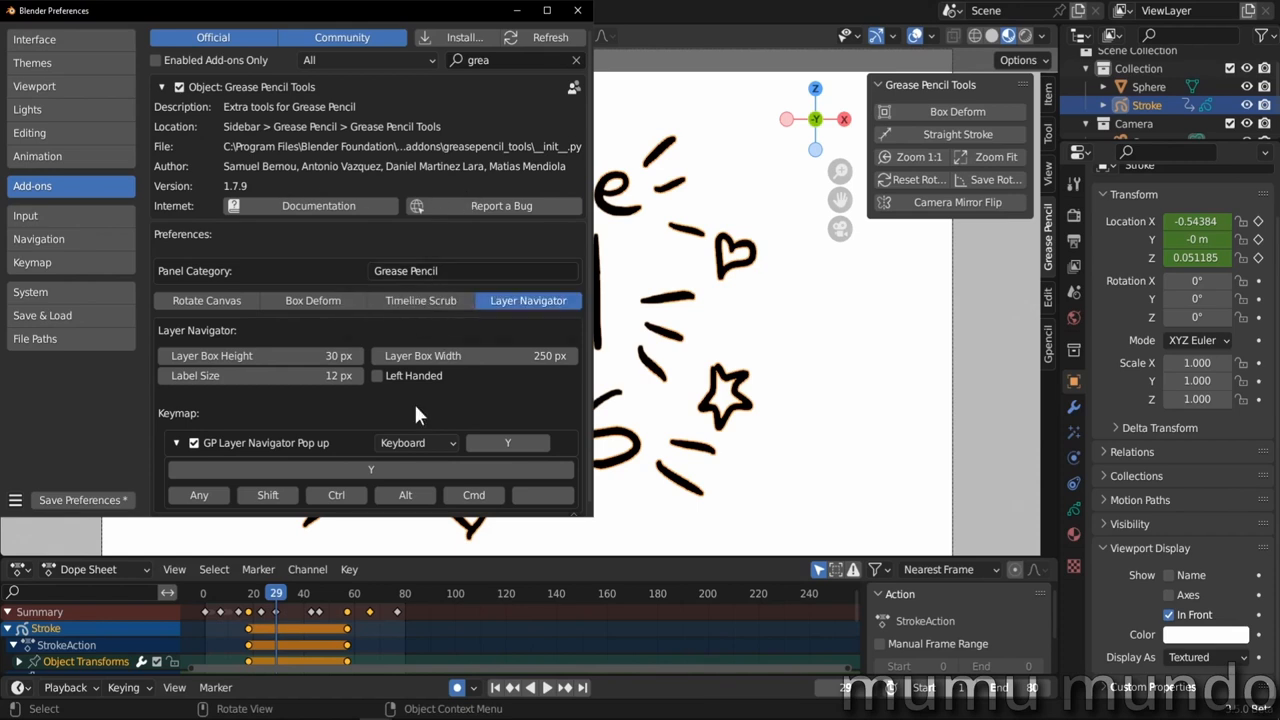